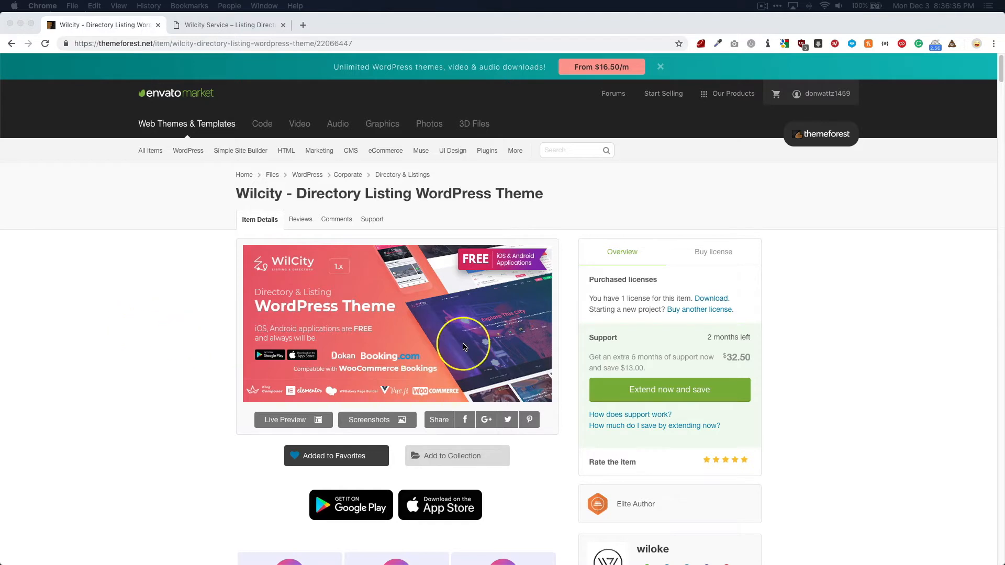
pyautogui.moveTo(142, 302)
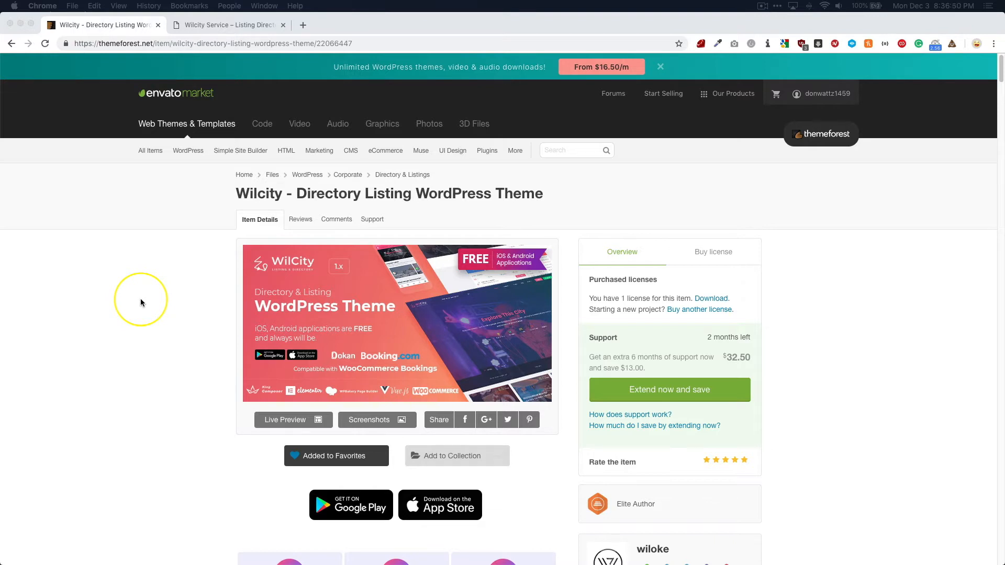
pyautogui.moveTo(134, 305)
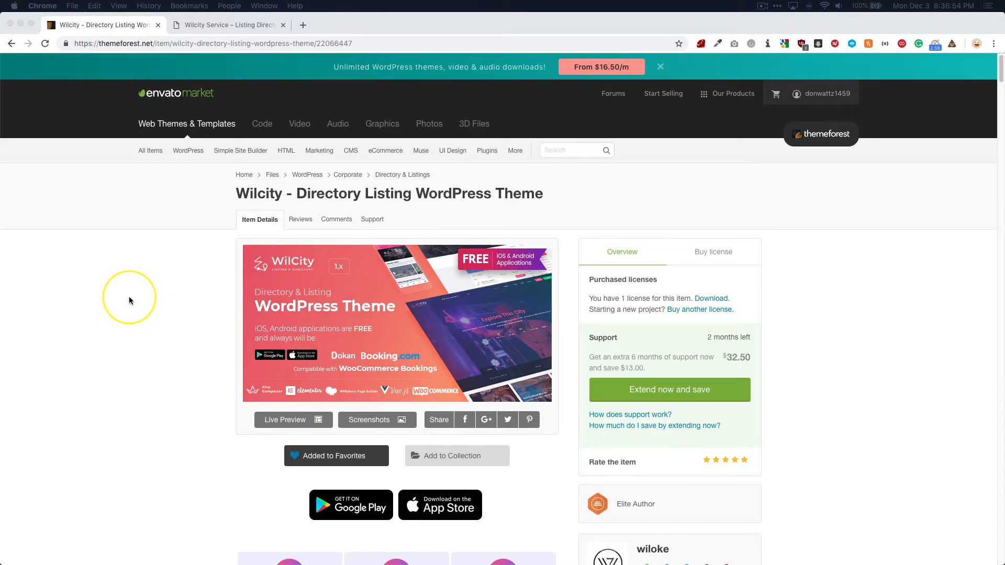
pyautogui.moveTo(115, 260)
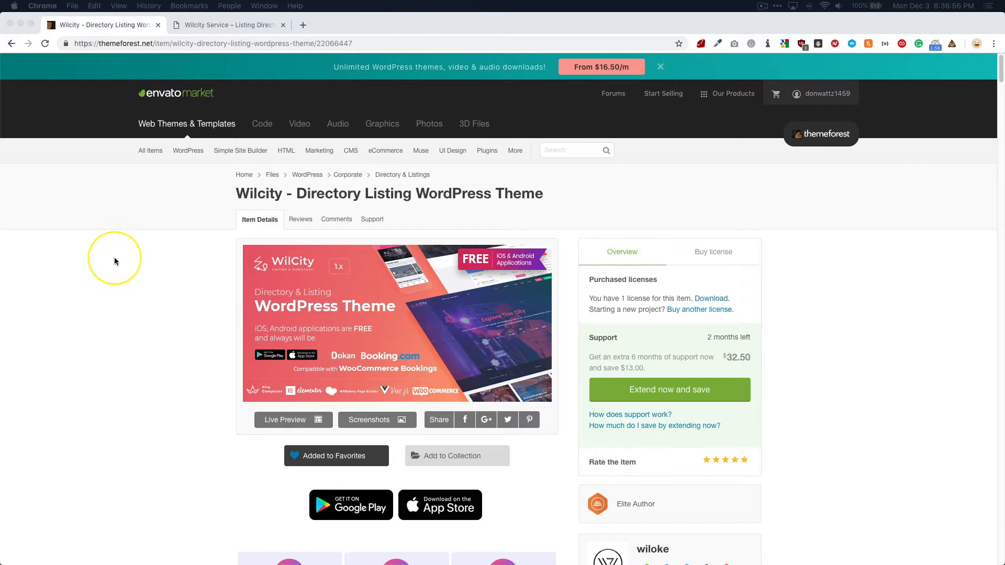
pyautogui.moveTo(140, 198)
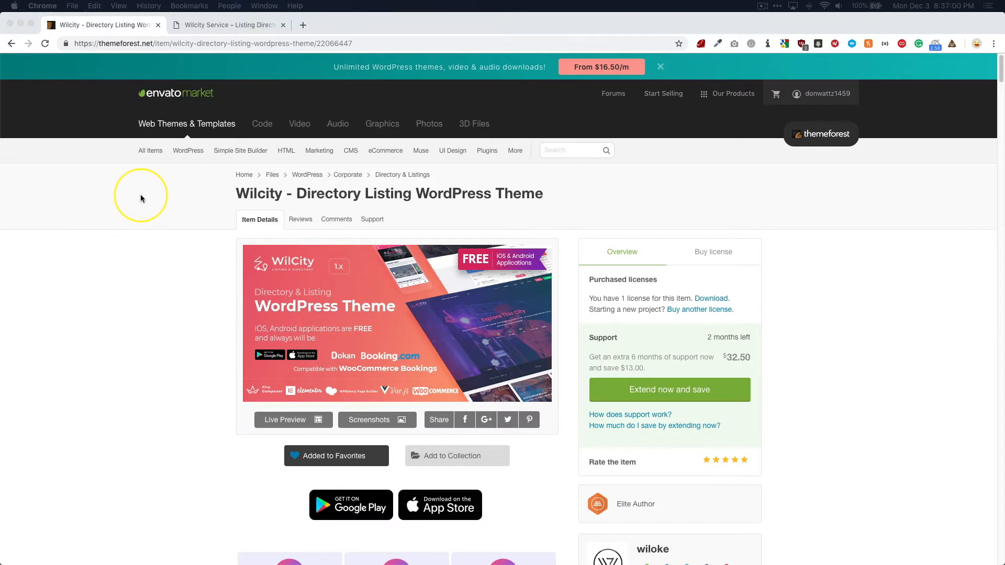
pyautogui.moveTo(186, 193)
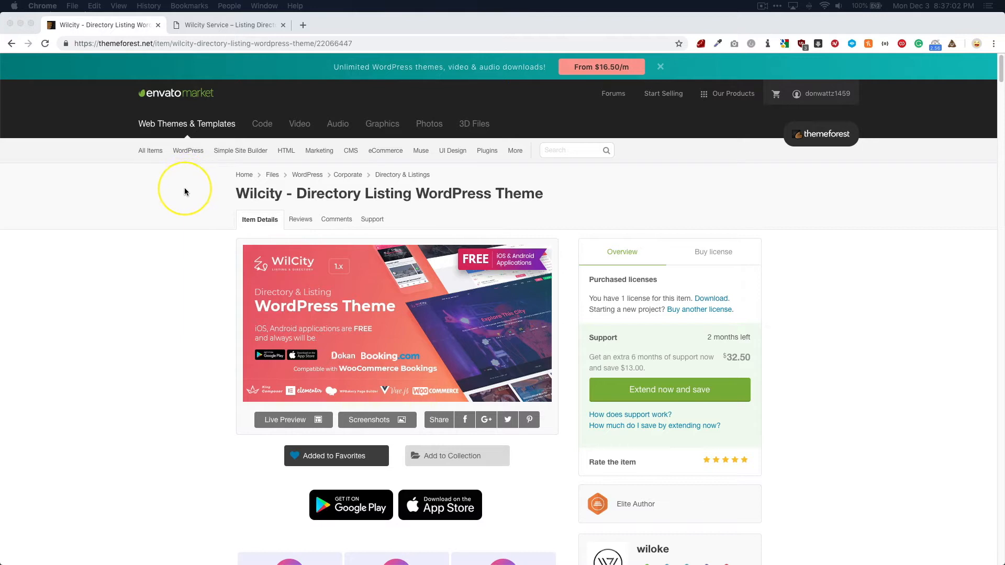
pyautogui.moveTo(186, 187)
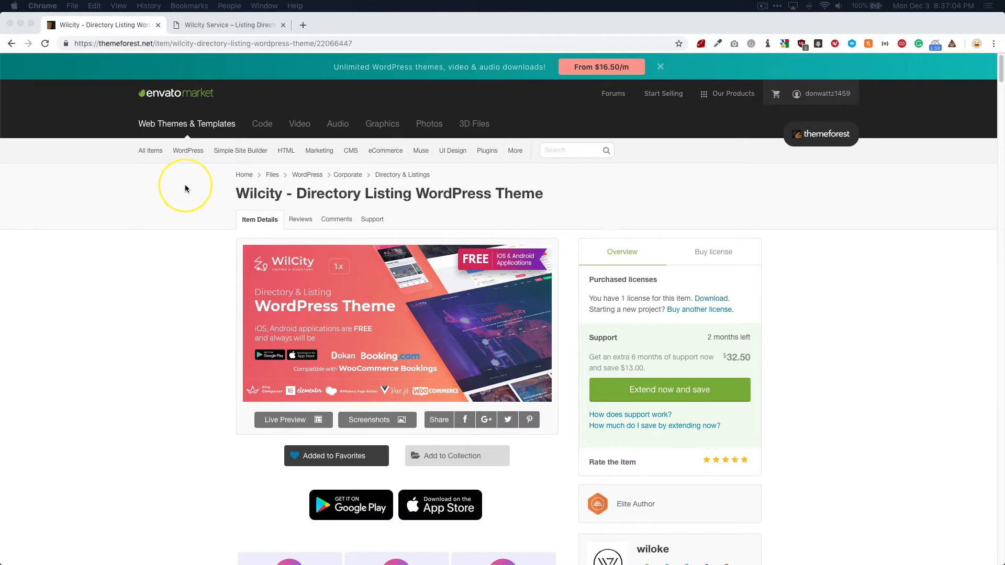
pyautogui.moveTo(191, 194)
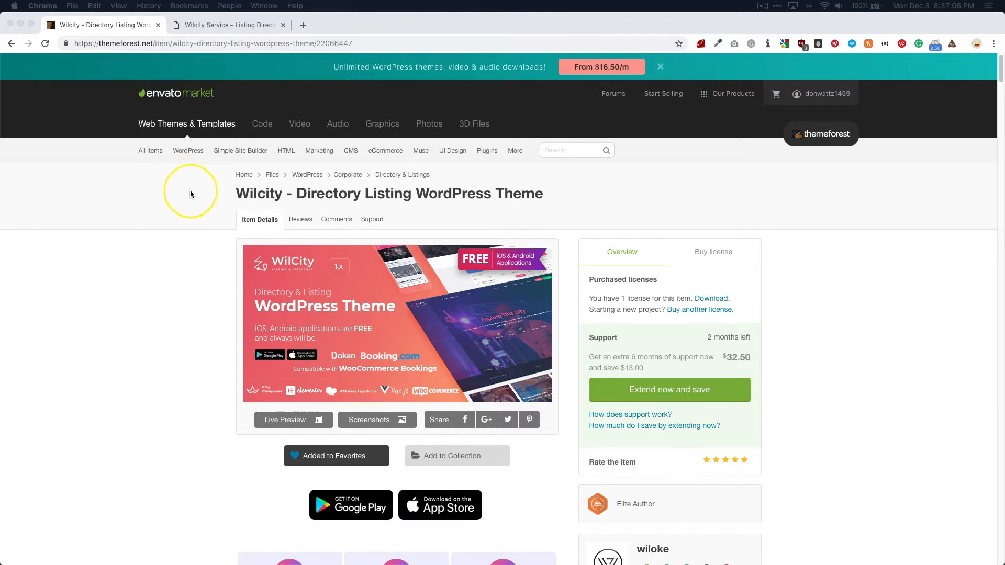
pyautogui.moveTo(235, 36)
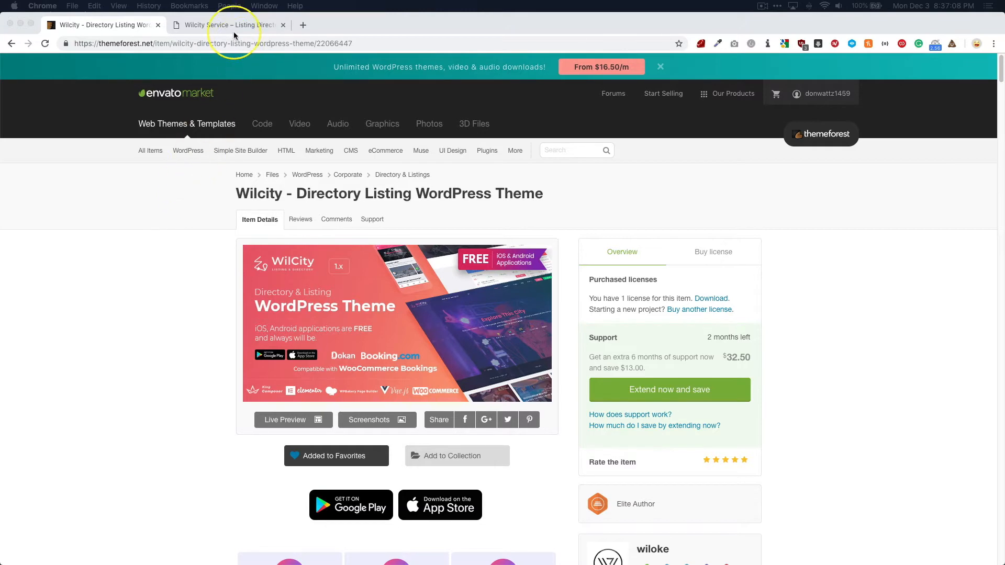
# Switch from the ThemeForest item page to the wilcityservice.com browser tab.
pyautogui.click(222, 25)
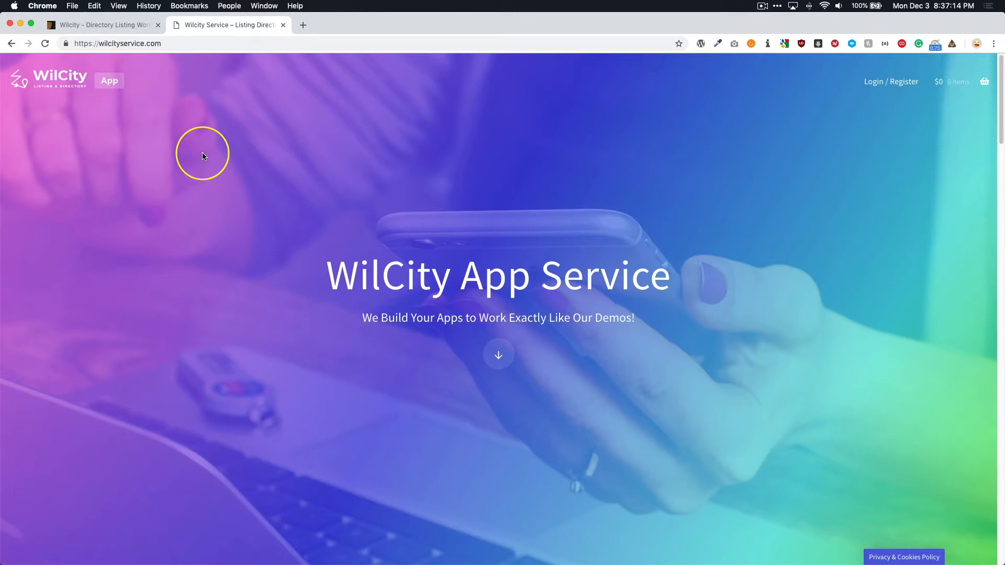
pyautogui.moveTo(135, 281)
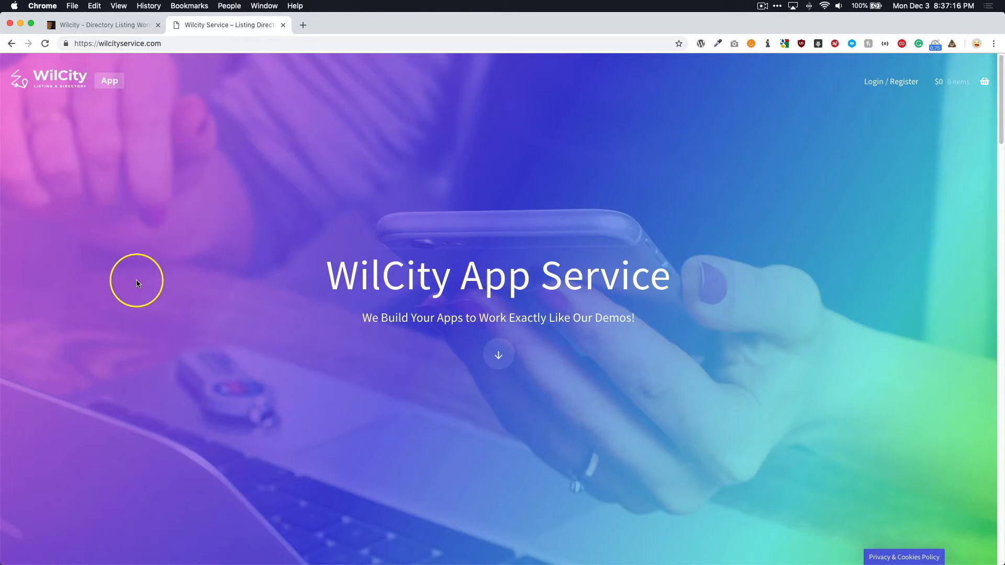
pyautogui.moveTo(161, 286)
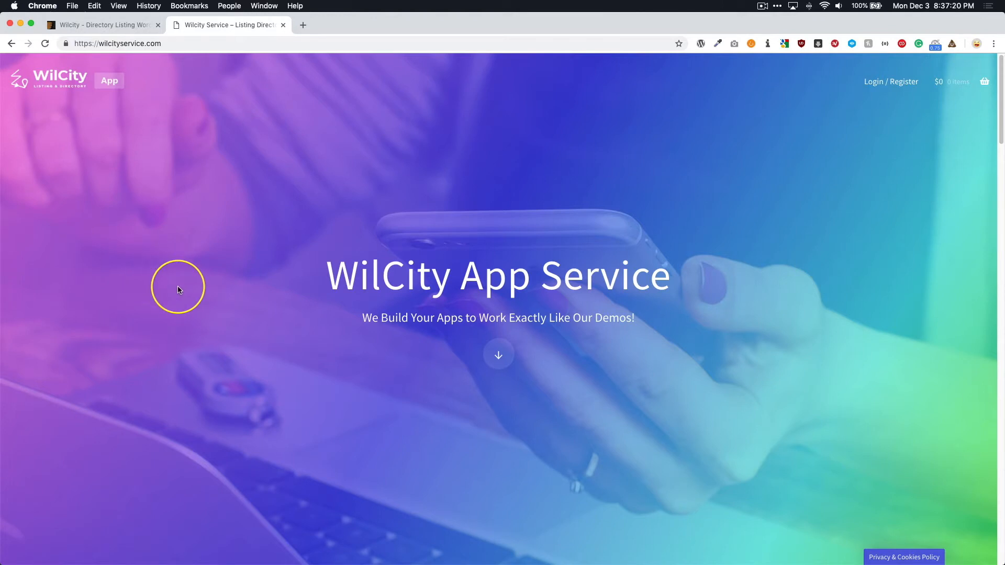
# Scroll to the pricing comparison of Basic ($150), Silver ($300) and Gold ($550) packages.
pyautogui.scroll(-3)
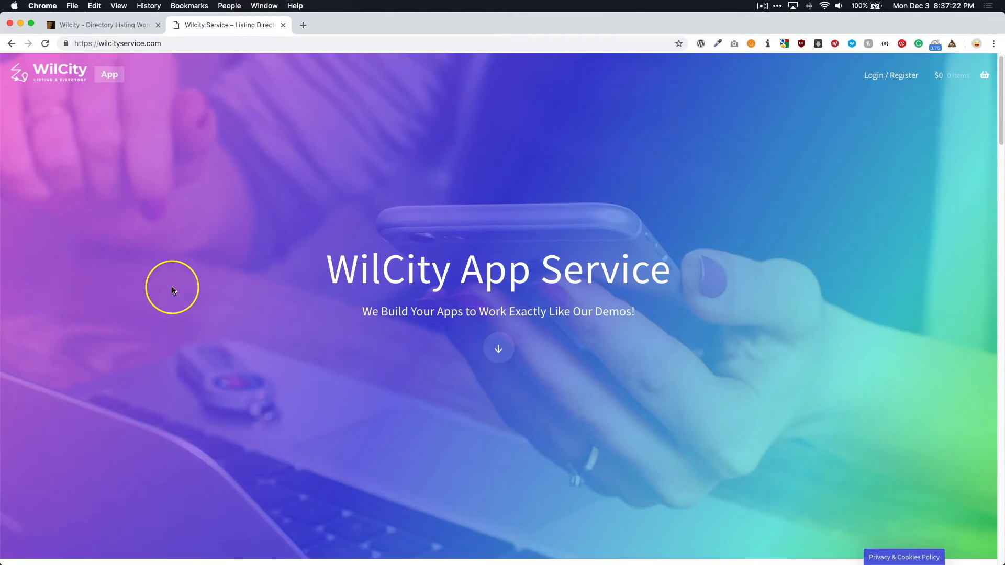
pyautogui.scroll(-3)
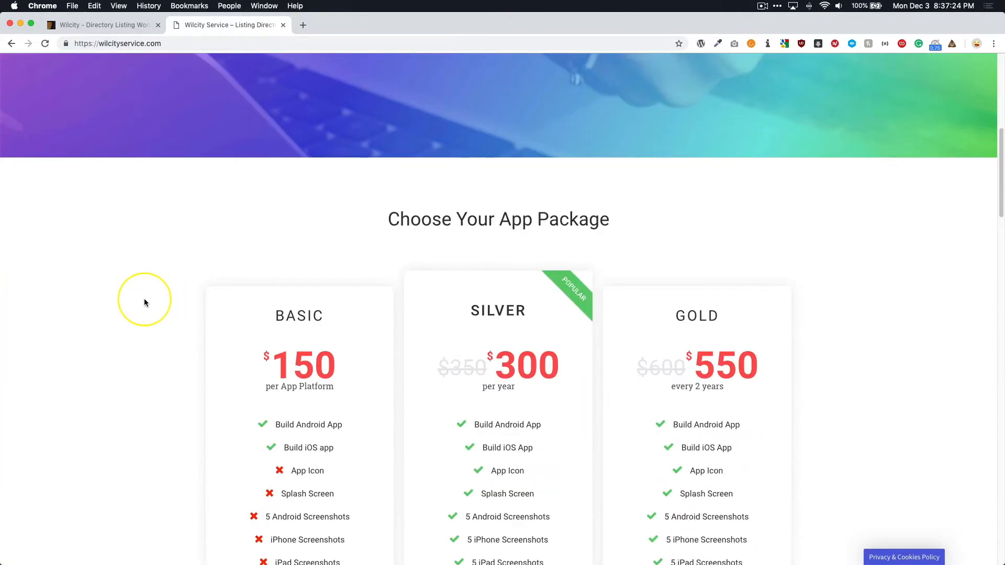
pyautogui.scroll(-3)
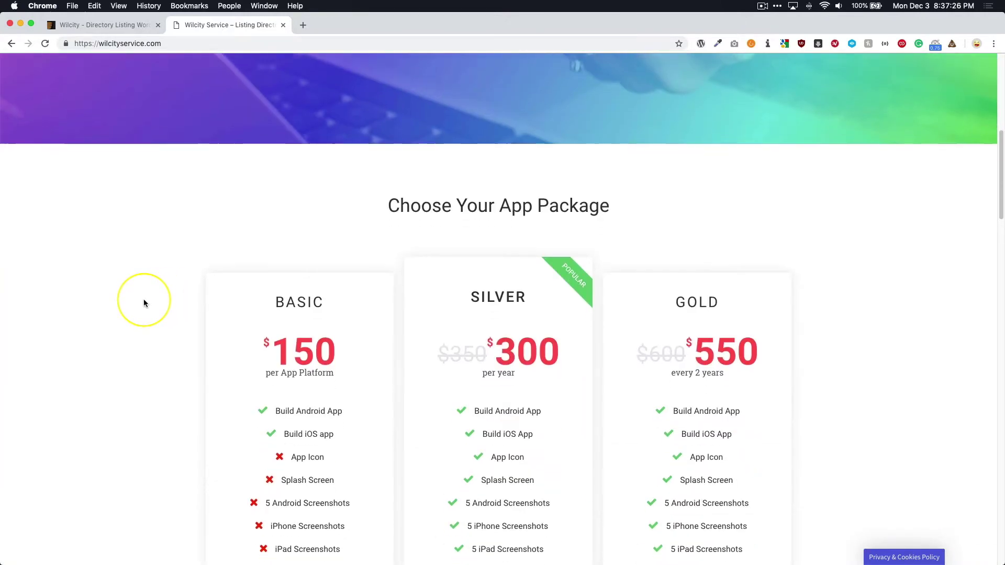
pyautogui.scroll(-3)
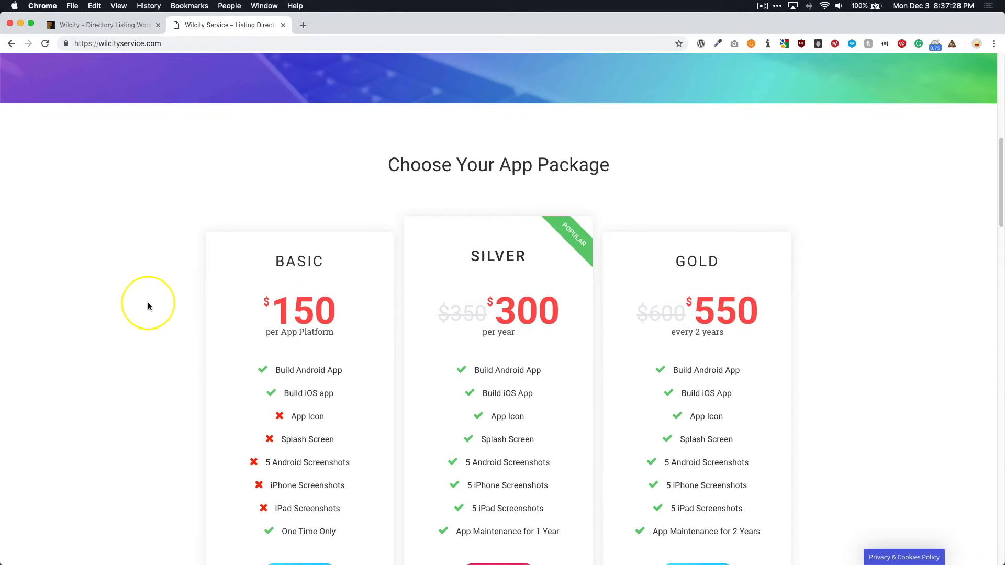
pyautogui.scroll(-3)
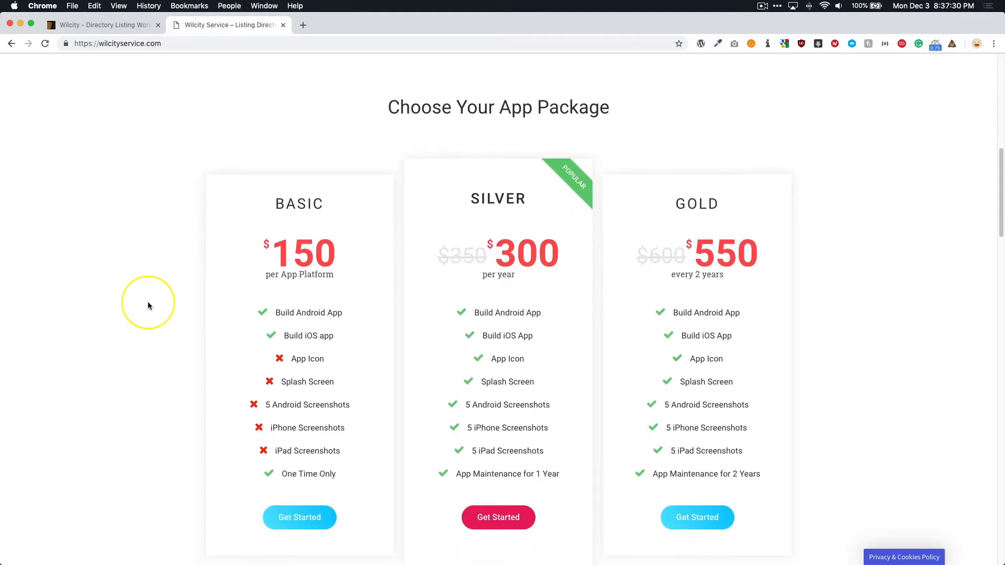
pyautogui.scroll(-3)
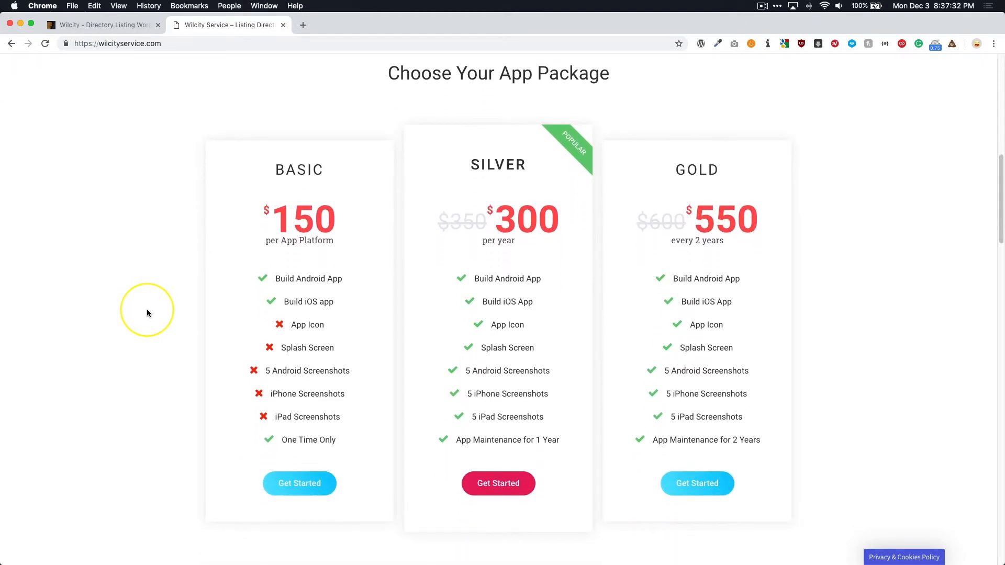
pyautogui.moveTo(149, 315)
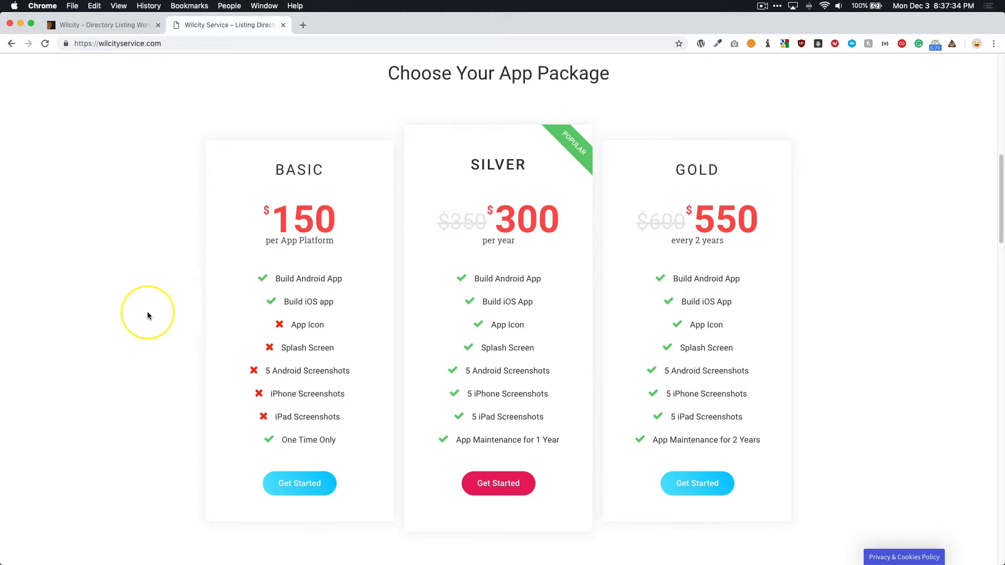
pyautogui.moveTo(187, 290)
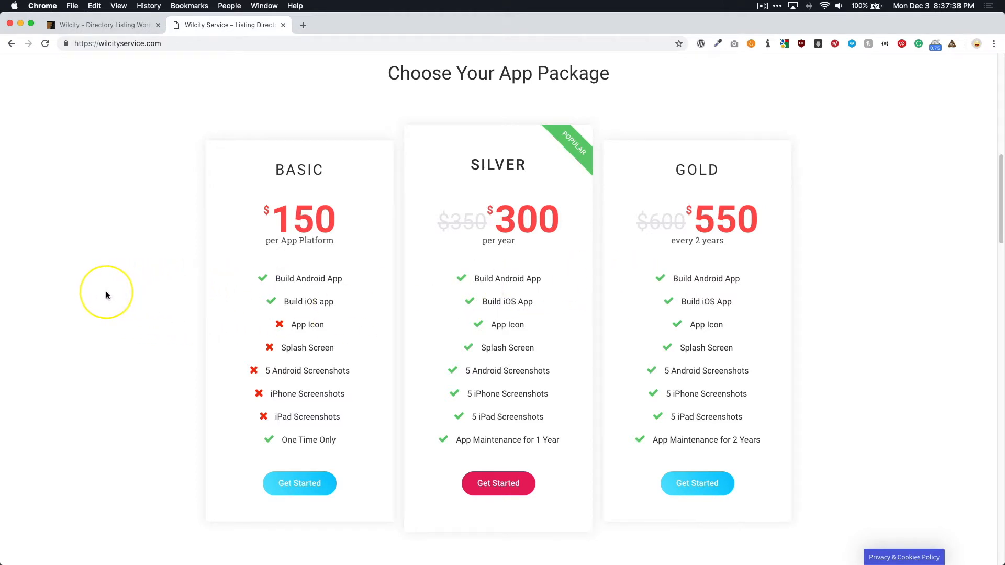
pyautogui.moveTo(126, 296)
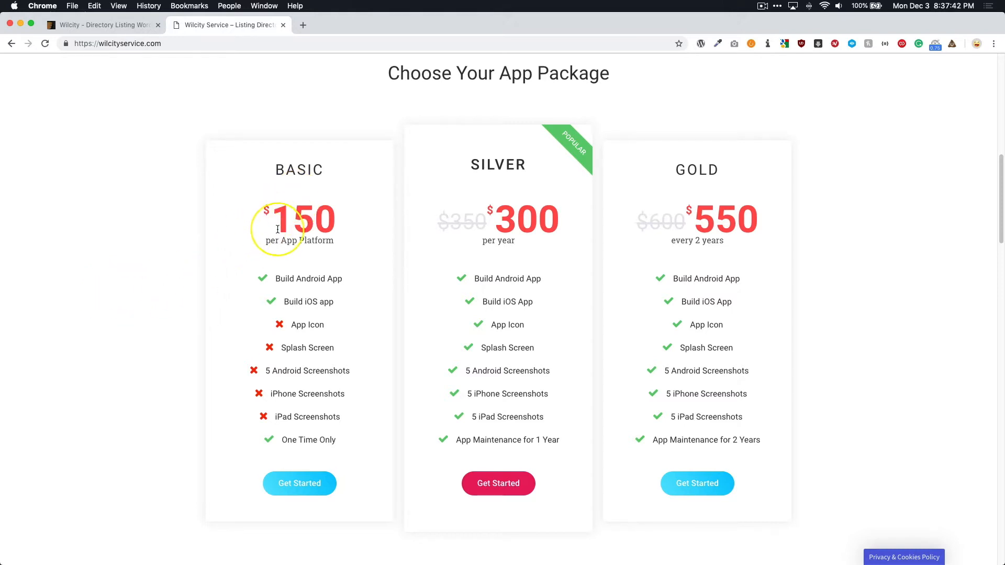
pyautogui.moveTo(284, 270)
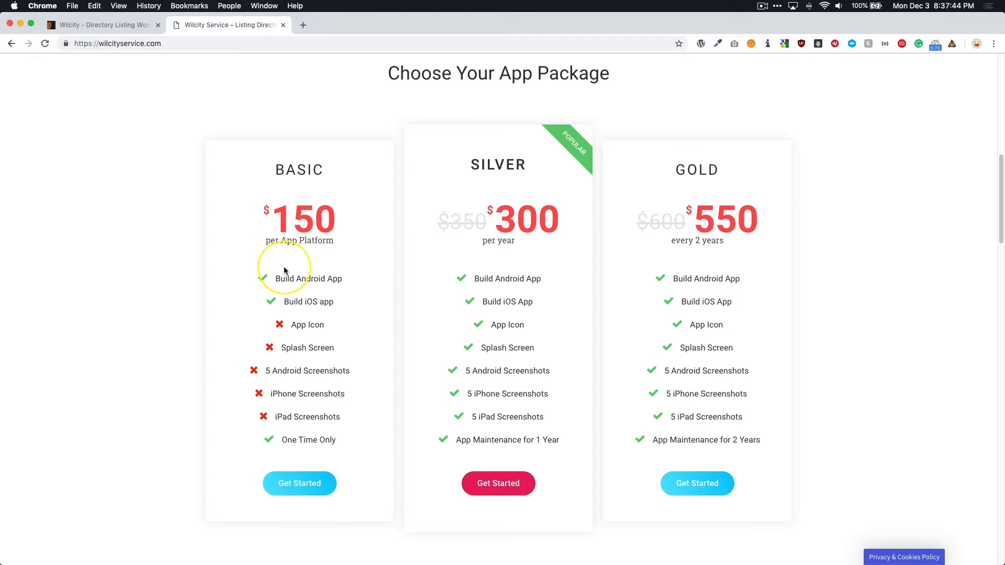
pyautogui.doubleClick(309, 278)
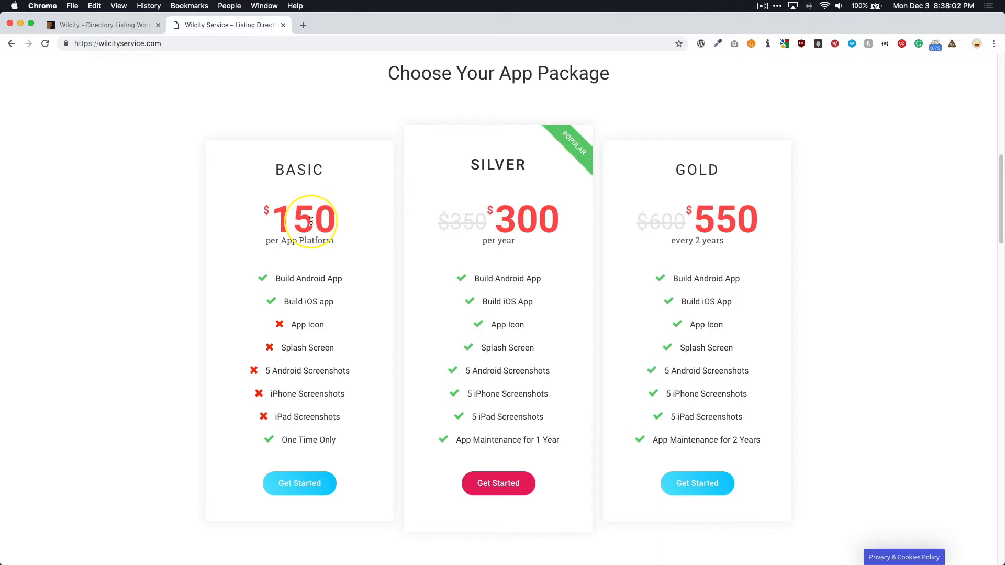
pyautogui.moveTo(305, 245)
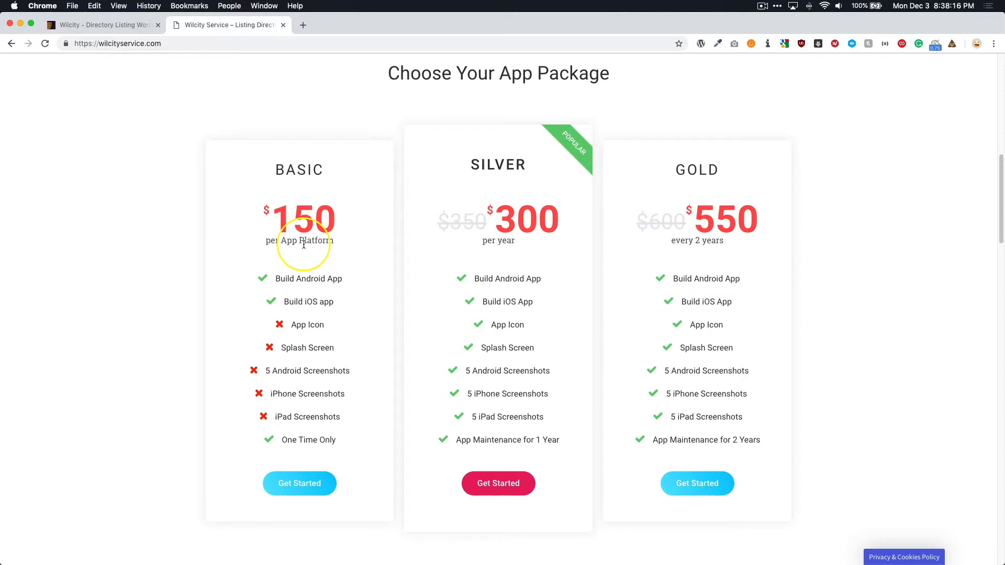
pyautogui.moveTo(303, 254)
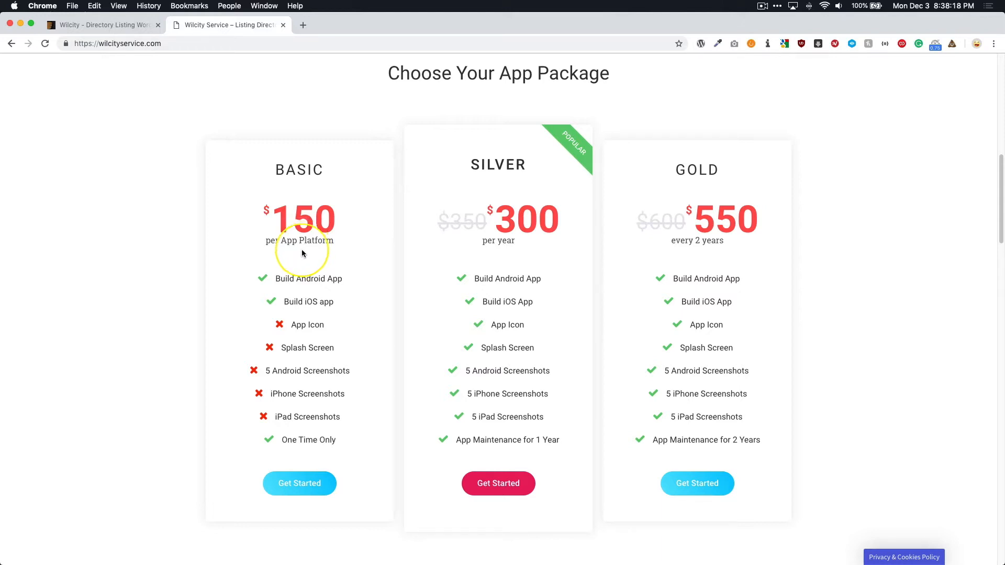
pyautogui.moveTo(536, 261)
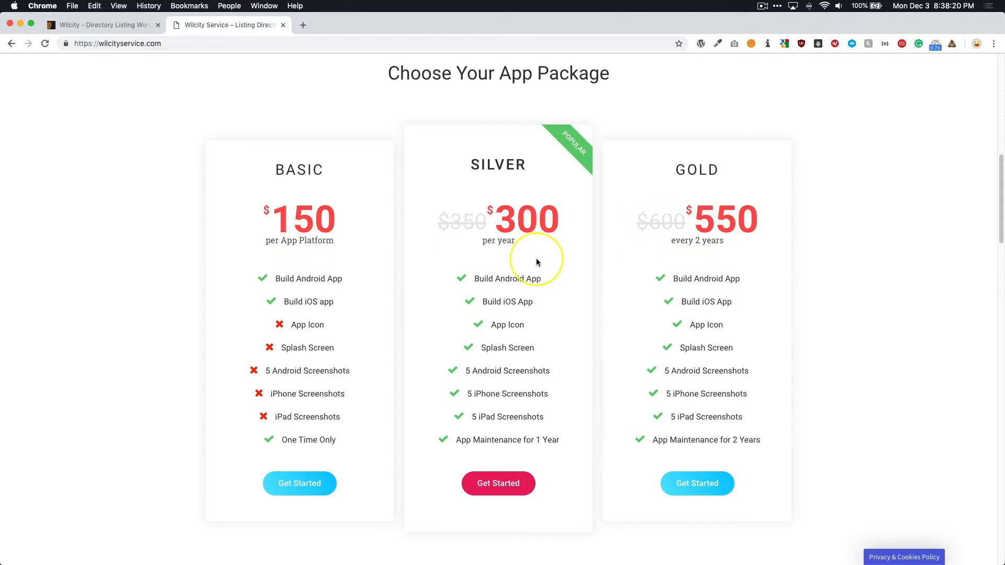
pyautogui.moveTo(595, 265)
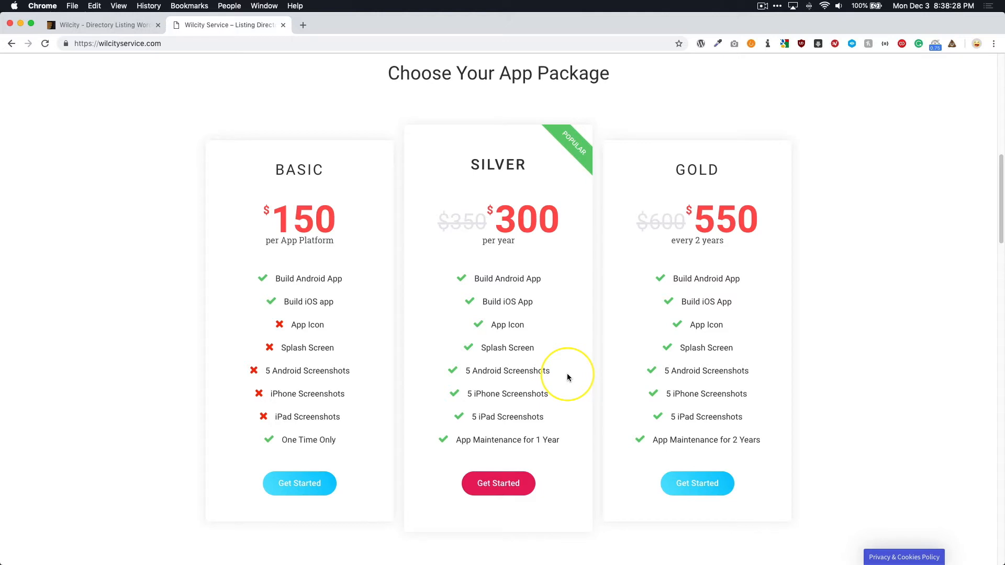
pyautogui.moveTo(532, 394)
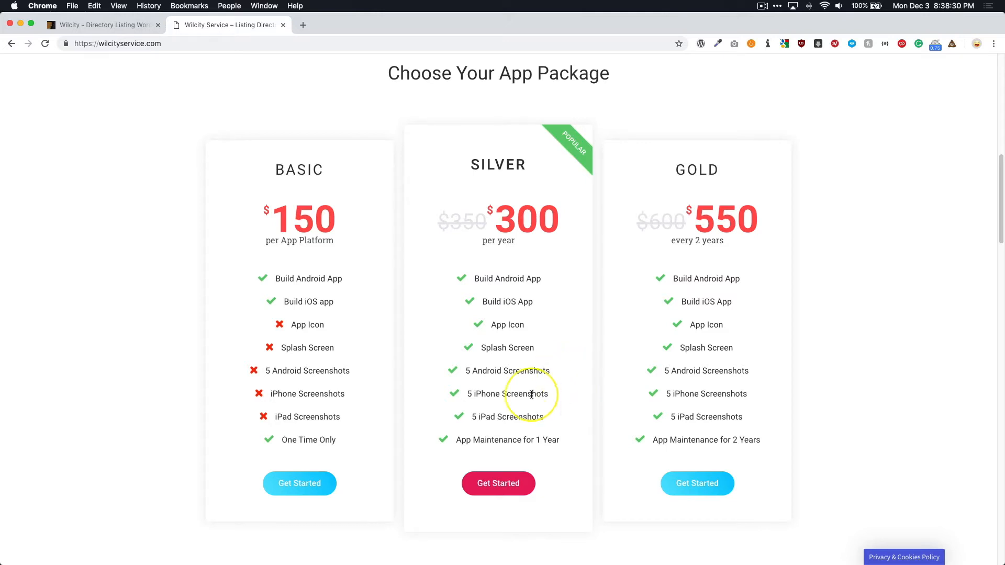
pyautogui.moveTo(500, 434)
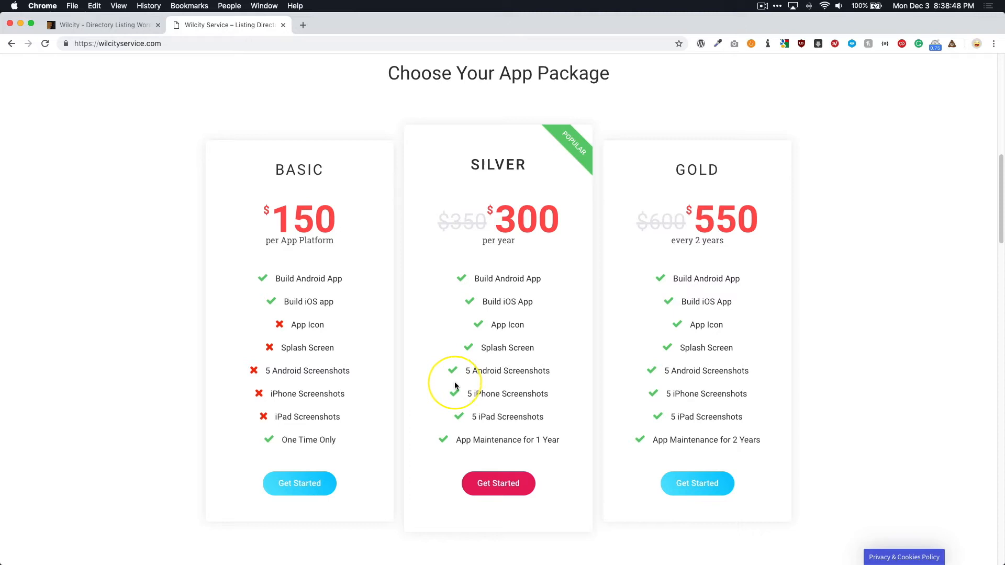
pyautogui.moveTo(454, 383)
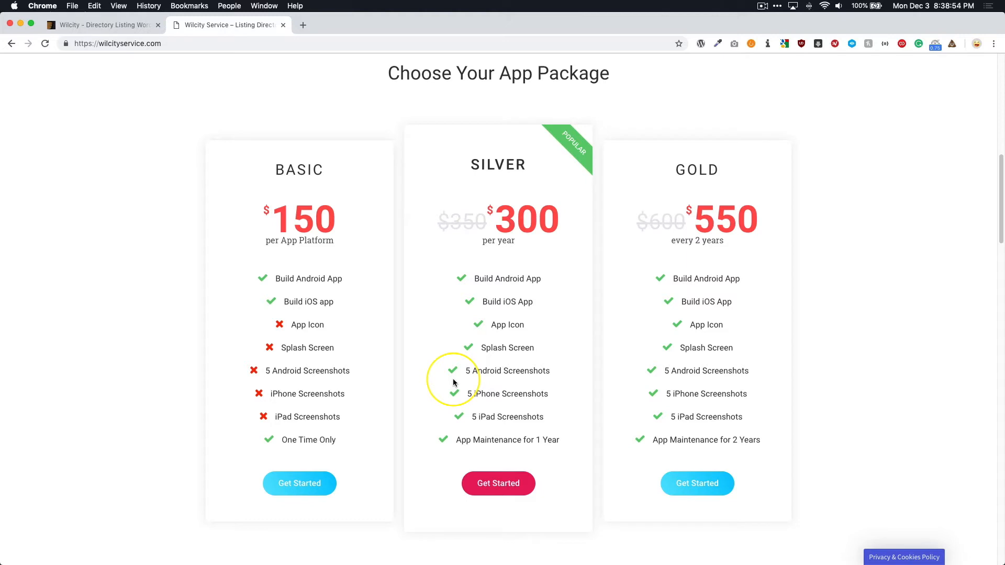
pyautogui.moveTo(506, 245)
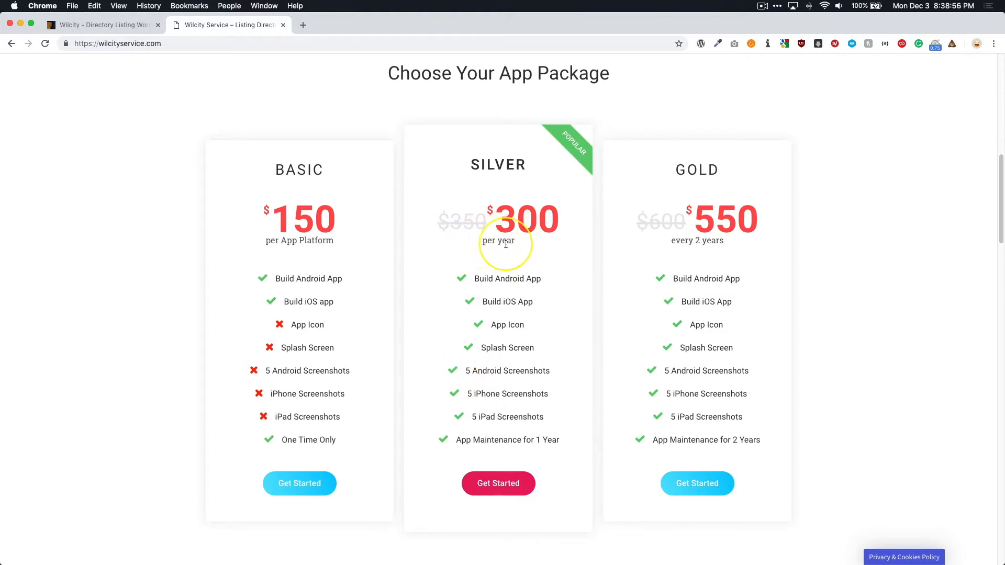
pyautogui.moveTo(650, 243)
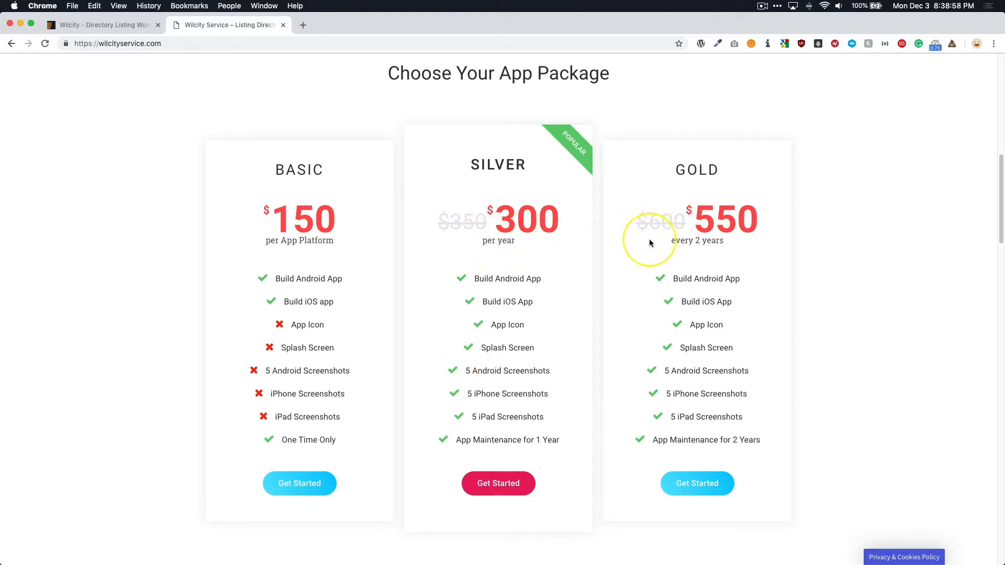
pyautogui.moveTo(494, 241)
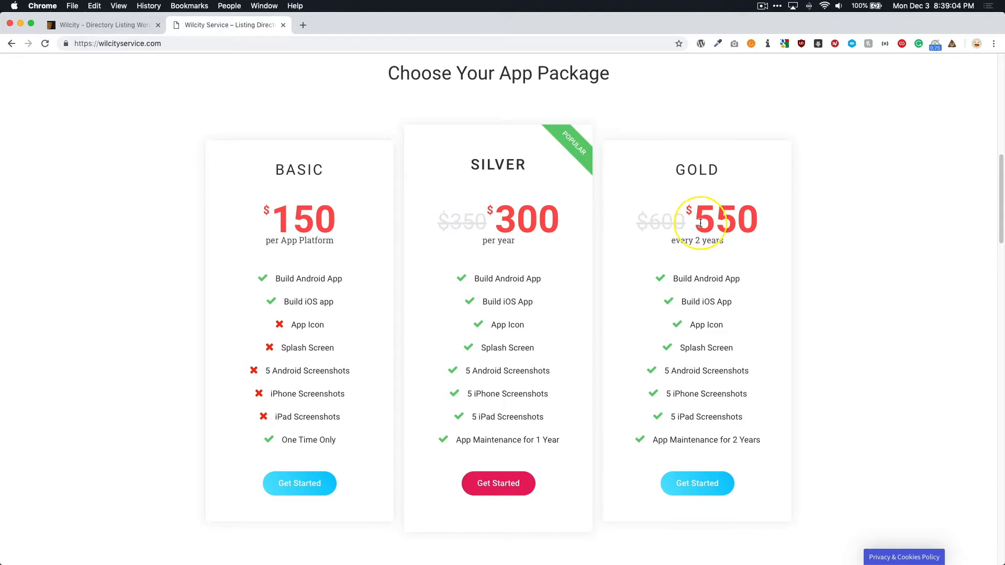
pyautogui.moveTo(593, 272)
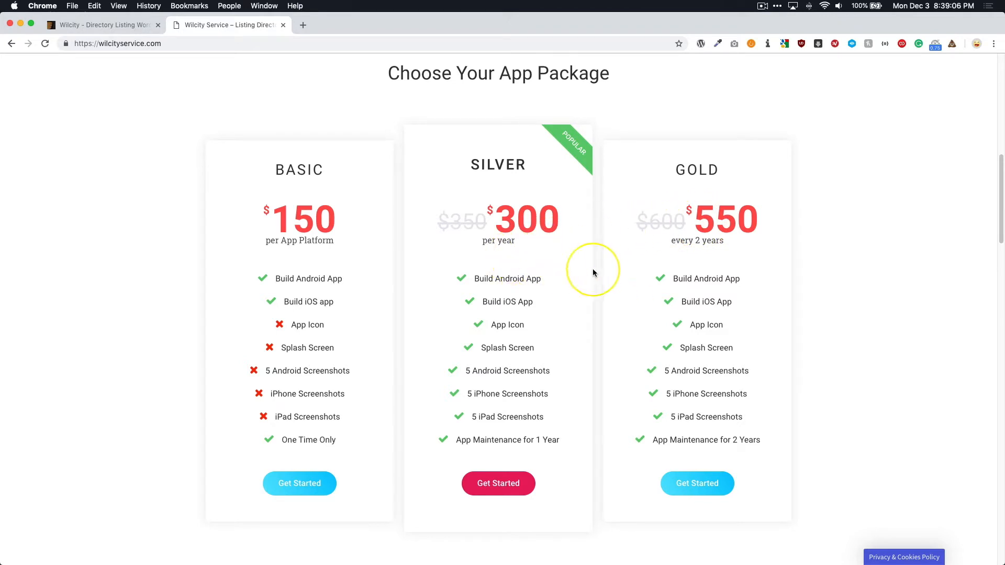
pyautogui.moveTo(563, 305)
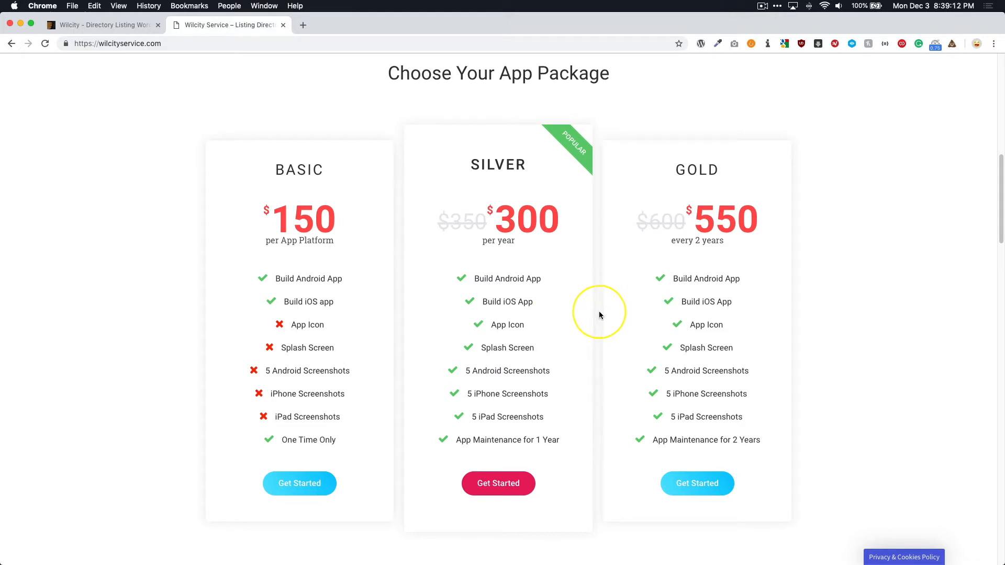
pyautogui.moveTo(651, 243)
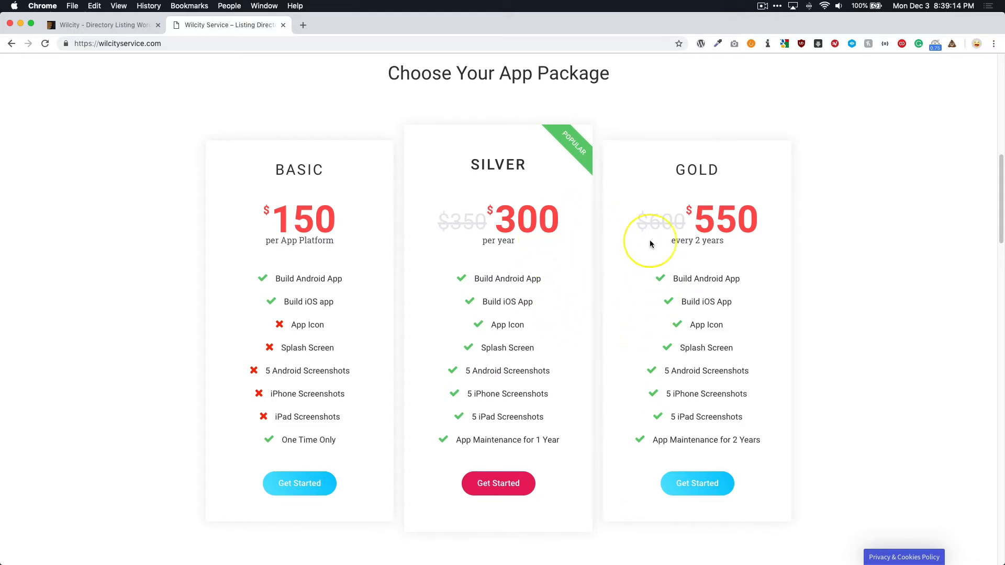
pyautogui.moveTo(563, 286)
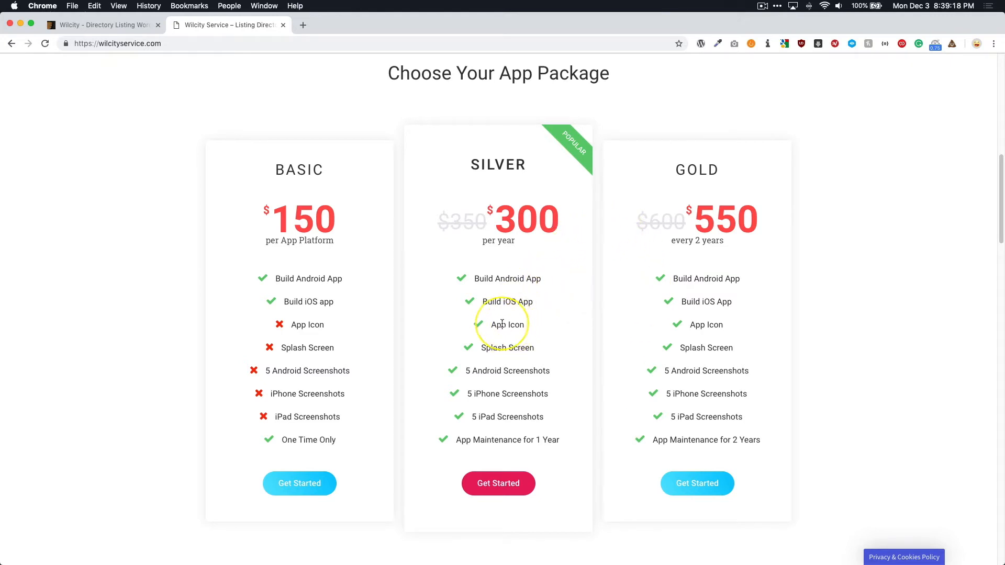
pyautogui.moveTo(491, 351)
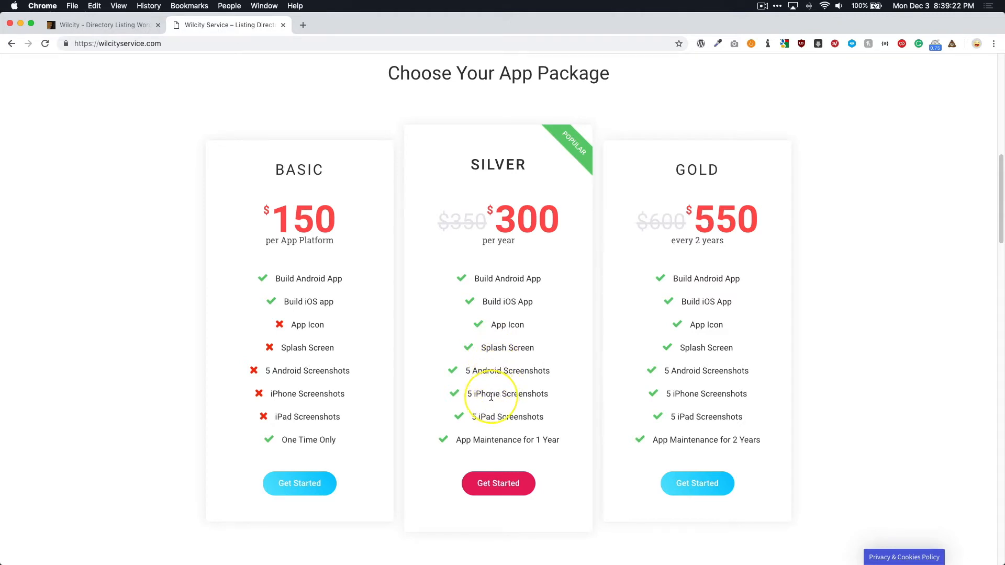
pyautogui.moveTo(500, 415)
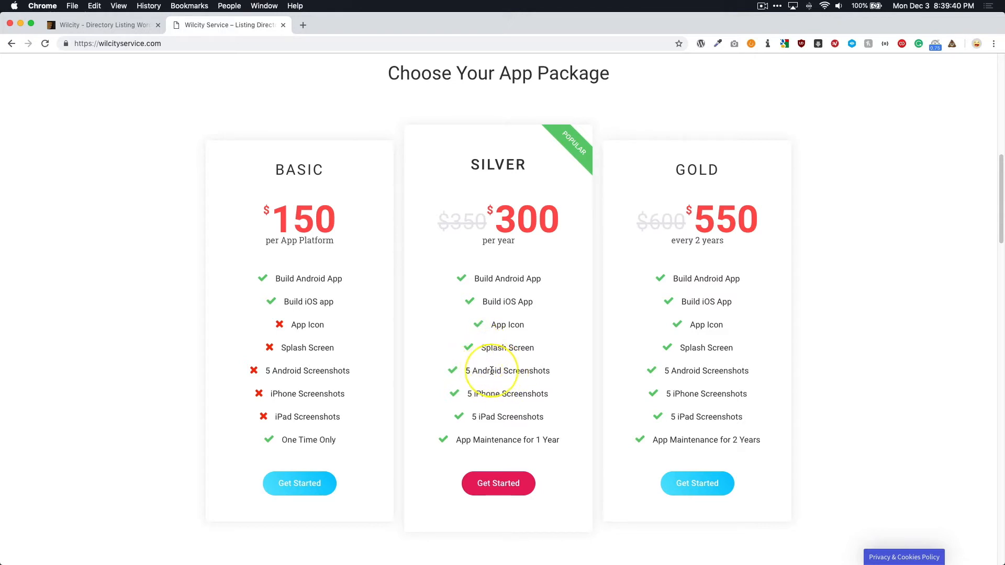
pyautogui.moveTo(479, 406)
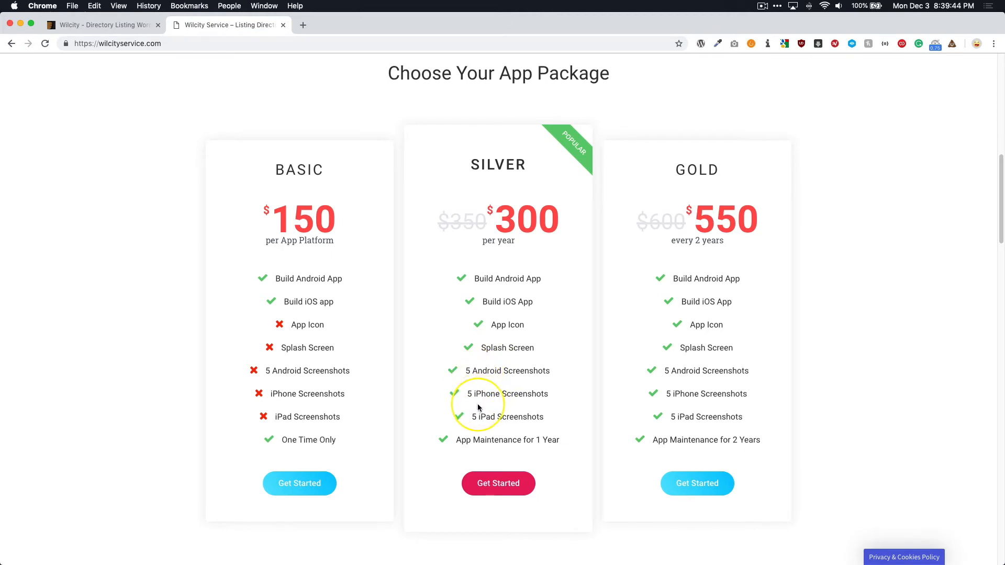
pyautogui.moveTo(644, 336)
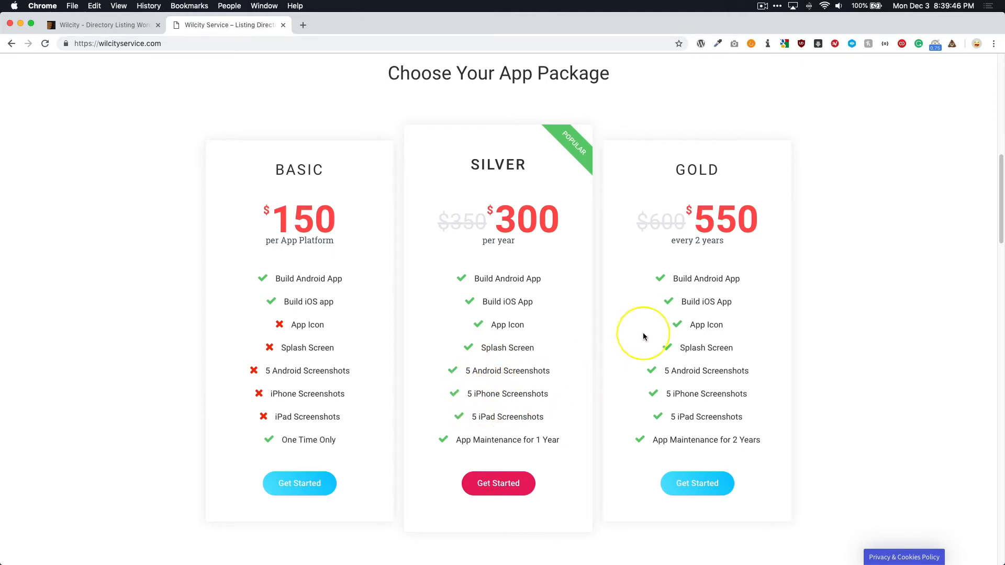
pyautogui.moveTo(501, 262)
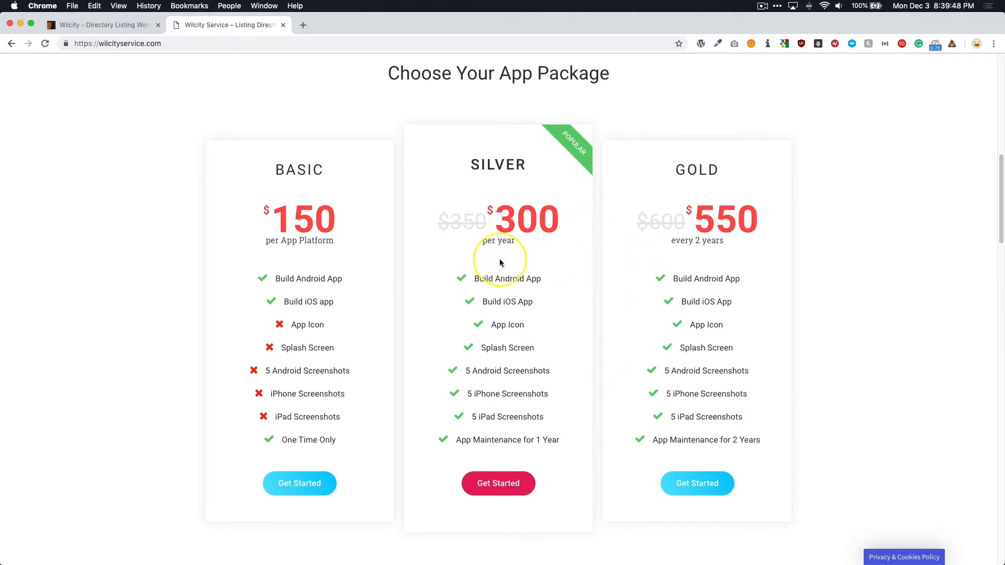
# Scroll through the Android/iOS build, App Icon, Splash Screen and App Screenshots sections.
pyautogui.scroll(-3)
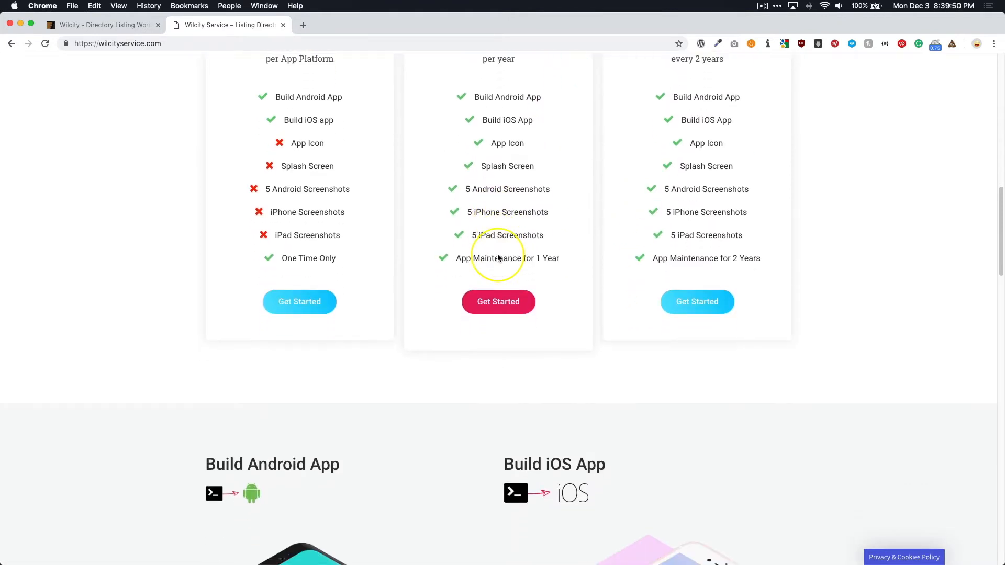
pyautogui.scroll(-3)
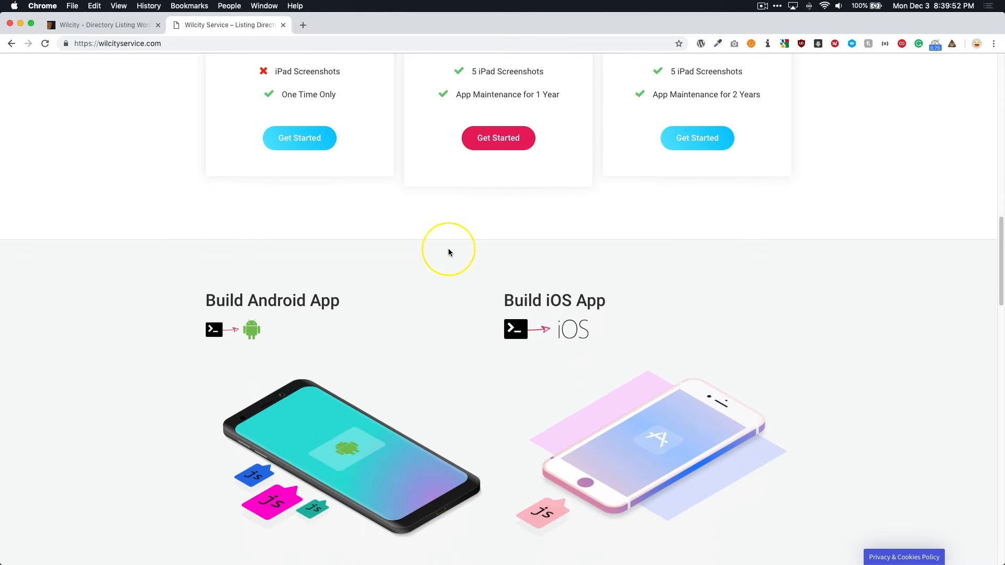
pyautogui.scroll(-3)
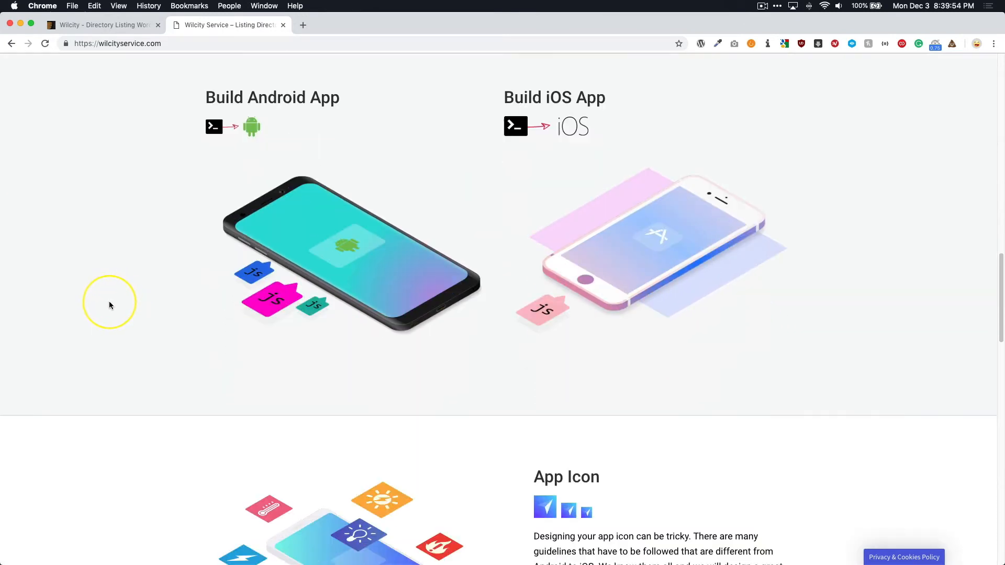
pyautogui.scroll(-3)
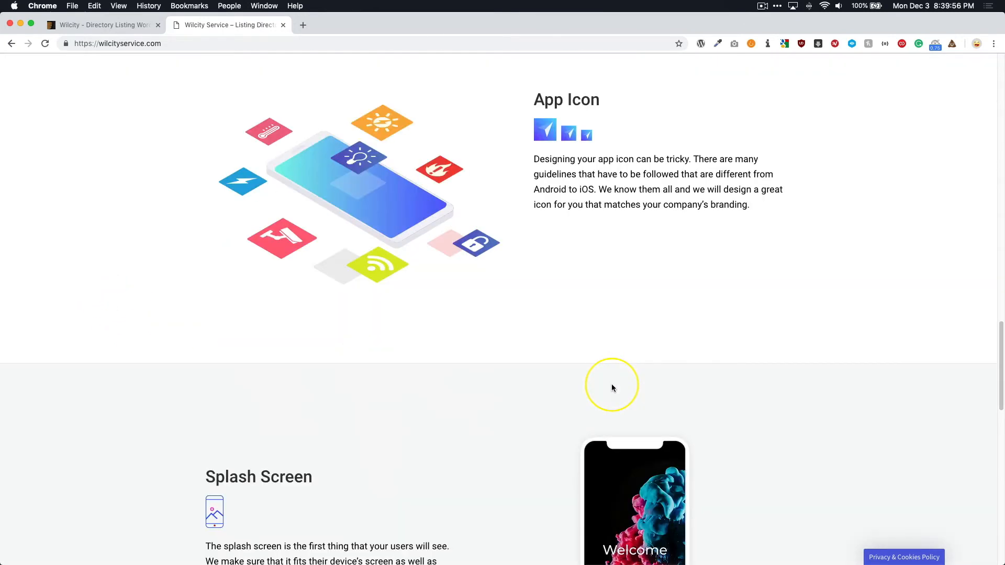
pyautogui.scroll(-3)
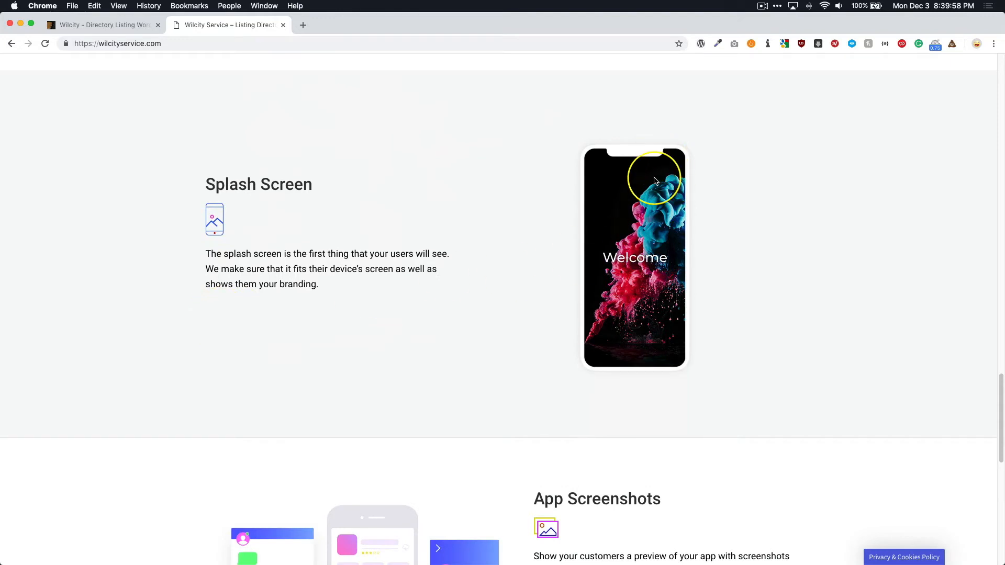
pyautogui.scroll(-3)
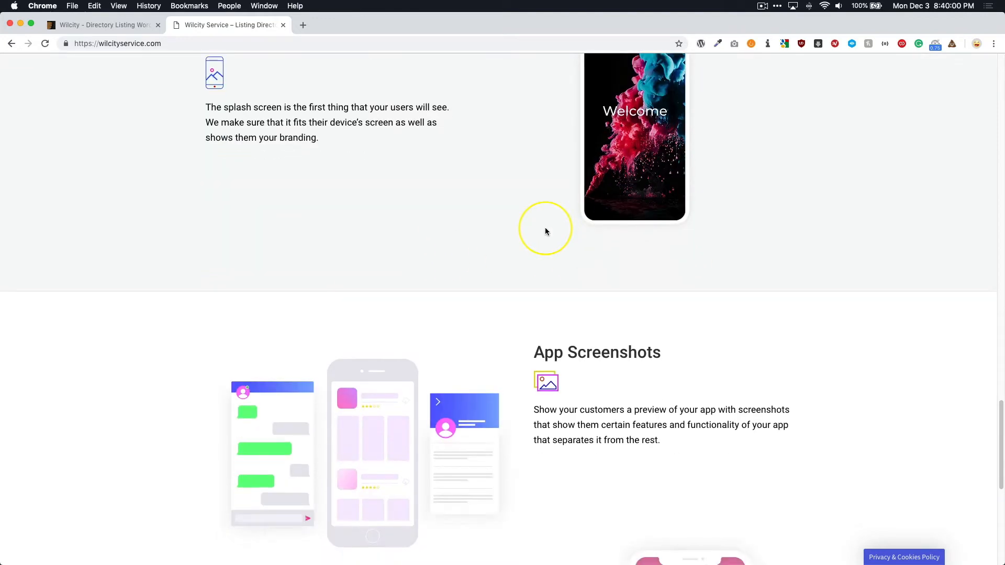
pyautogui.scroll(-3)
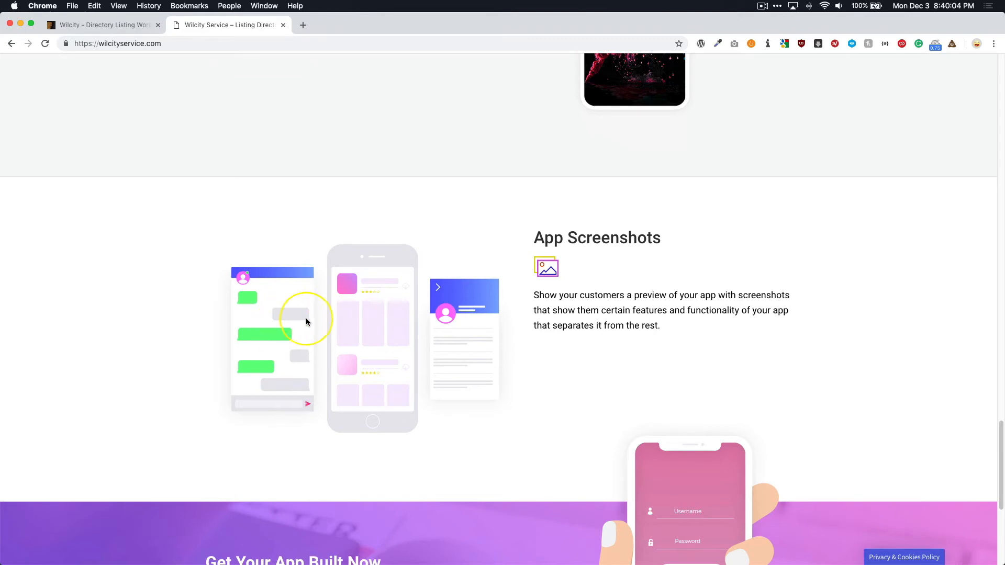
pyautogui.moveTo(270, 319)
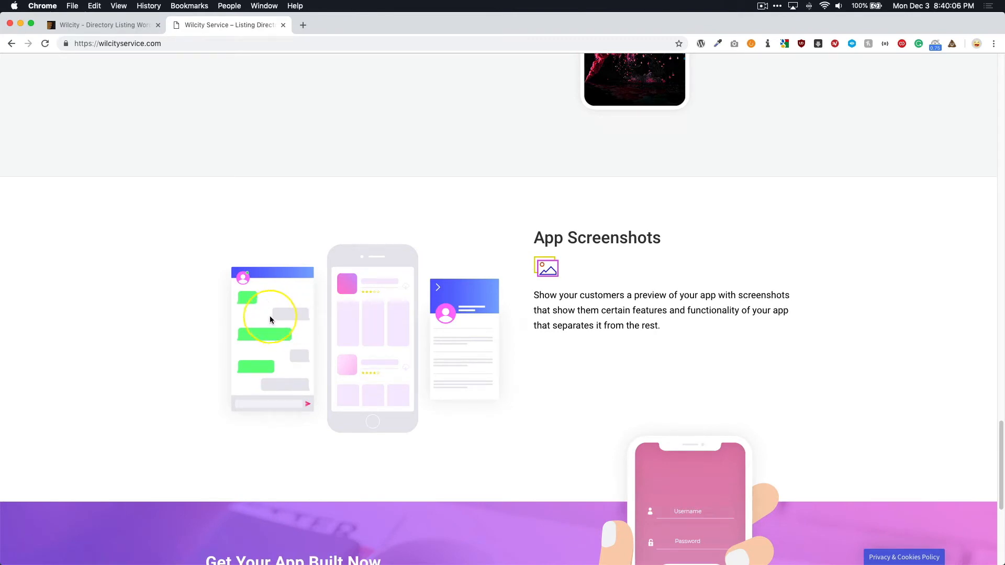
pyautogui.moveTo(393, 319)
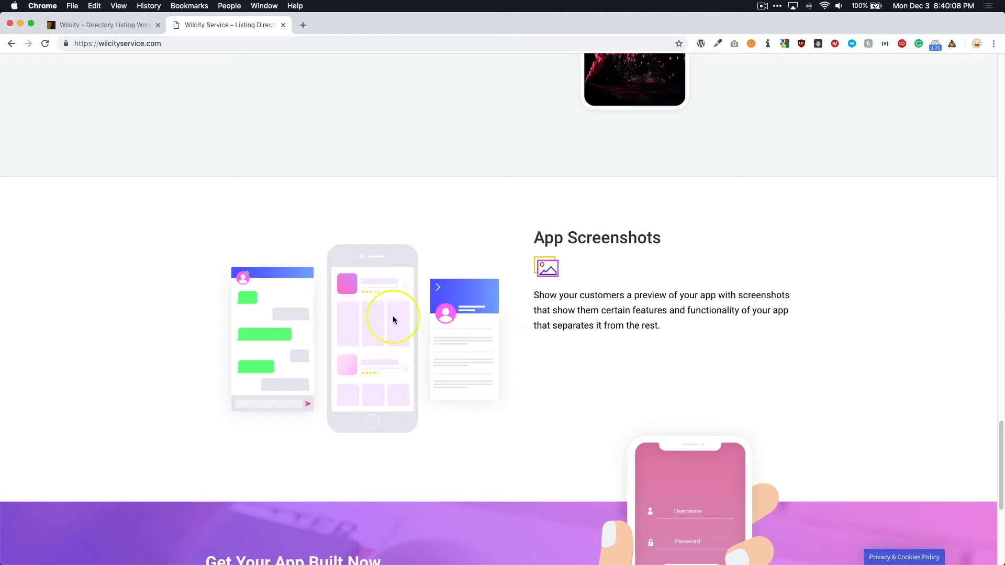
pyautogui.moveTo(410, 344)
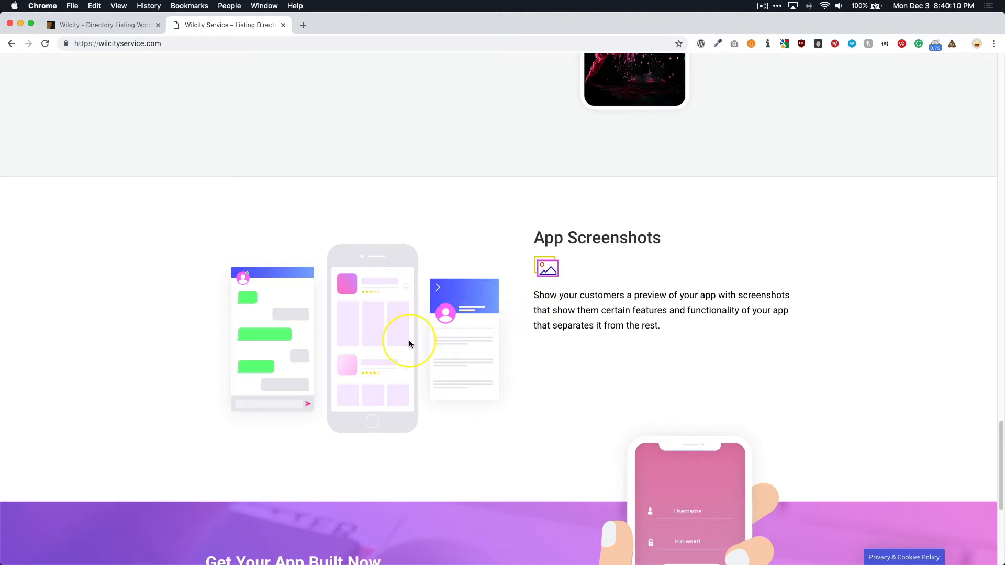
pyautogui.moveTo(371, 324)
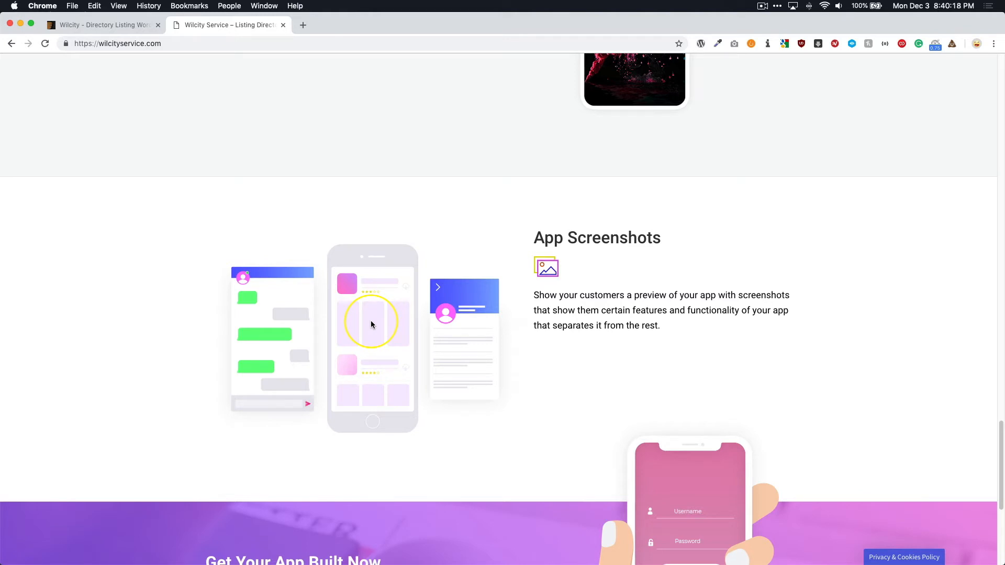
pyautogui.moveTo(375, 328)
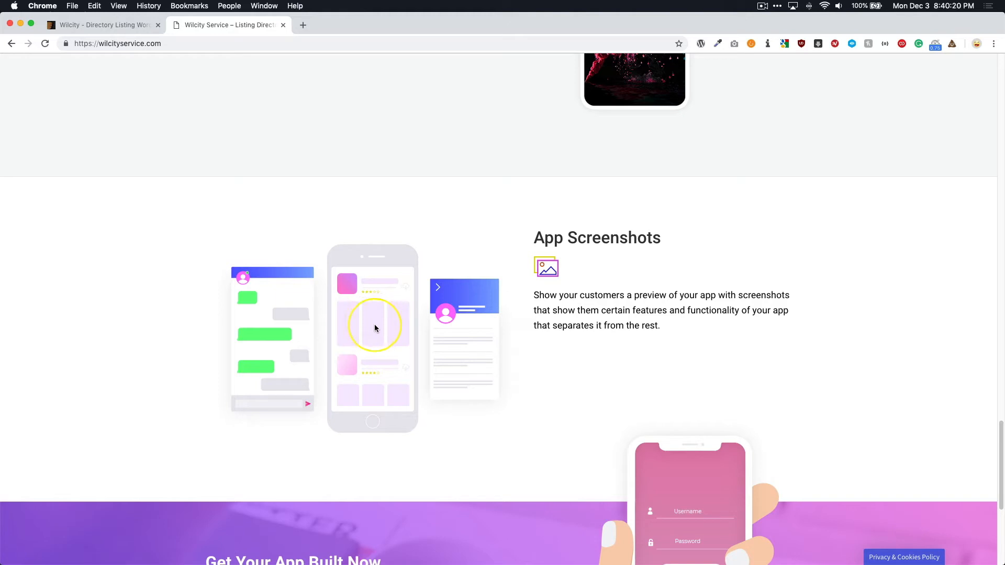
pyautogui.moveTo(187, 327)
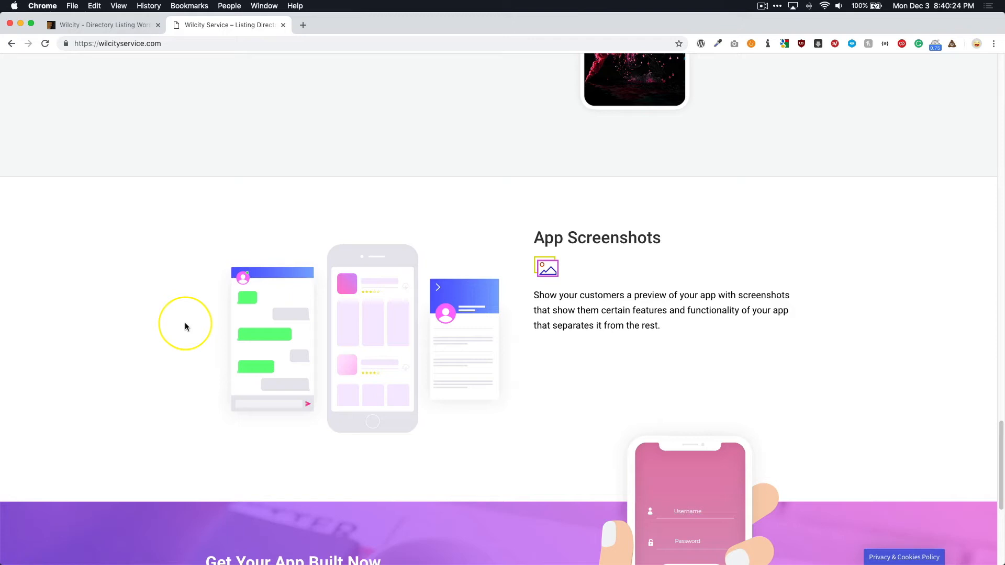
# Scroll back past the splash screen, app icon and pricing sections to the top banner.
pyautogui.scroll(3)
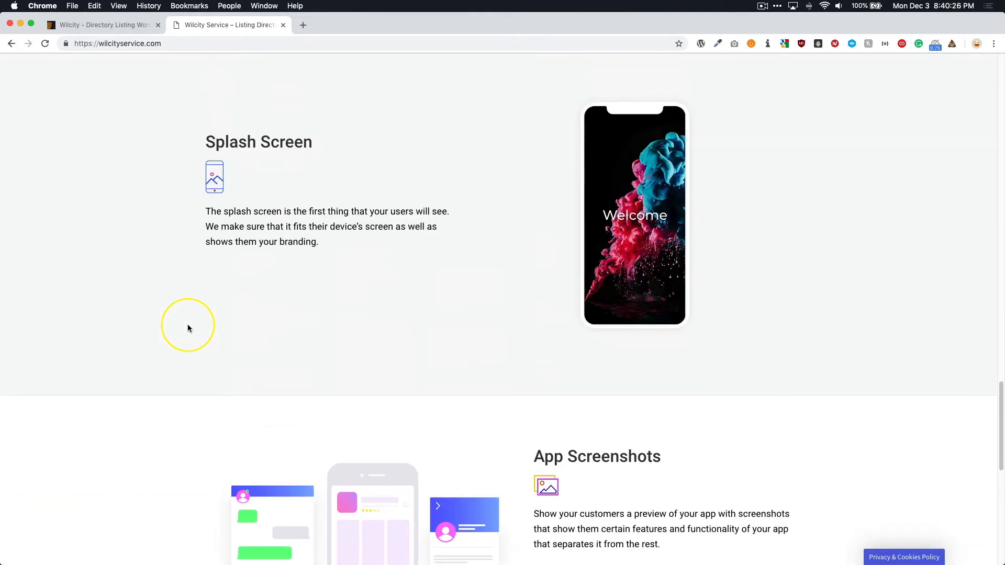
pyautogui.scroll(-3)
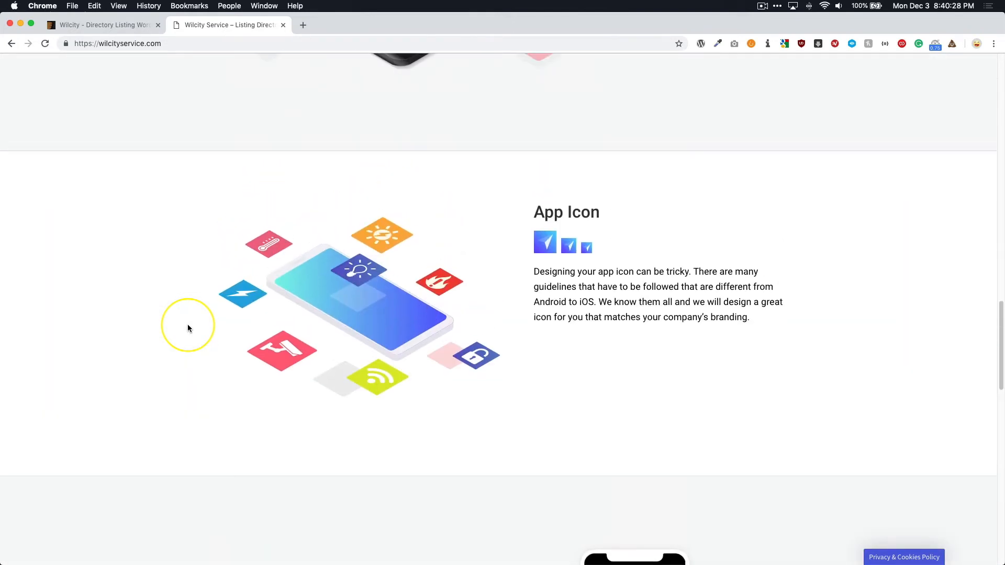
pyautogui.scroll(-3)
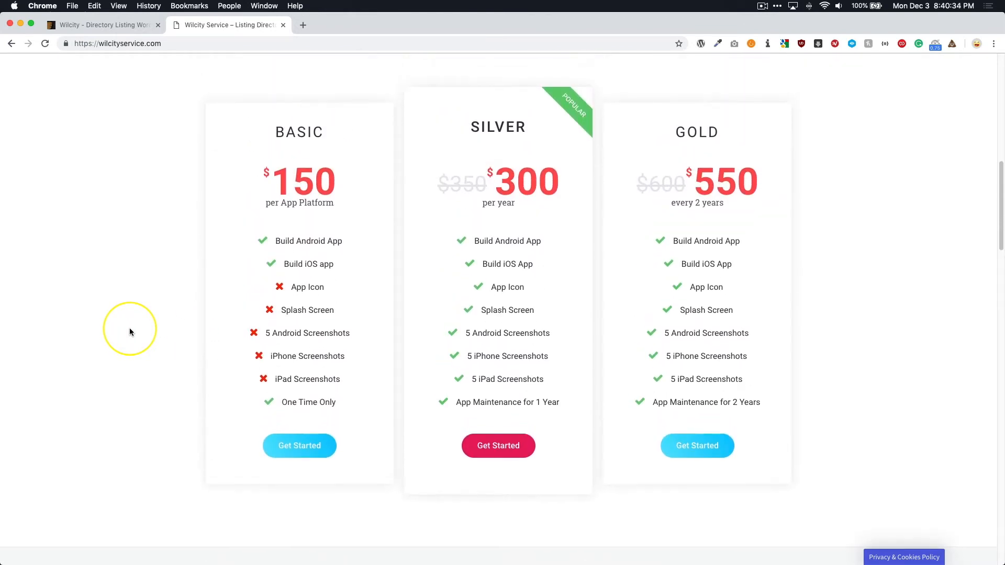
pyautogui.scroll(3)
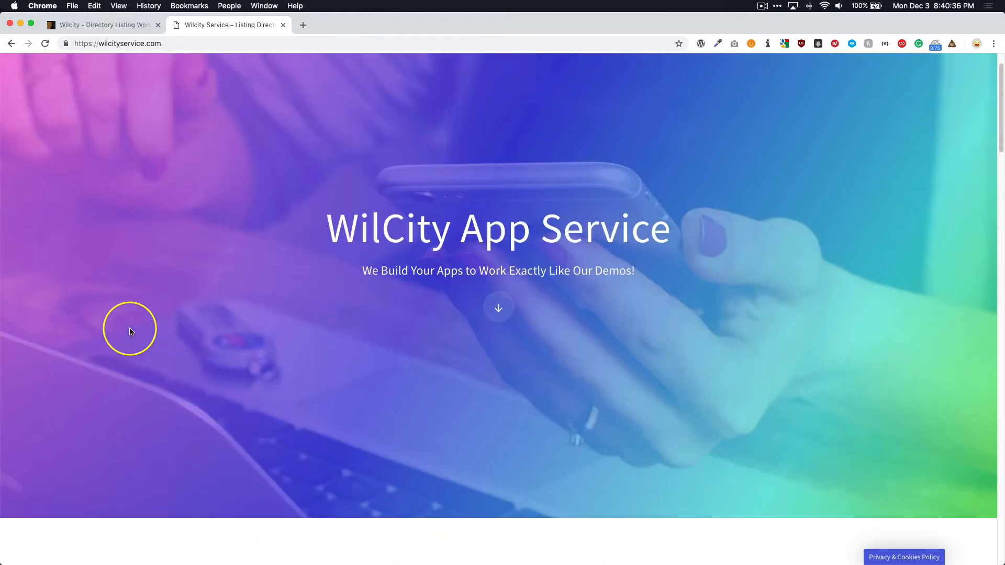
# Revisit the ThemeForest Wilcity theme page, then return to the WilCity App Service tab.
pyautogui.click(94, 25)
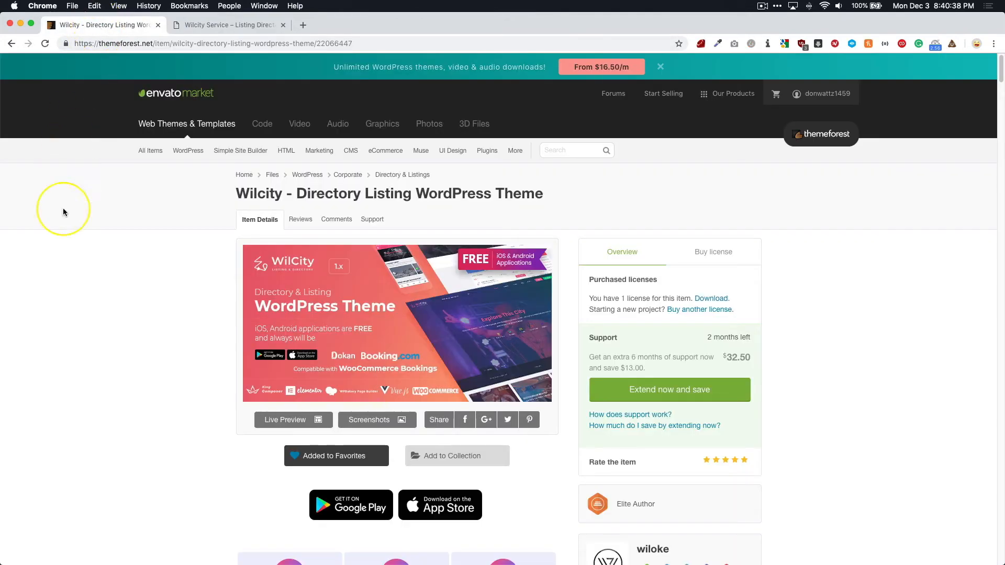
pyautogui.moveTo(362, 263)
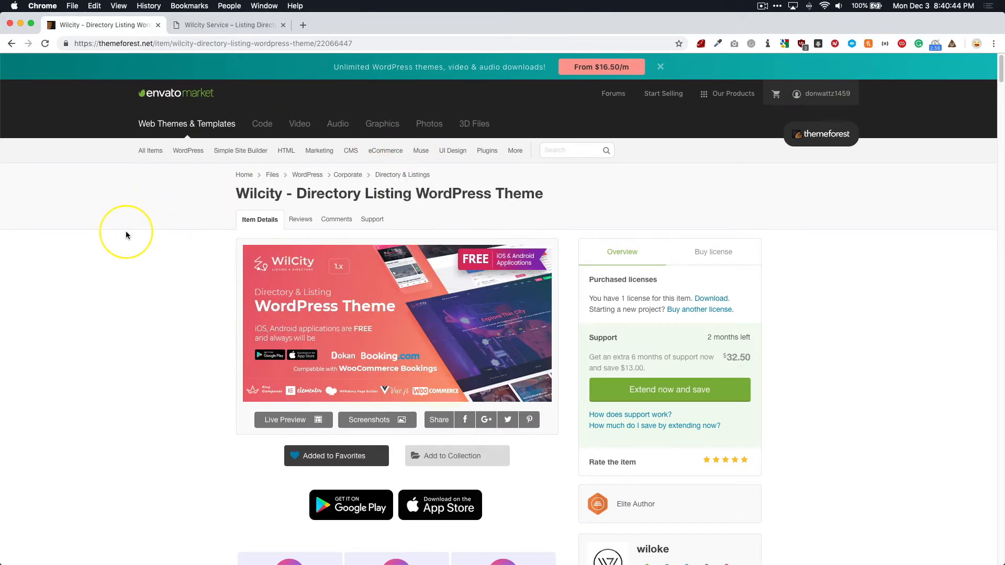
pyautogui.moveTo(97, 335)
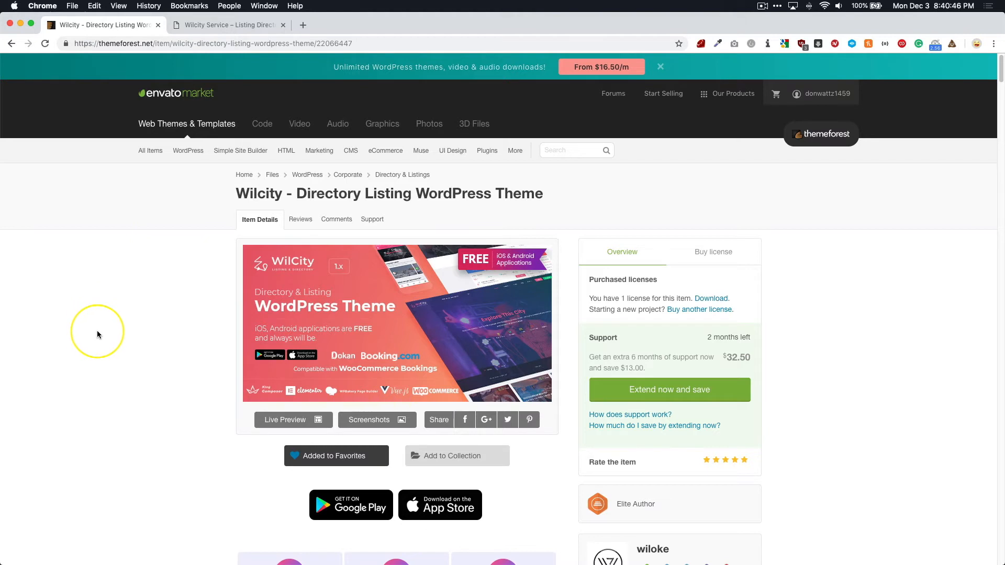
pyautogui.moveTo(111, 333)
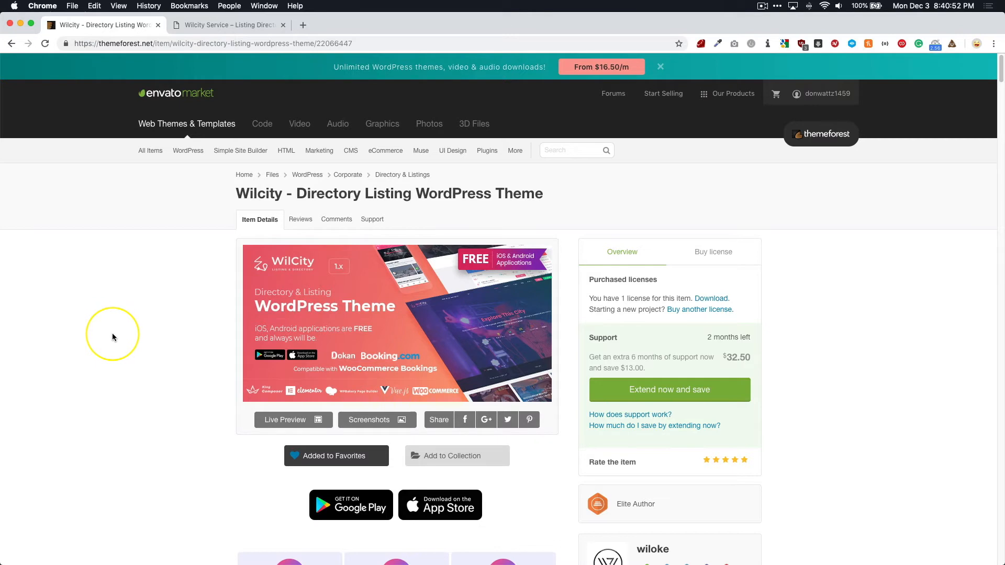
pyautogui.click(227, 24)
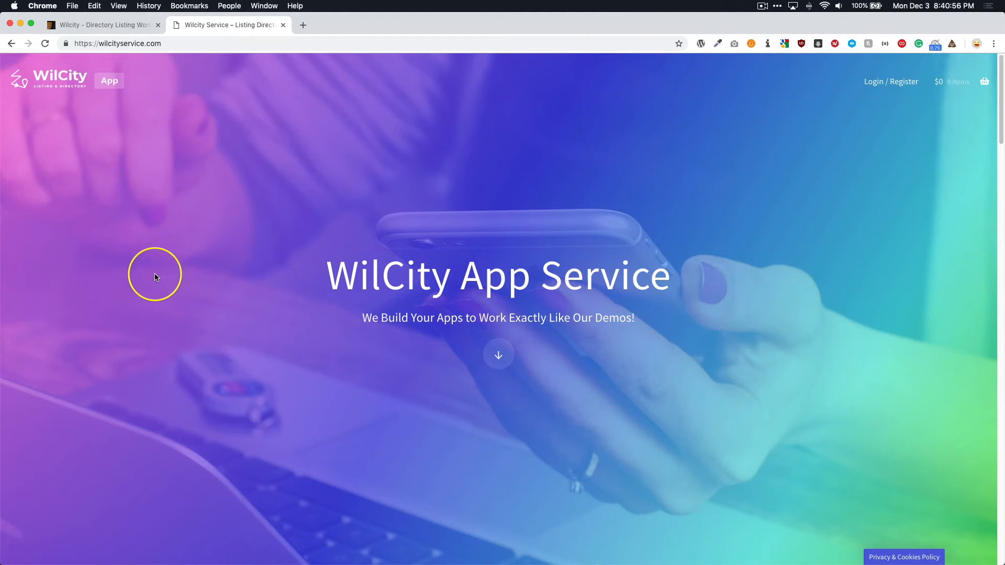
# Scroll to Choose Your App Package and choose Get Started under SILVER.
pyautogui.scroll(-3)
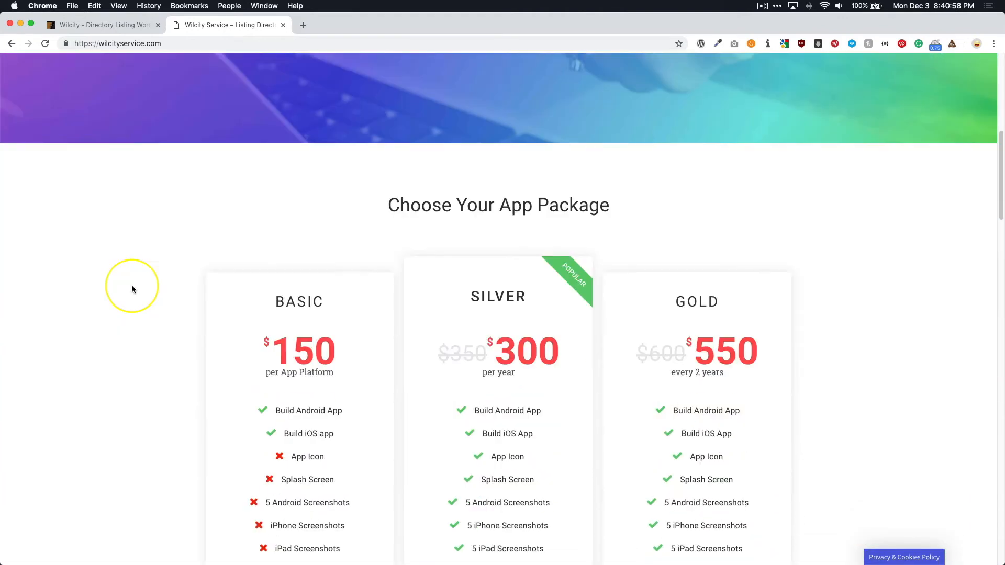
pyautogui.scroll(-3)
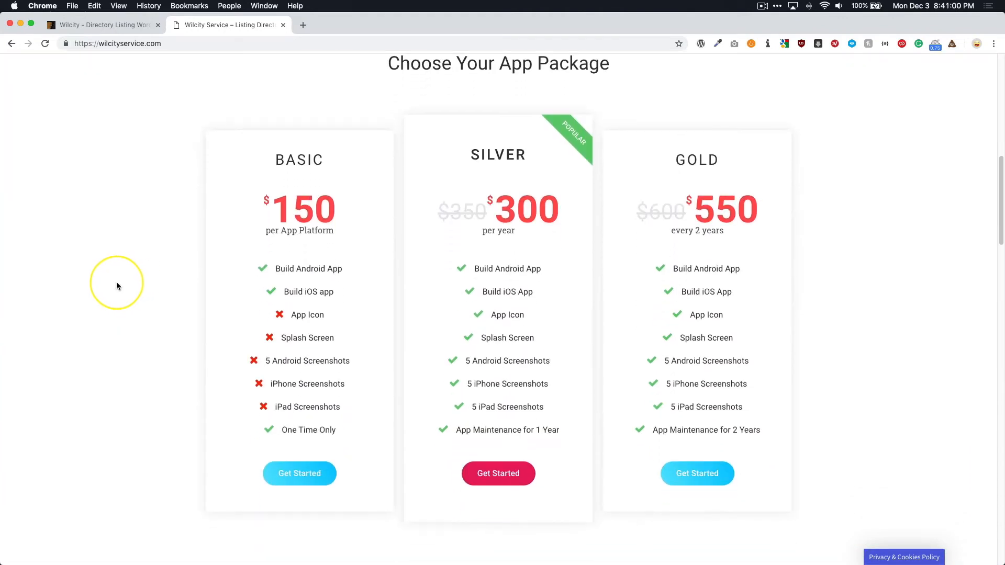
pyautogui.click(498, 473)
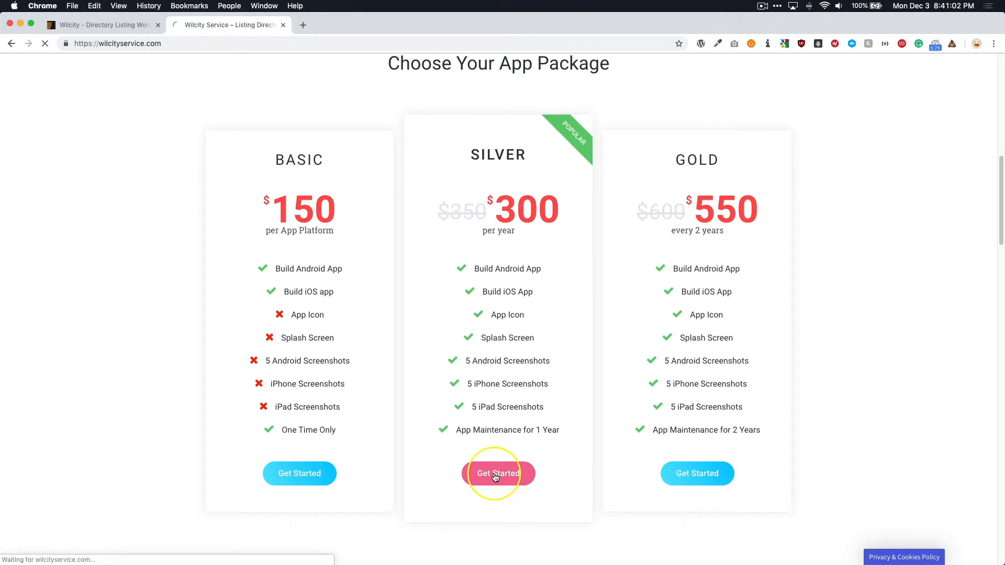
# Highlight the SILVER requirements: Apple Developer account, WordPress account and splash screen size.
pyautogui.click(498, 473)
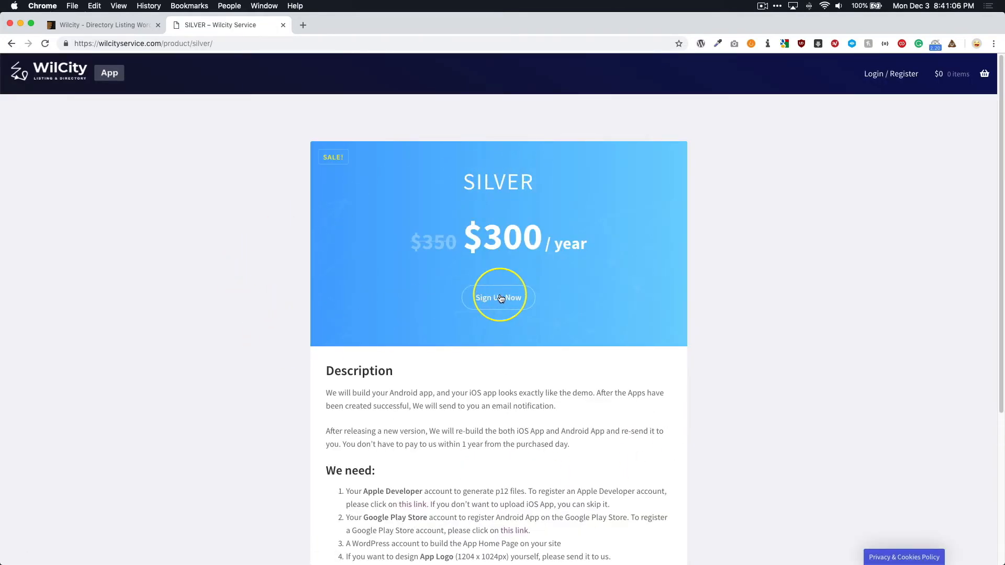
pyautogui.scroll(-3)
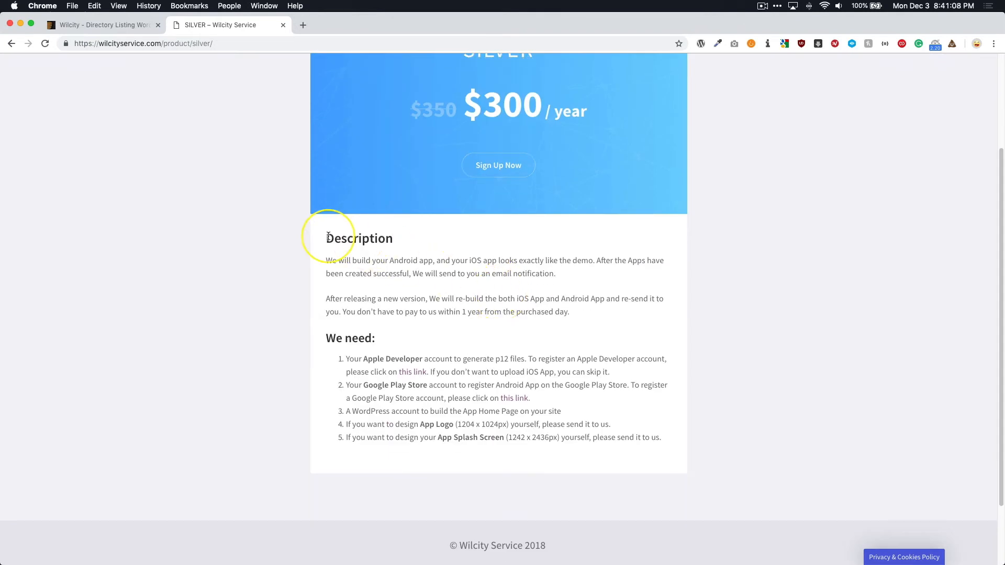
pyautogui.doubleClick(359, 238)
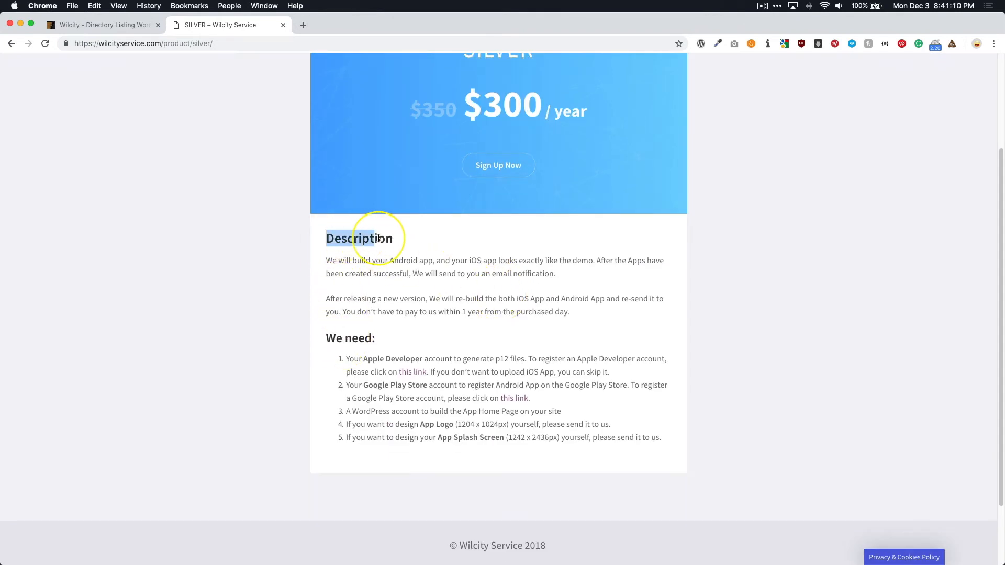
pyautogui.moveTo(327, 338)
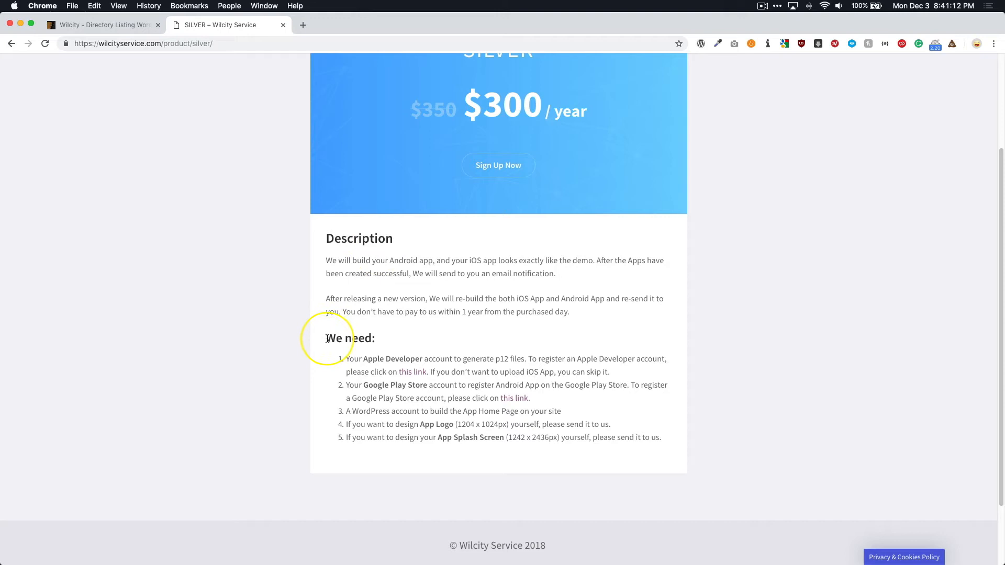
pyautogui.doubleClick(363, 338)
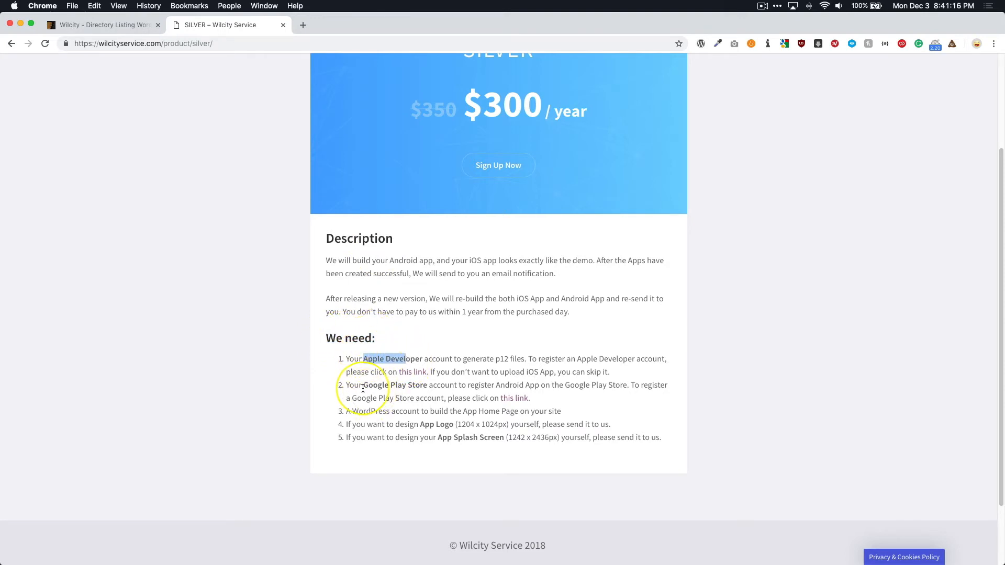
pyautogui.moveTo(369, 414)
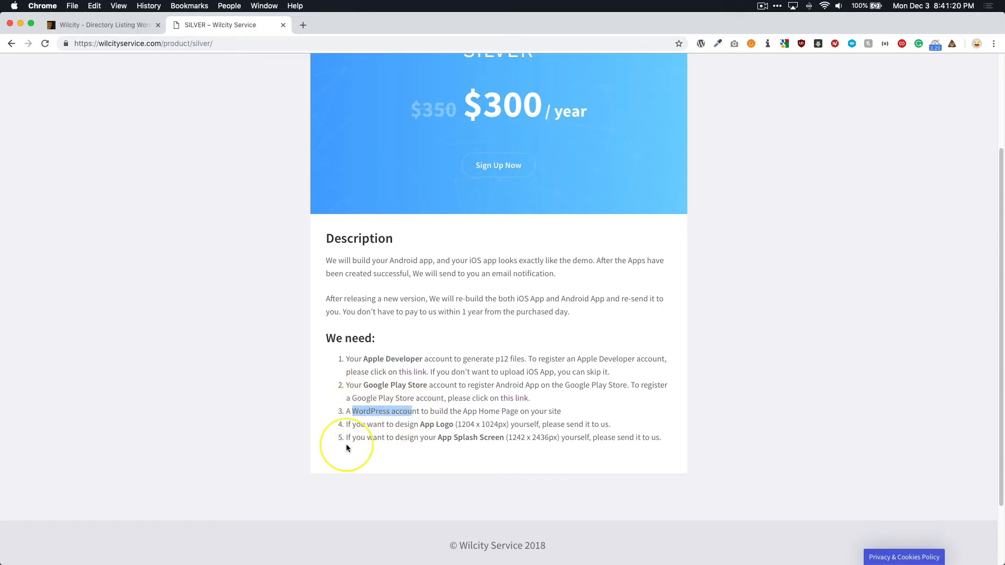
pyautogui.moveTo(366, 424); pyautogui.dragTo(451, 424)
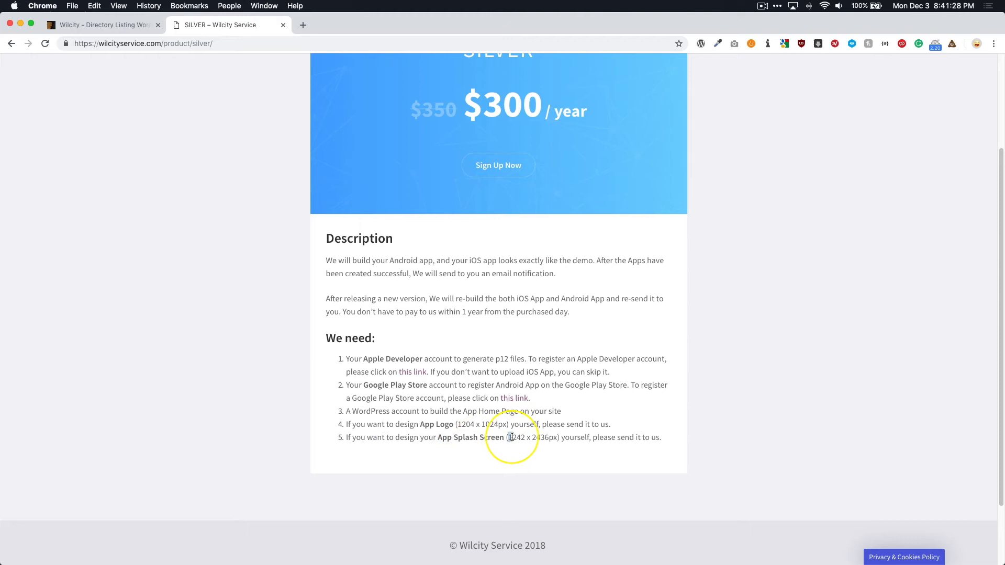
pyautogui.moveTo(508, 437); pyautogui.dragTo(557, 437)
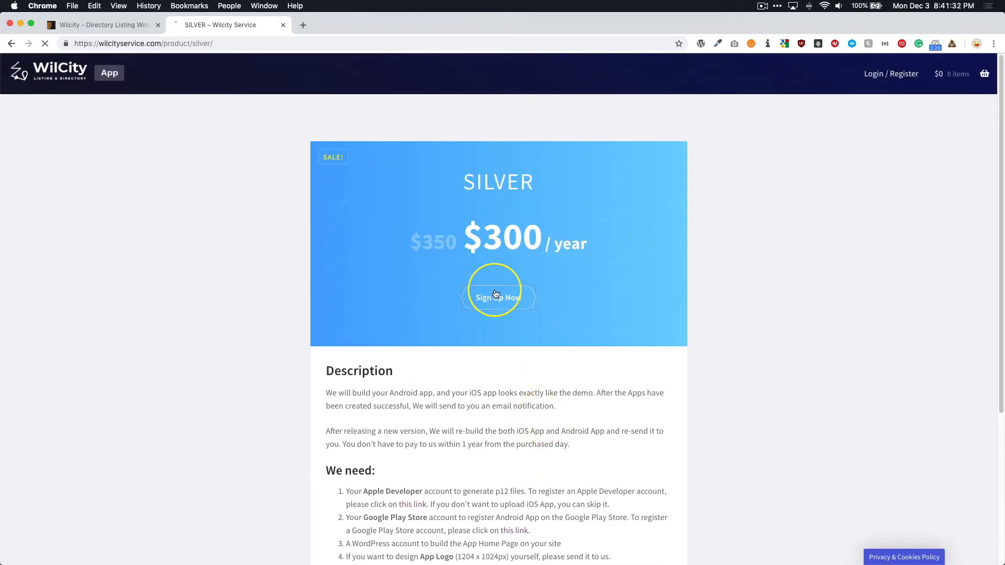
# Add the SILVER package to the cart and proceed to checkout.
pyautogui.click(497, 297)
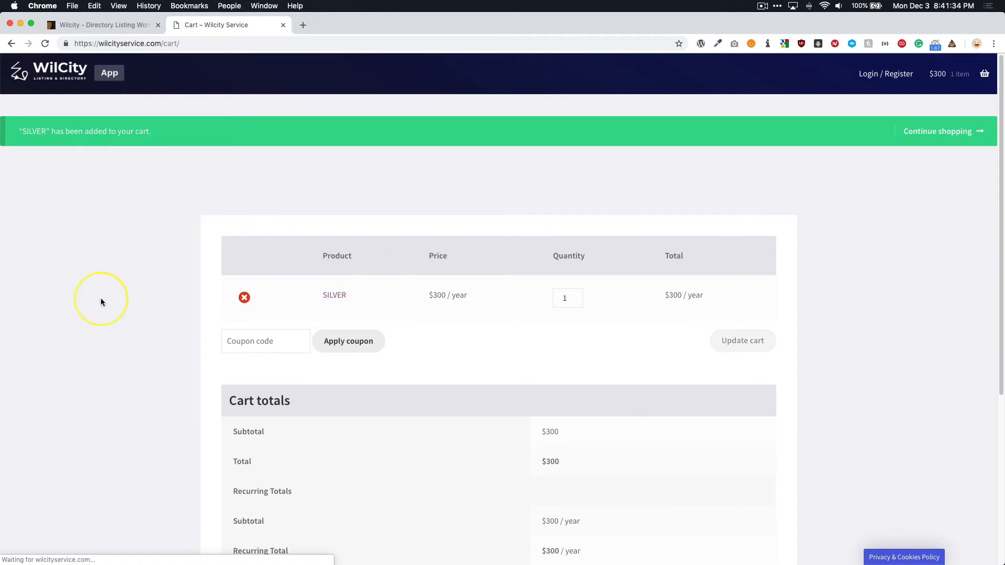
pyautogui.scroll(-3)
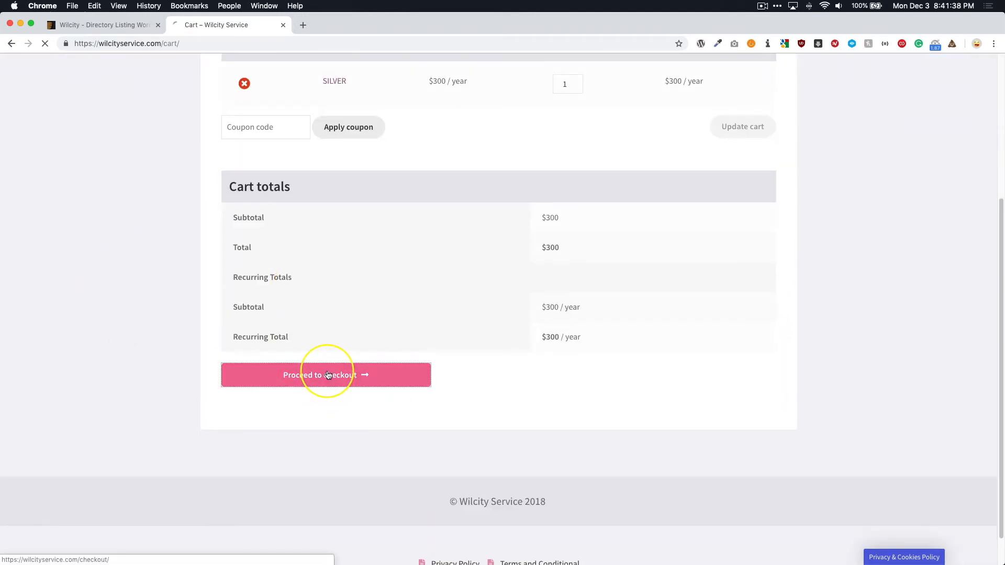
pyautogui.click(325, 375)
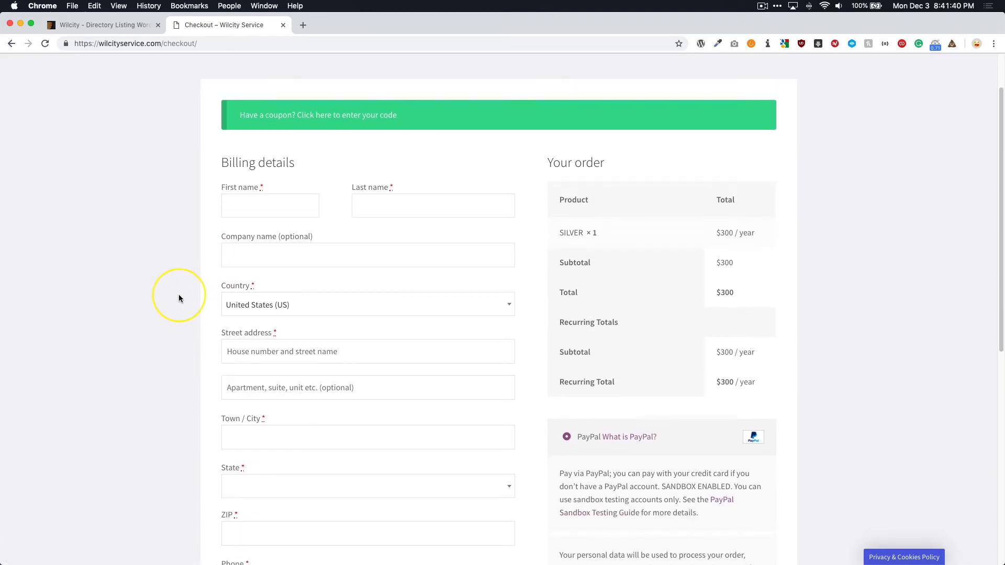
pyautogui.scroll(-3)
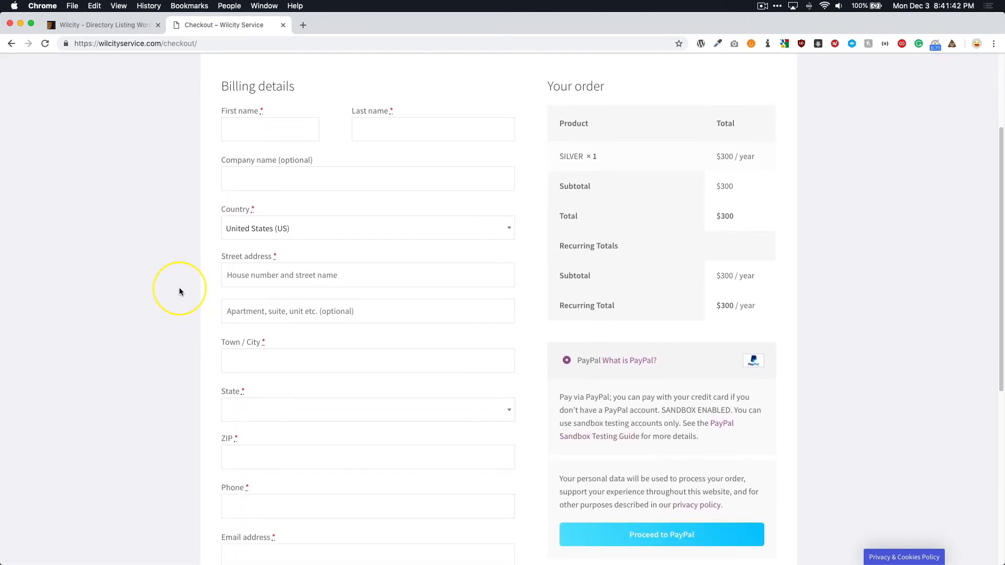
pyautogui.moveTo(628, 366)
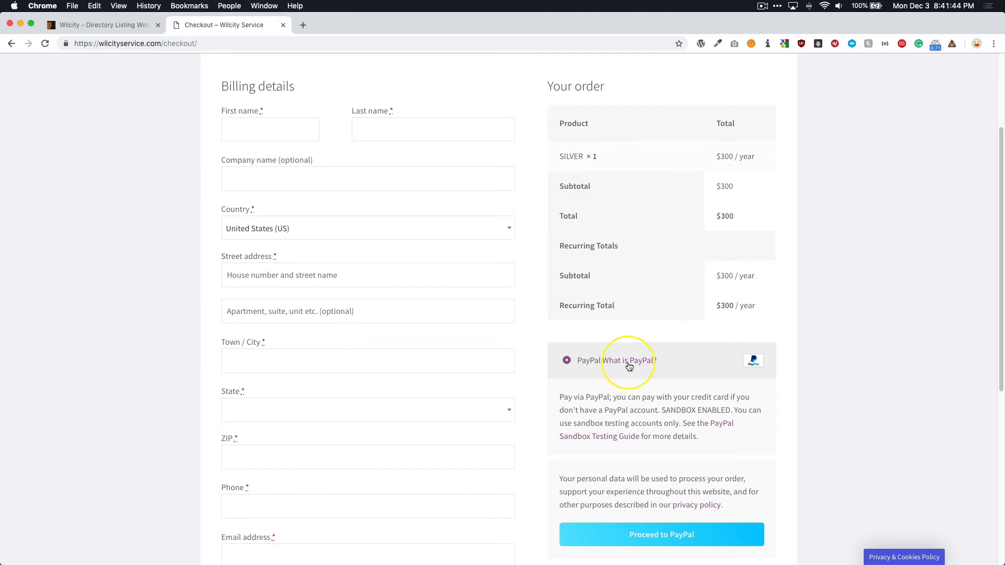
pyautogui.moveTo(80, 342)
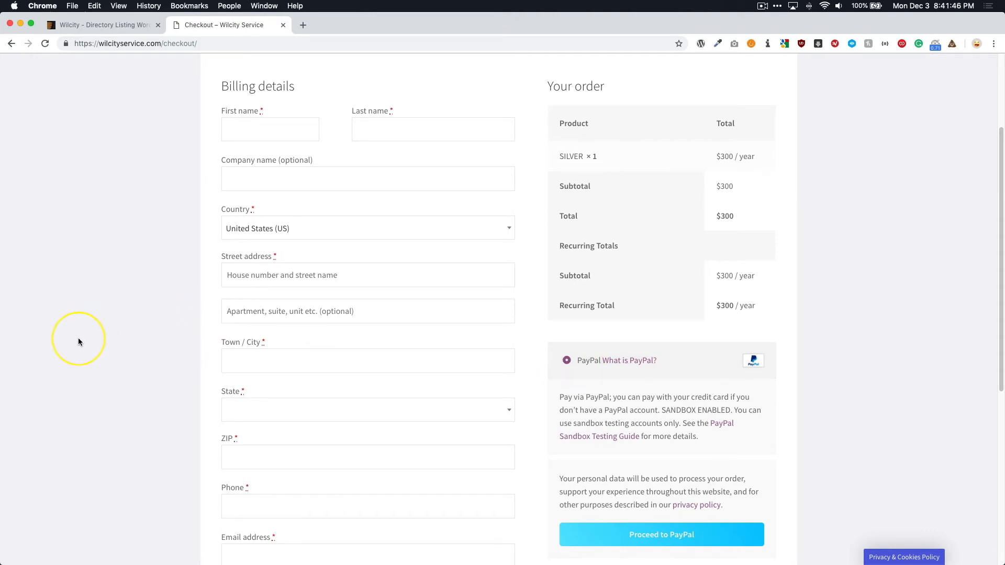
pyautogui.scroll(-3)
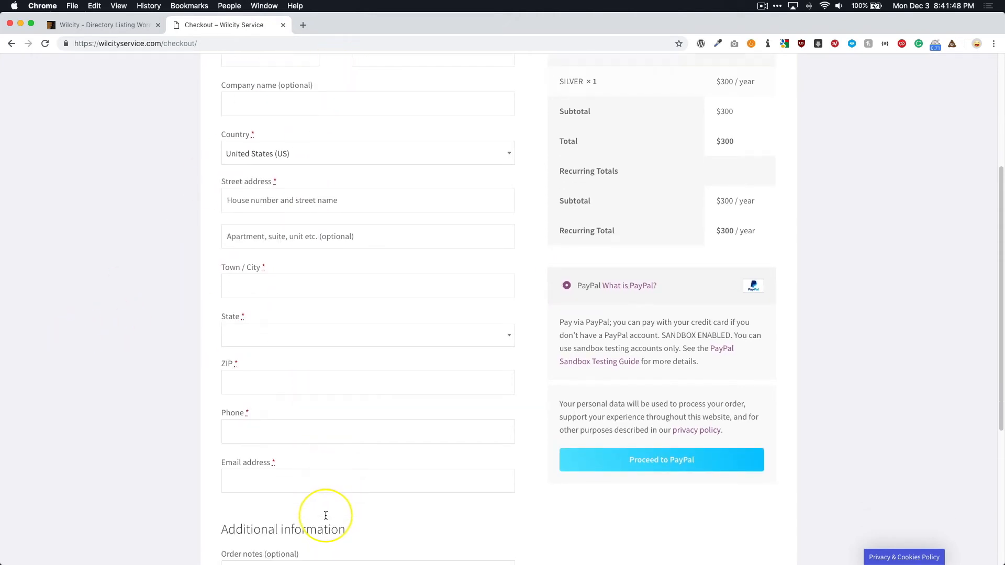
pyautogui.scroll(-3)
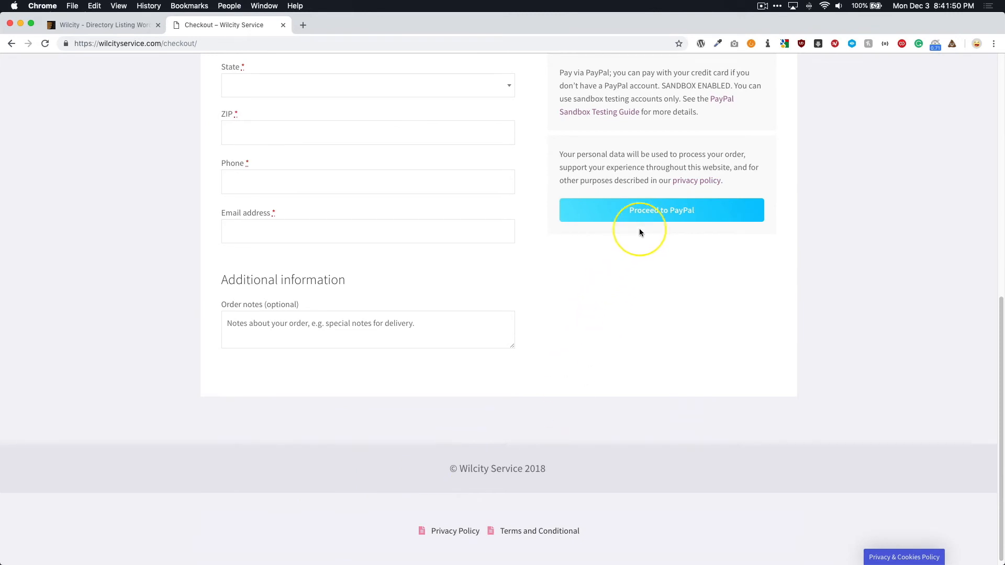
pyautogui.moveTo(785, 372)
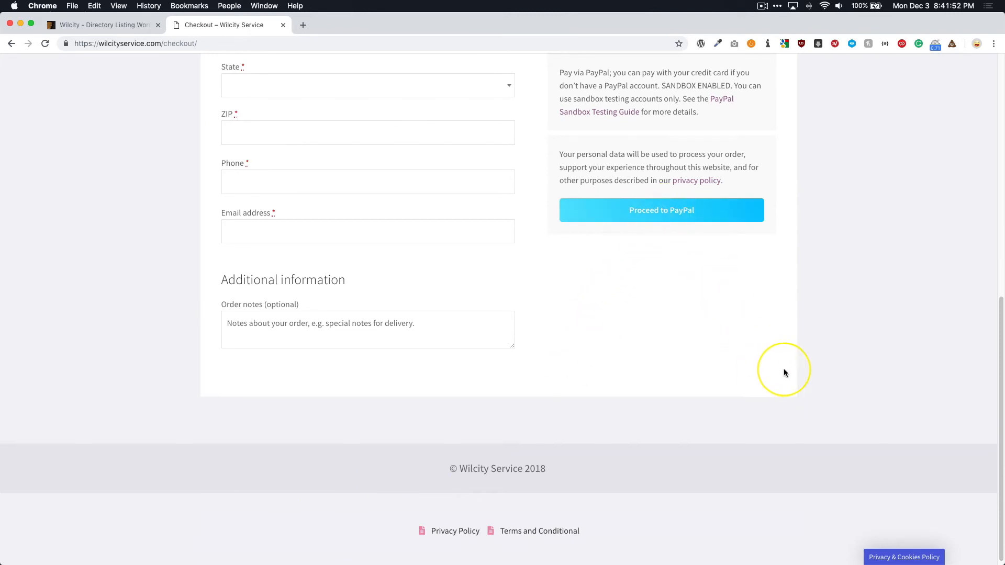
pyautogui.scroll(3)
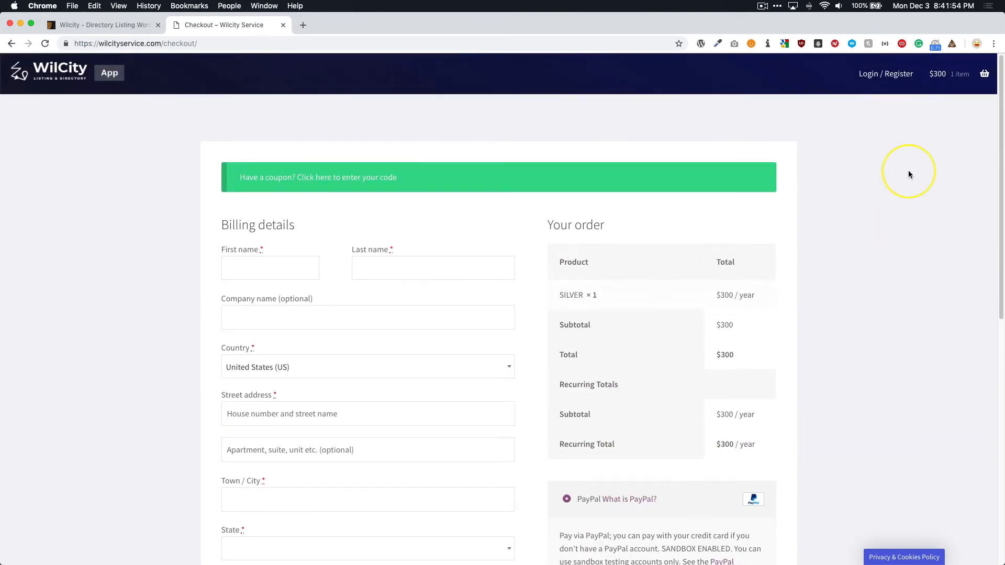
pyautogui.moveTo(148, 219)
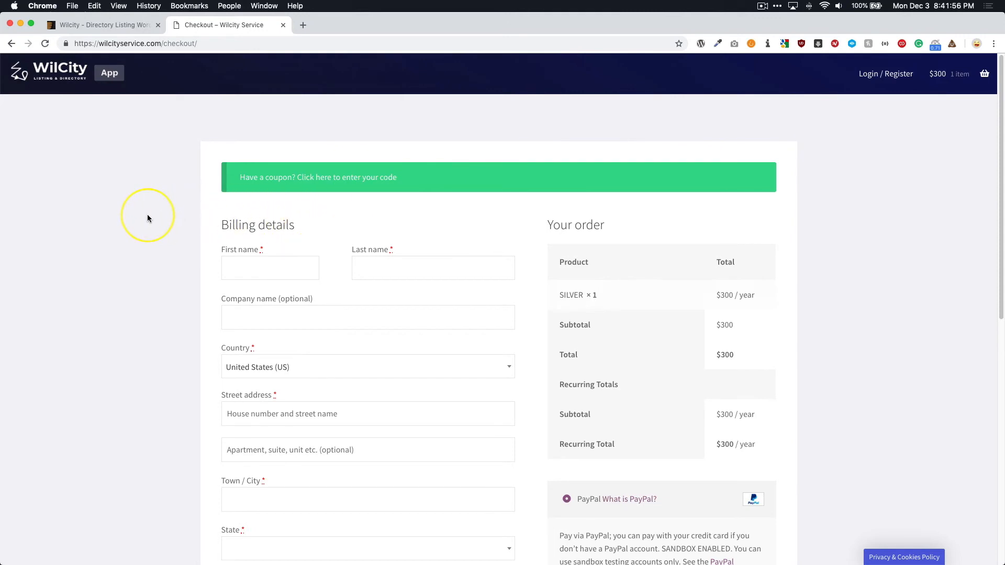
pyautogui.moveTo(216, 105)
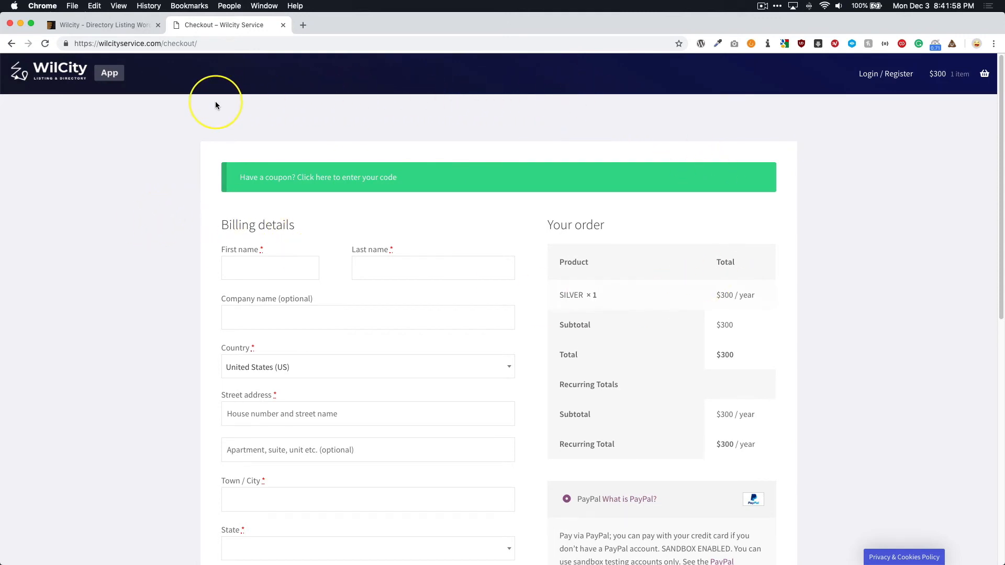
pyautogui.moveTo(124, 179)
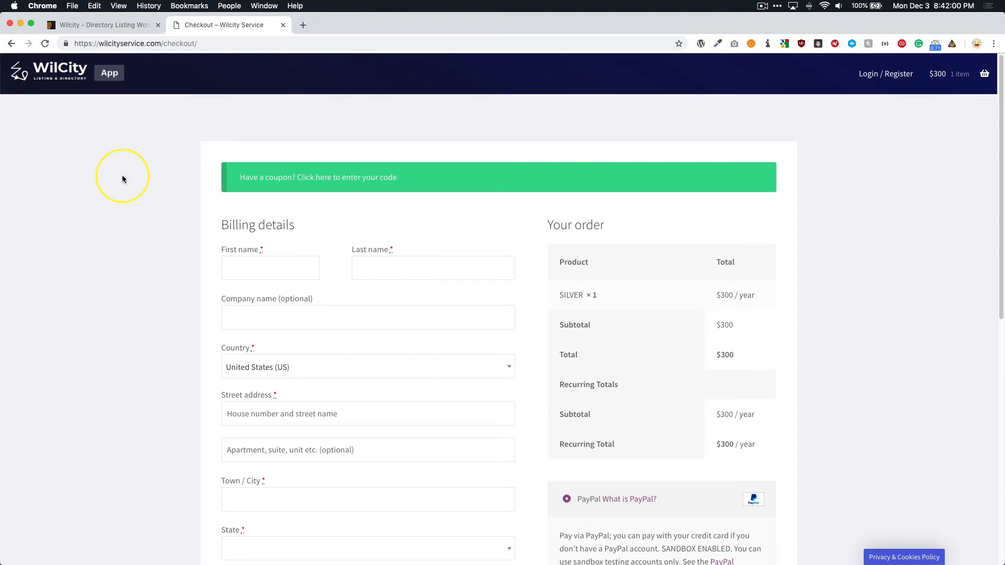
pyautogui.moveTo(899, 111)
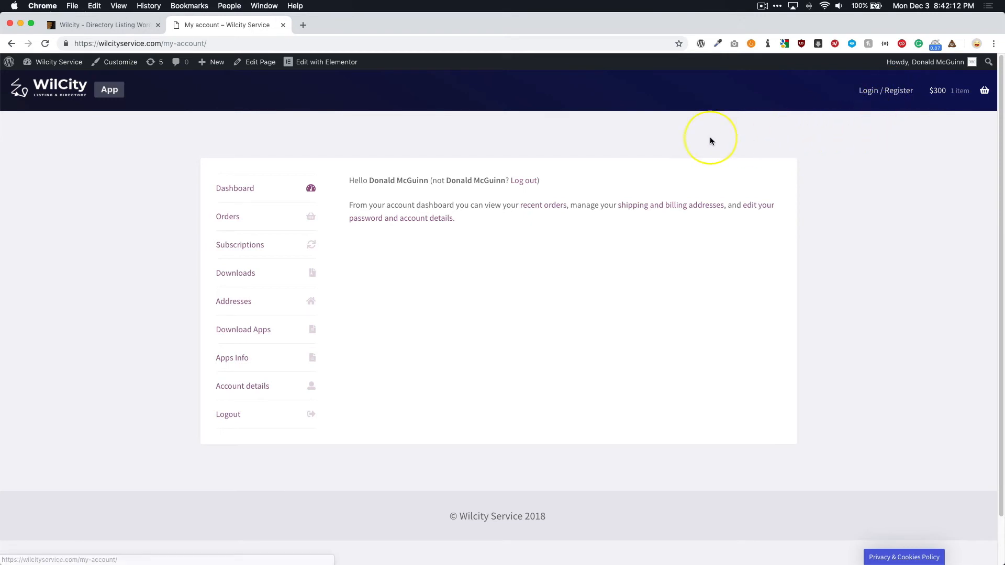
pyautogui.moveTo(737, 138)
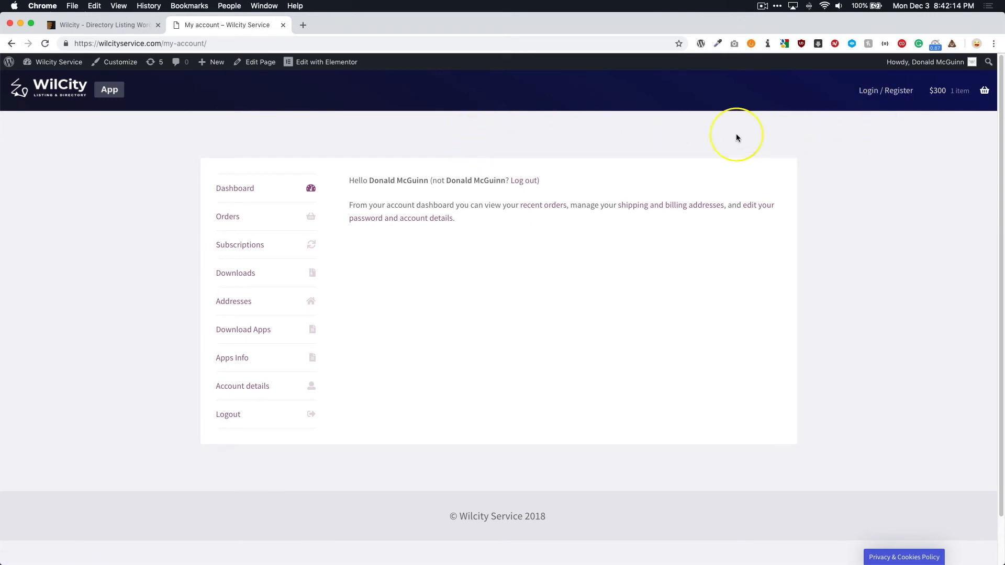
pyautogui.moveTo(139, 281)
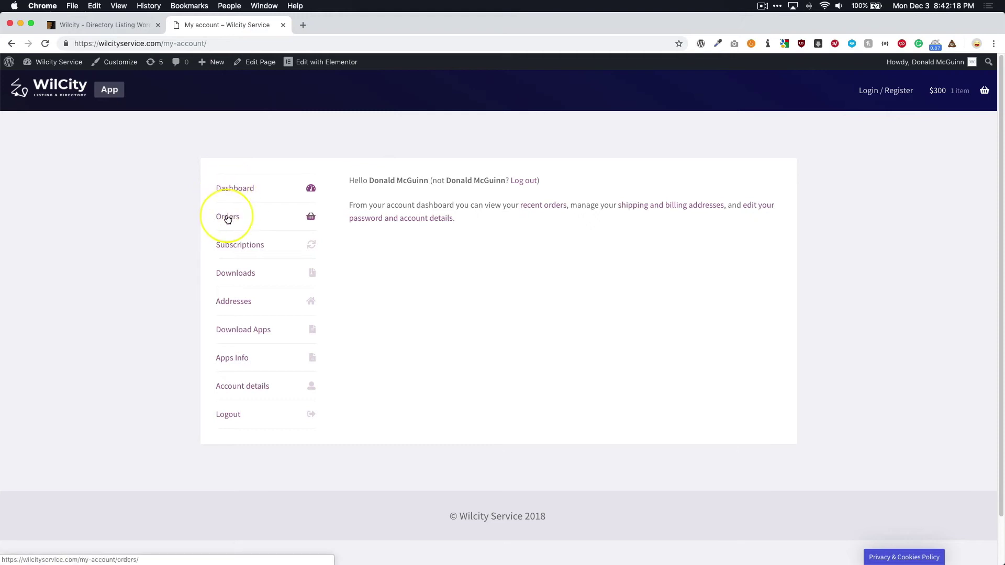
pyautogui.moveTo(246, 249)
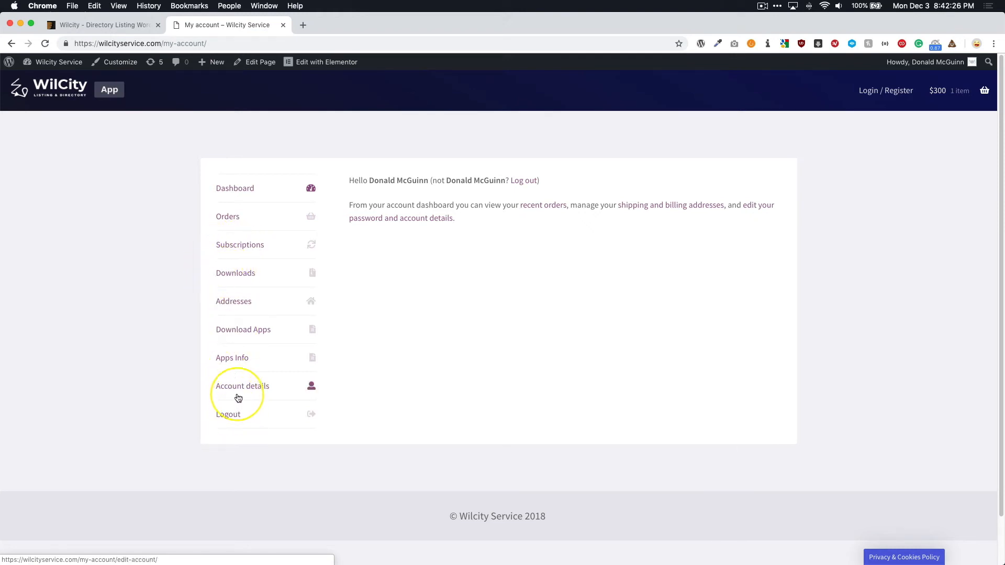
pyautogui.moveTo(236, 361)
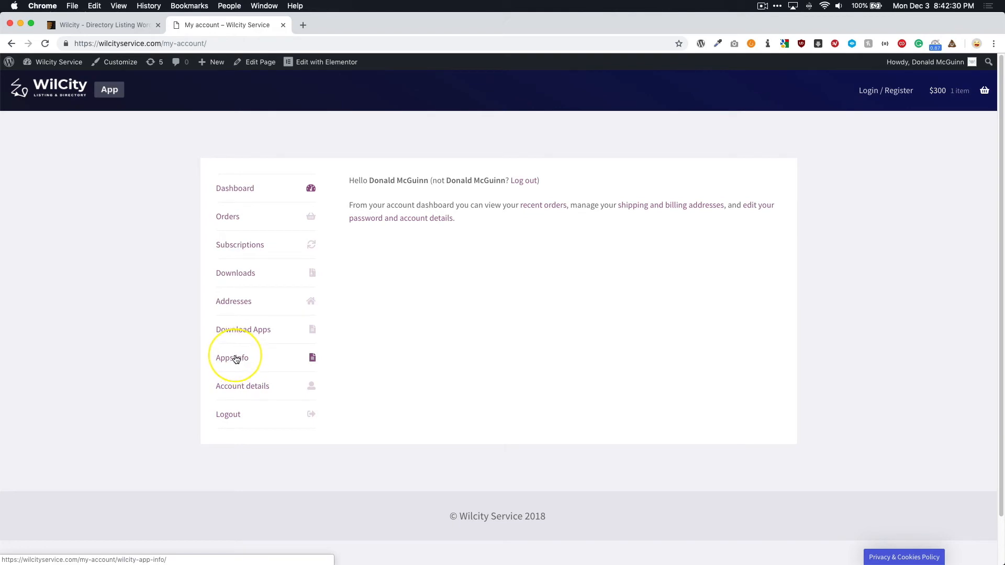
pyautogui.click(232, 357)
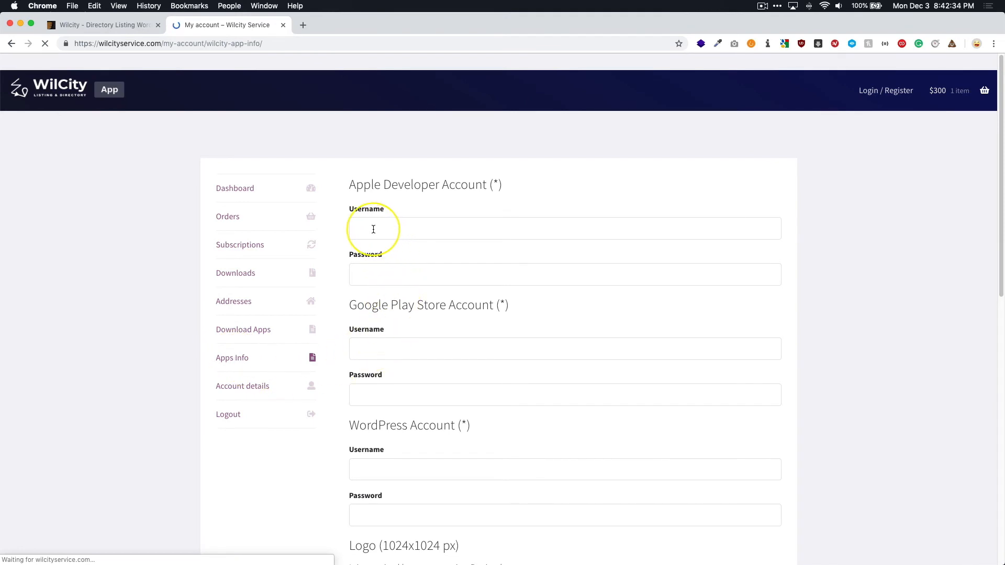
pyautogui.click(373, 229)
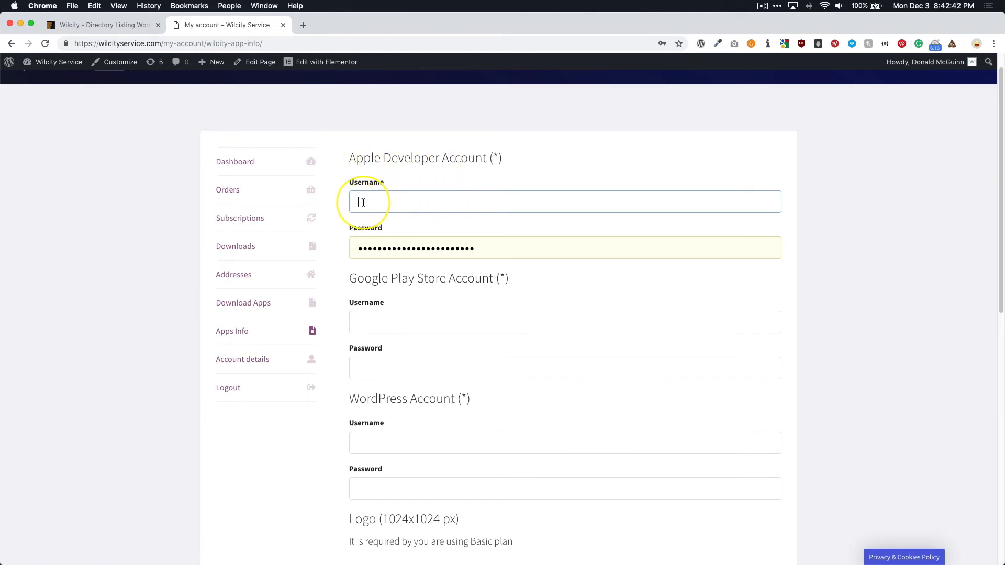
pyautogui.moveTo(477, 241)
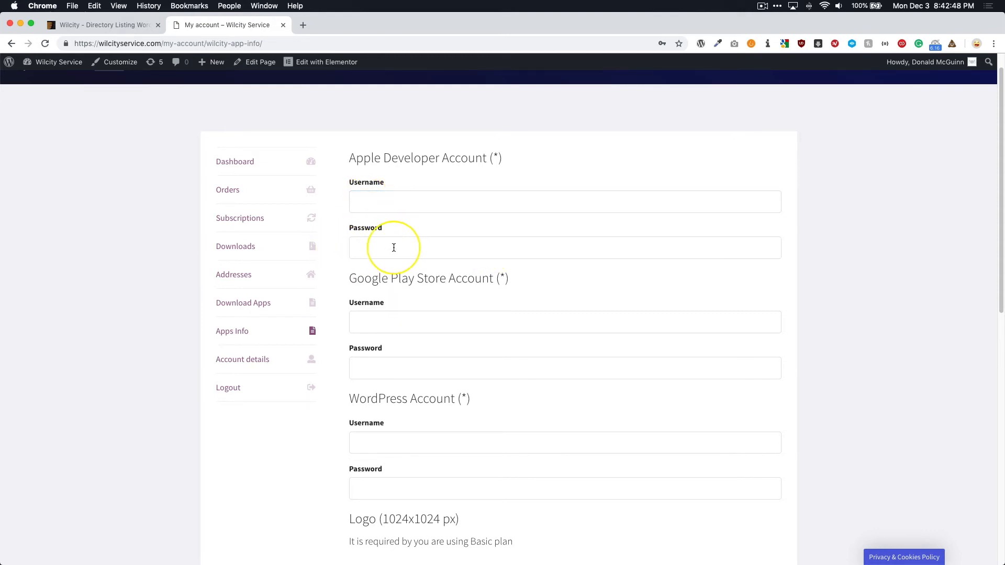
pyautogui.scroll(-3)
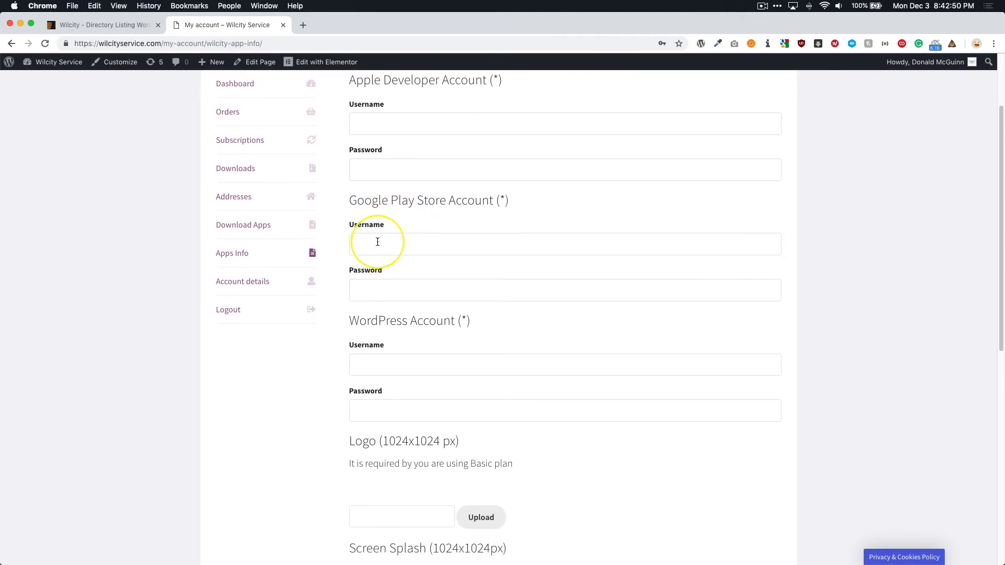
pyautogui.moveTo(364, 293)
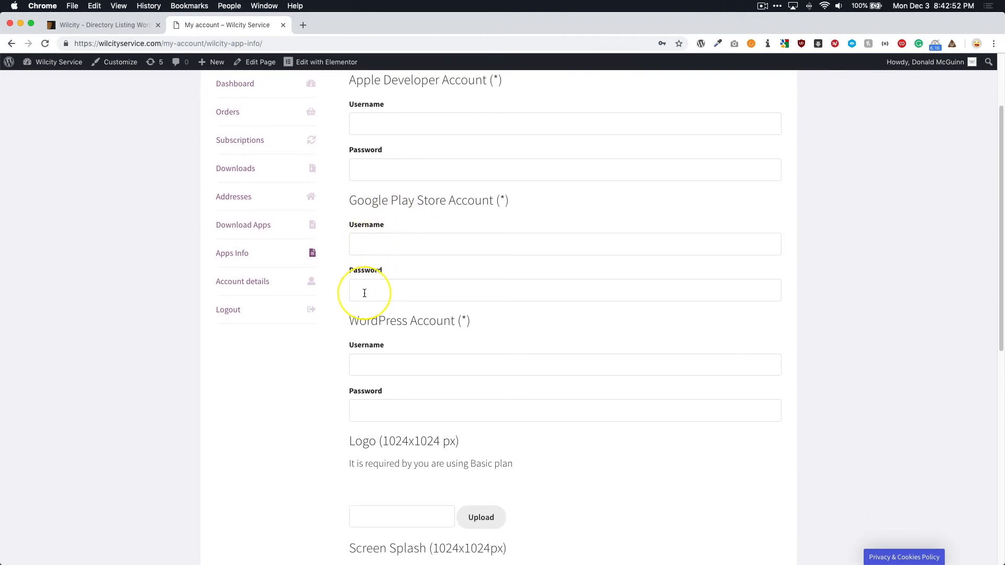
pyautogui.scroll(-3)
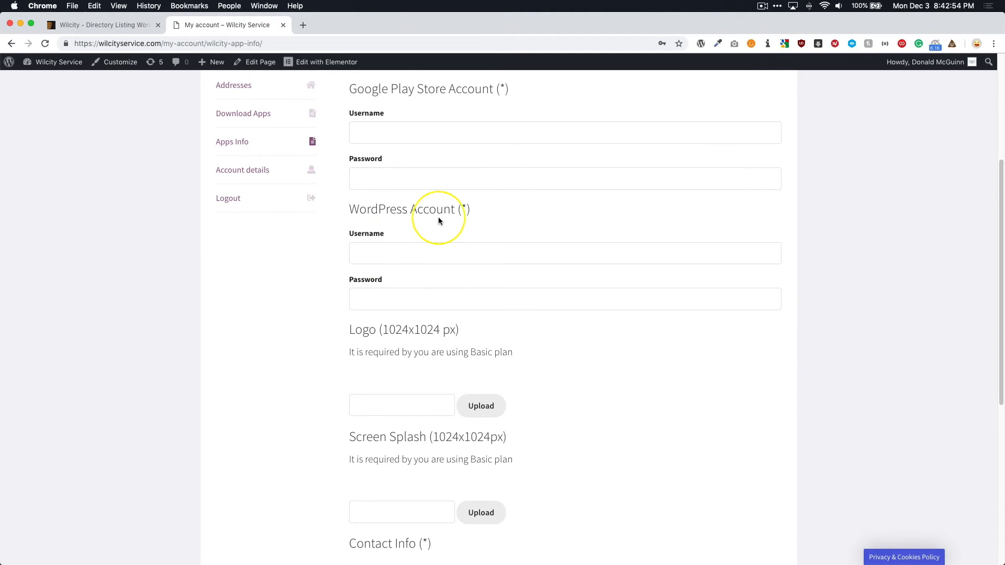
pyautogui.click(386, 253)
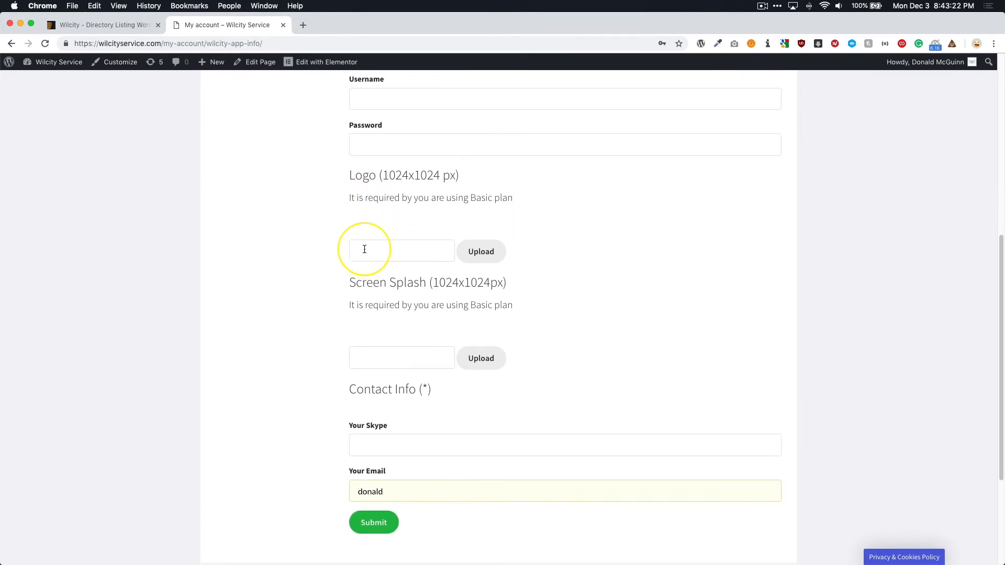
pyautogui.moveTo(348, 197); pyautogui.dragTo(511, 197)
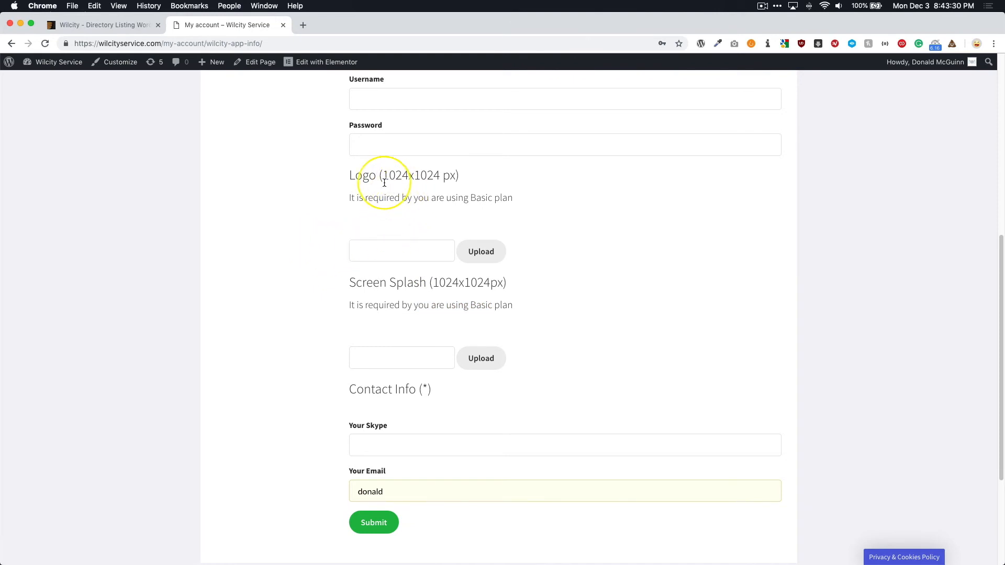
pyautogui.moveTo(382, 175); pyautogui.dragTo(459, 175)
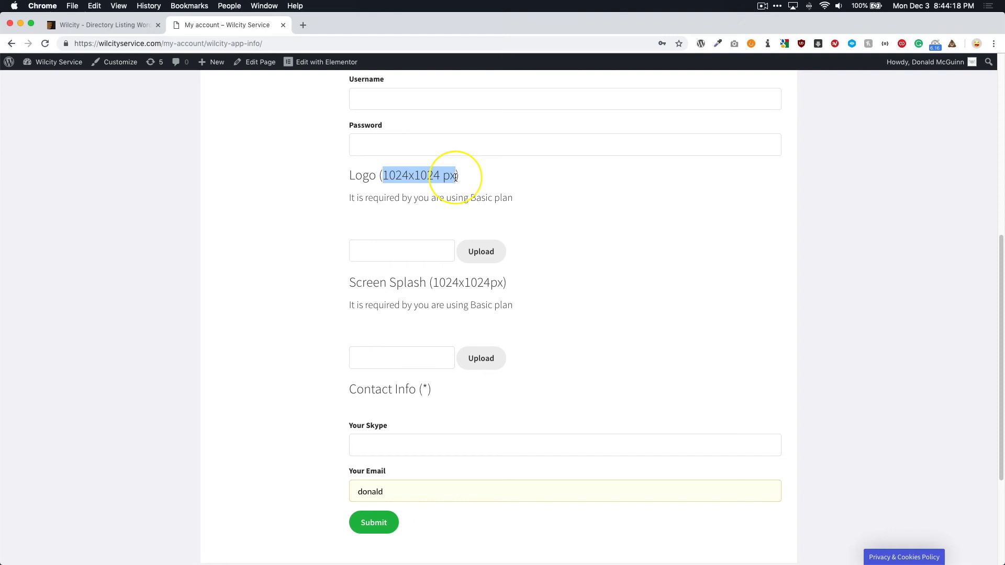
pyautogui.moveTo(389, 210)
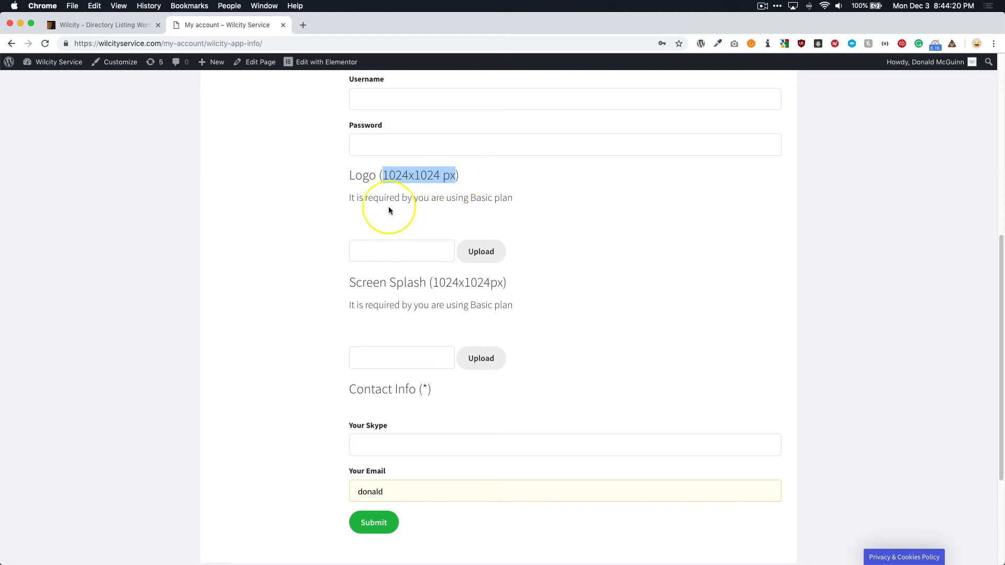
pyautogui.scroll(-3)
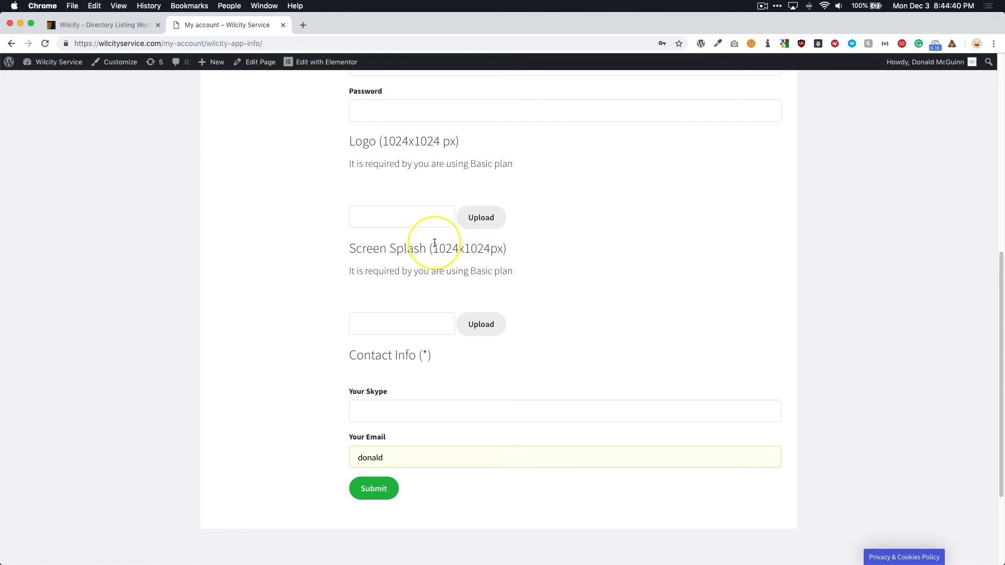
pyautogui.scroll(-3)
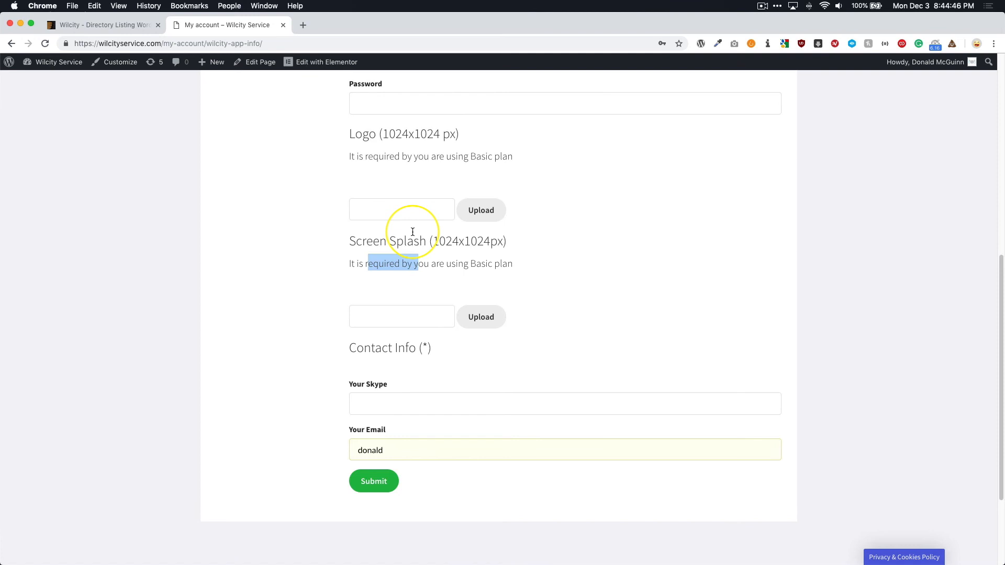
pyautogui.moveTo(368, 145)
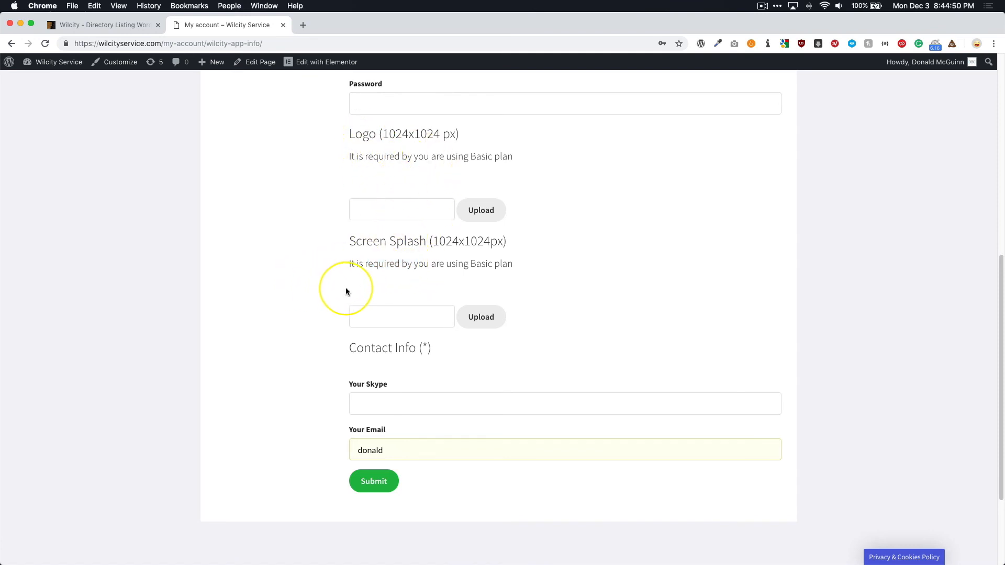
pyautogui.scroll(-3)
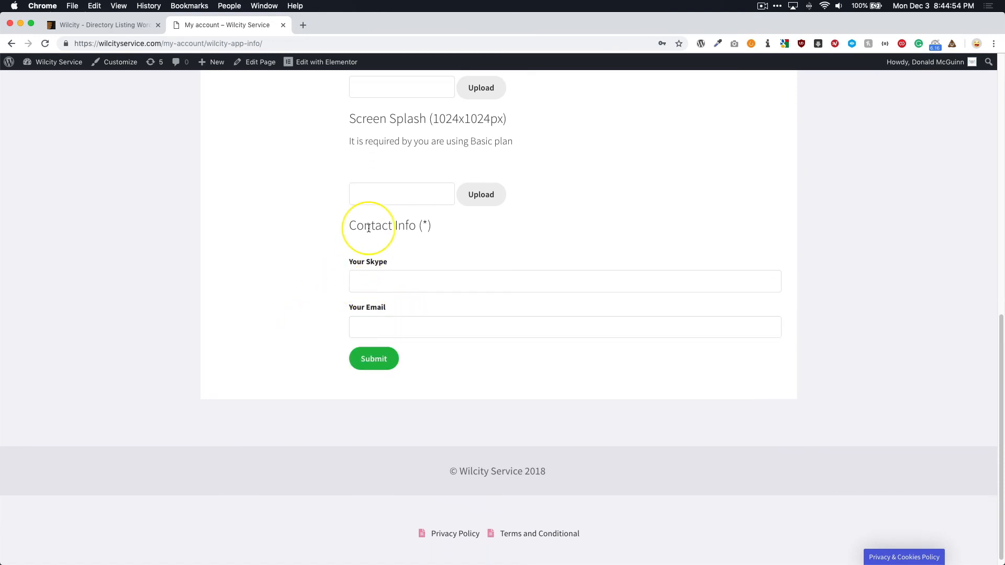
pyautogui.click(563, 281)
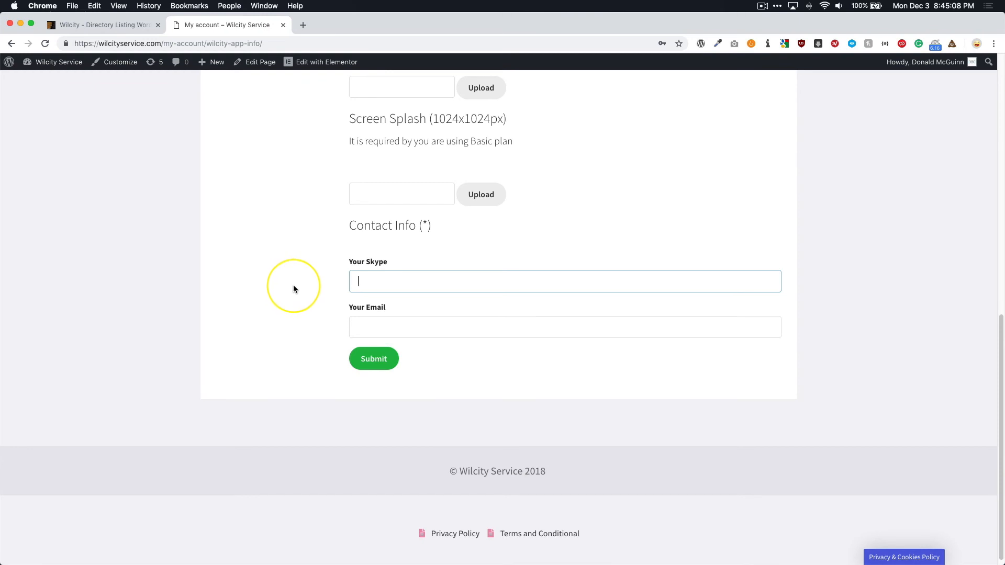
pyautogui.scroll(-3)
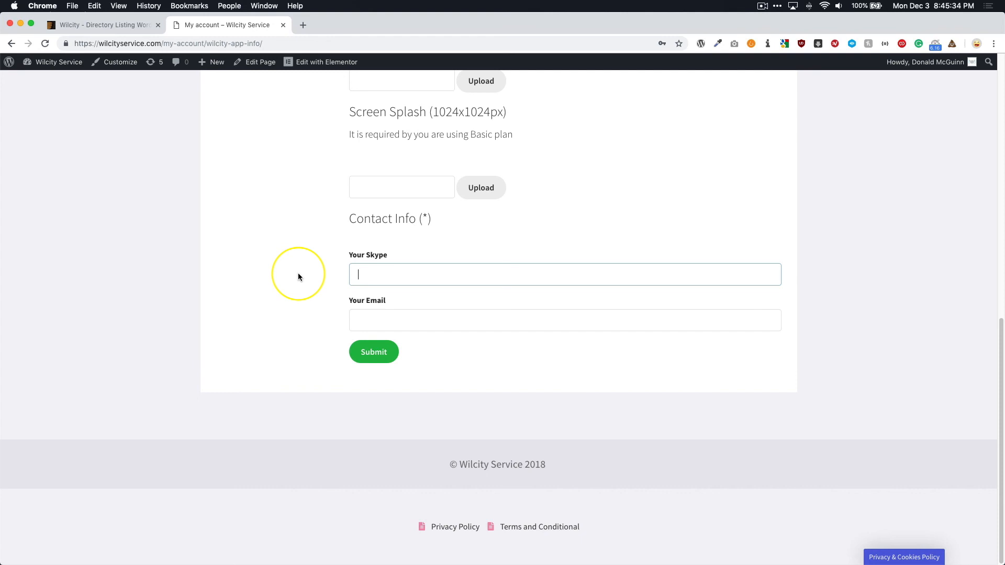
pyautogui.moveTo(293, 318)
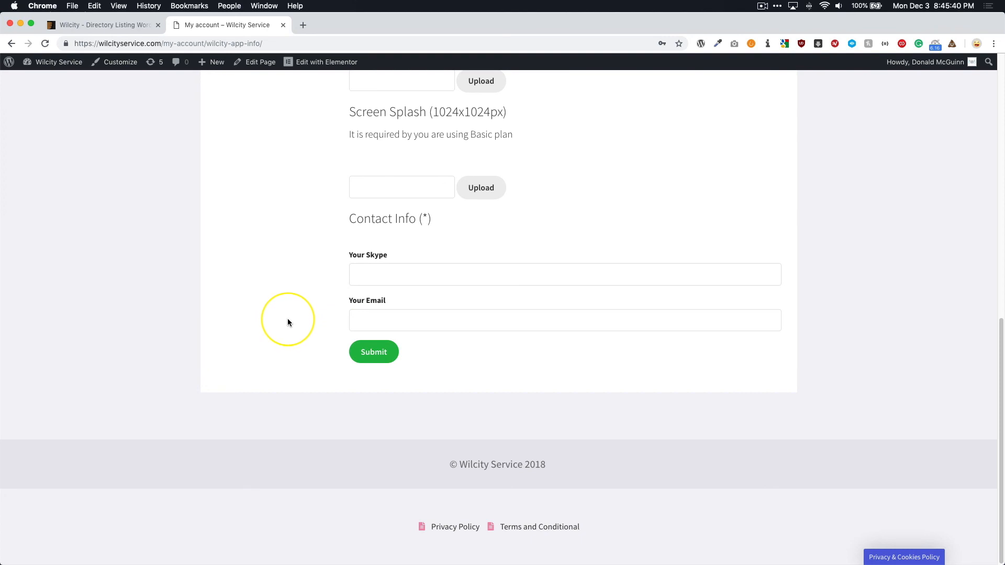
pyautogui.moveTo(323, 316)
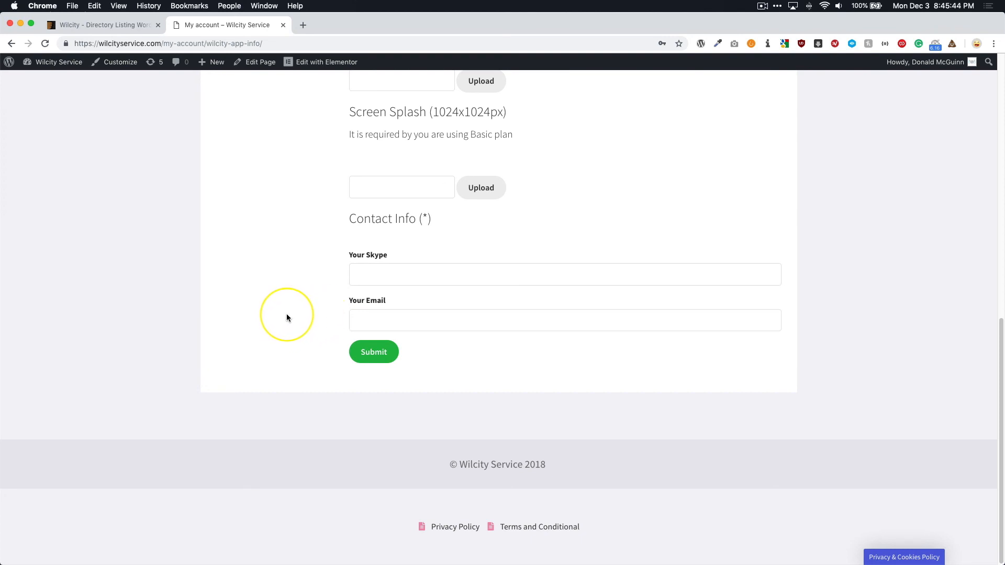
pyautogui.scroll(3)
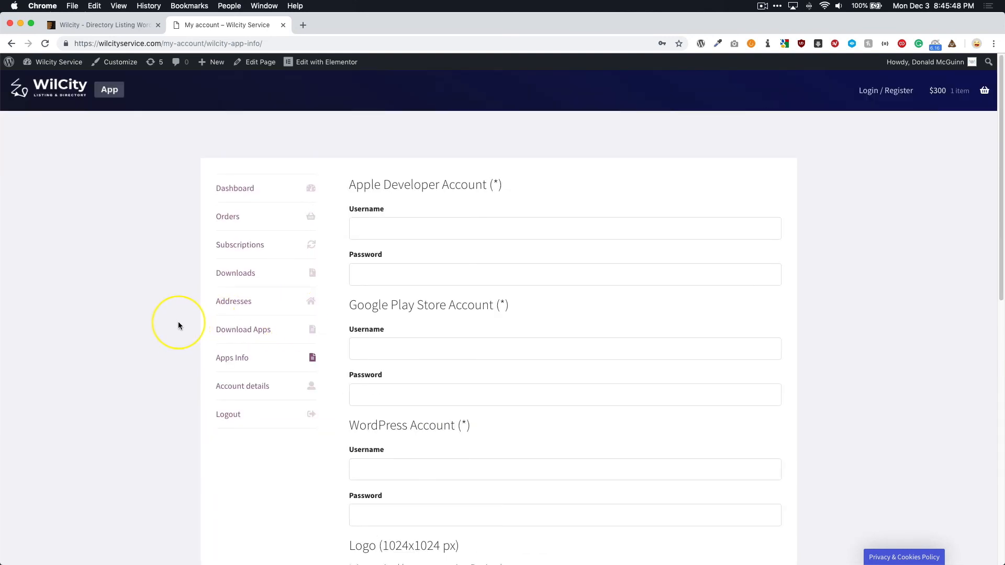
pyautogui.moveTo(245, 332)
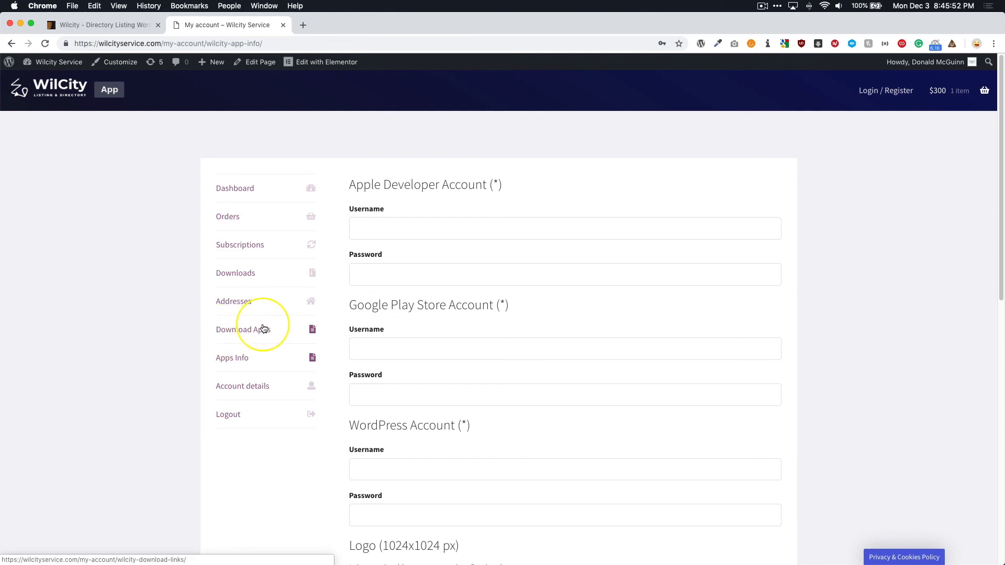
# Open the account's Download Apps page showing iOS and Android download links.
pyautogui.click(242, 329)
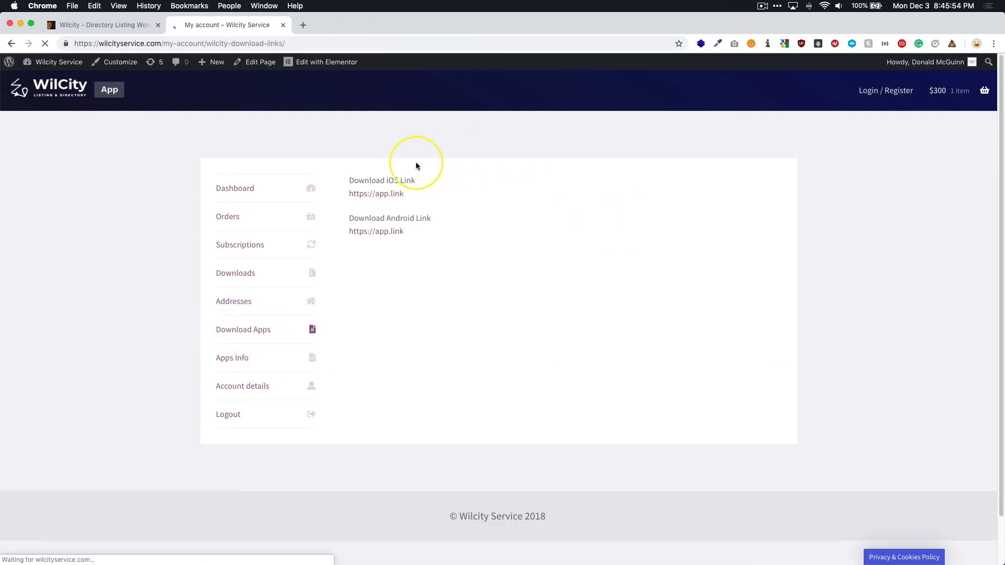
pyautogui.doubleClick(382, 180)
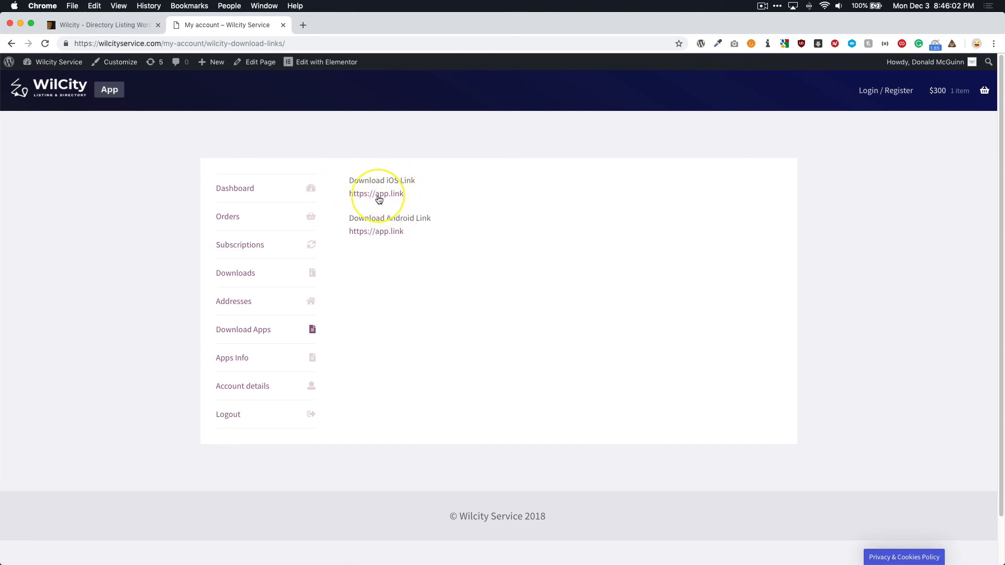
pyautogui.moveTo(377, 194)
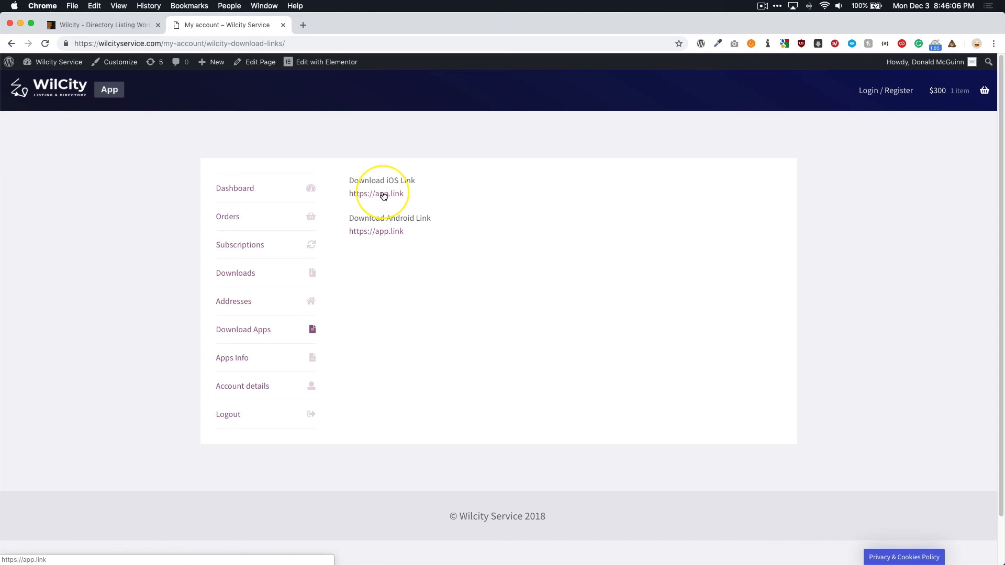
pyautogui.moveTo(38, 561)
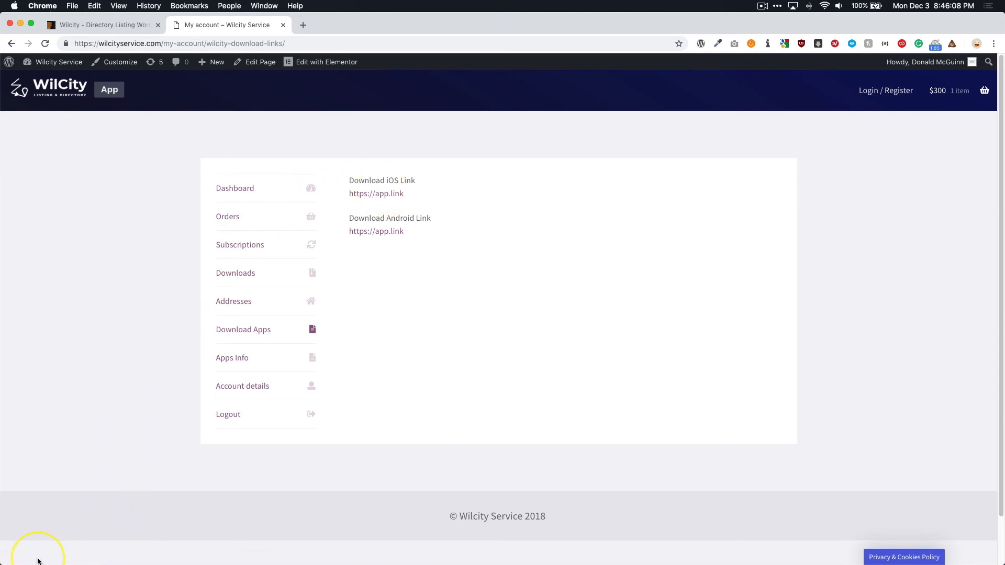
pyautogui.moveTo(516, 262)
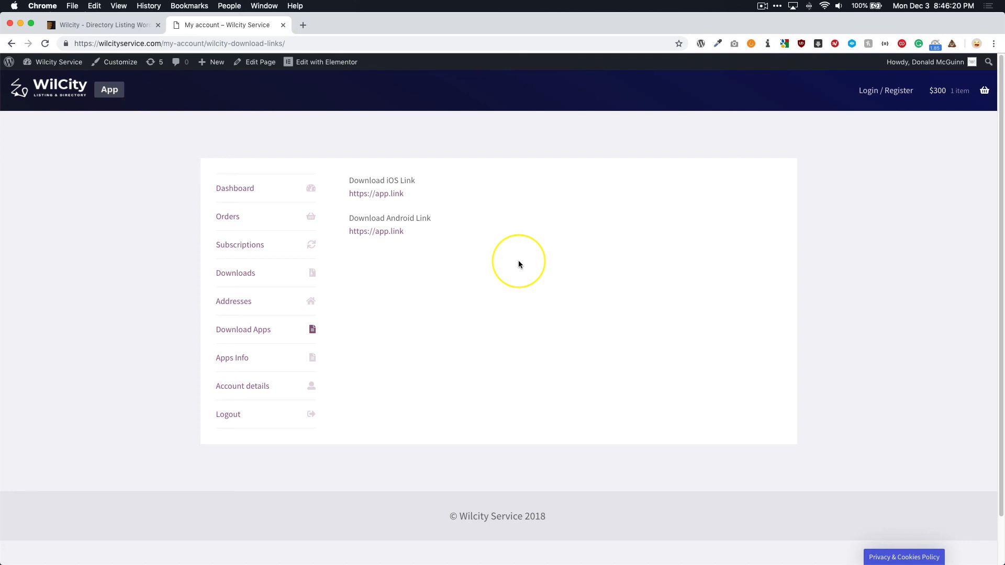
pyautogui.moveTo(149, 143)
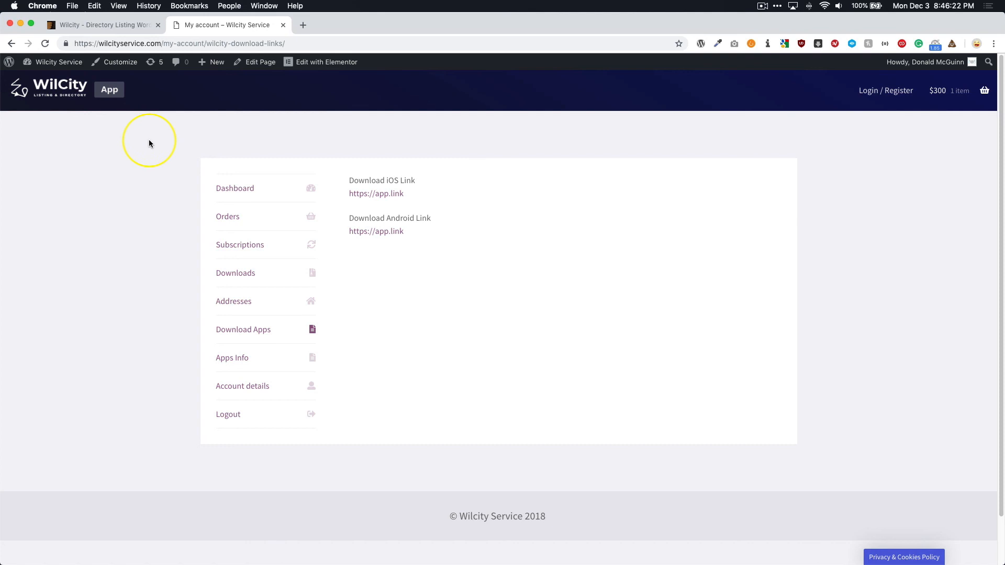
# Return to Apps Info with the Apple Developer, Google Play and WordPress credential fields.
pyautogui.click(232, 358)
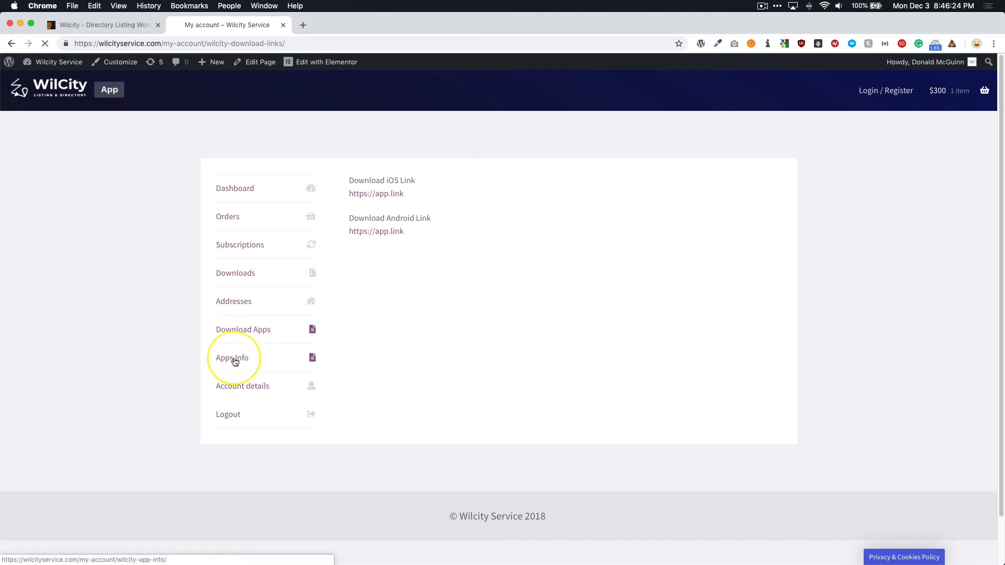
pyautogui.click(232, 358)
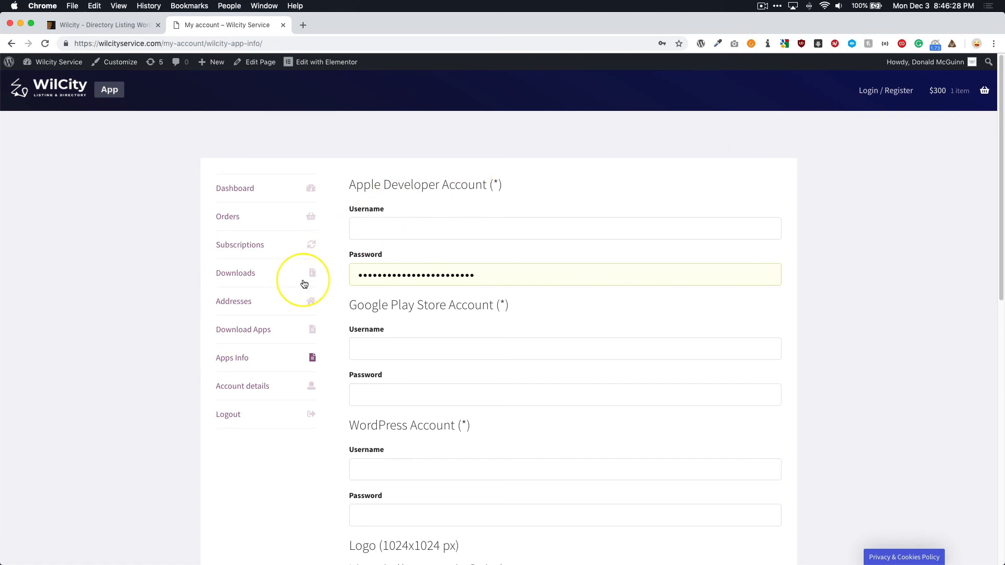
pyautogui.moveTo(250, 333)
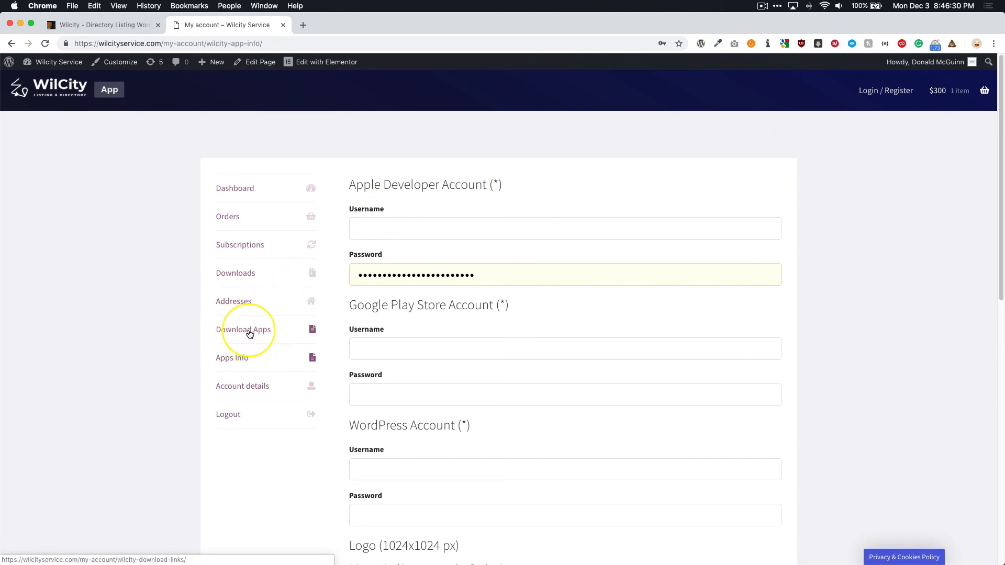